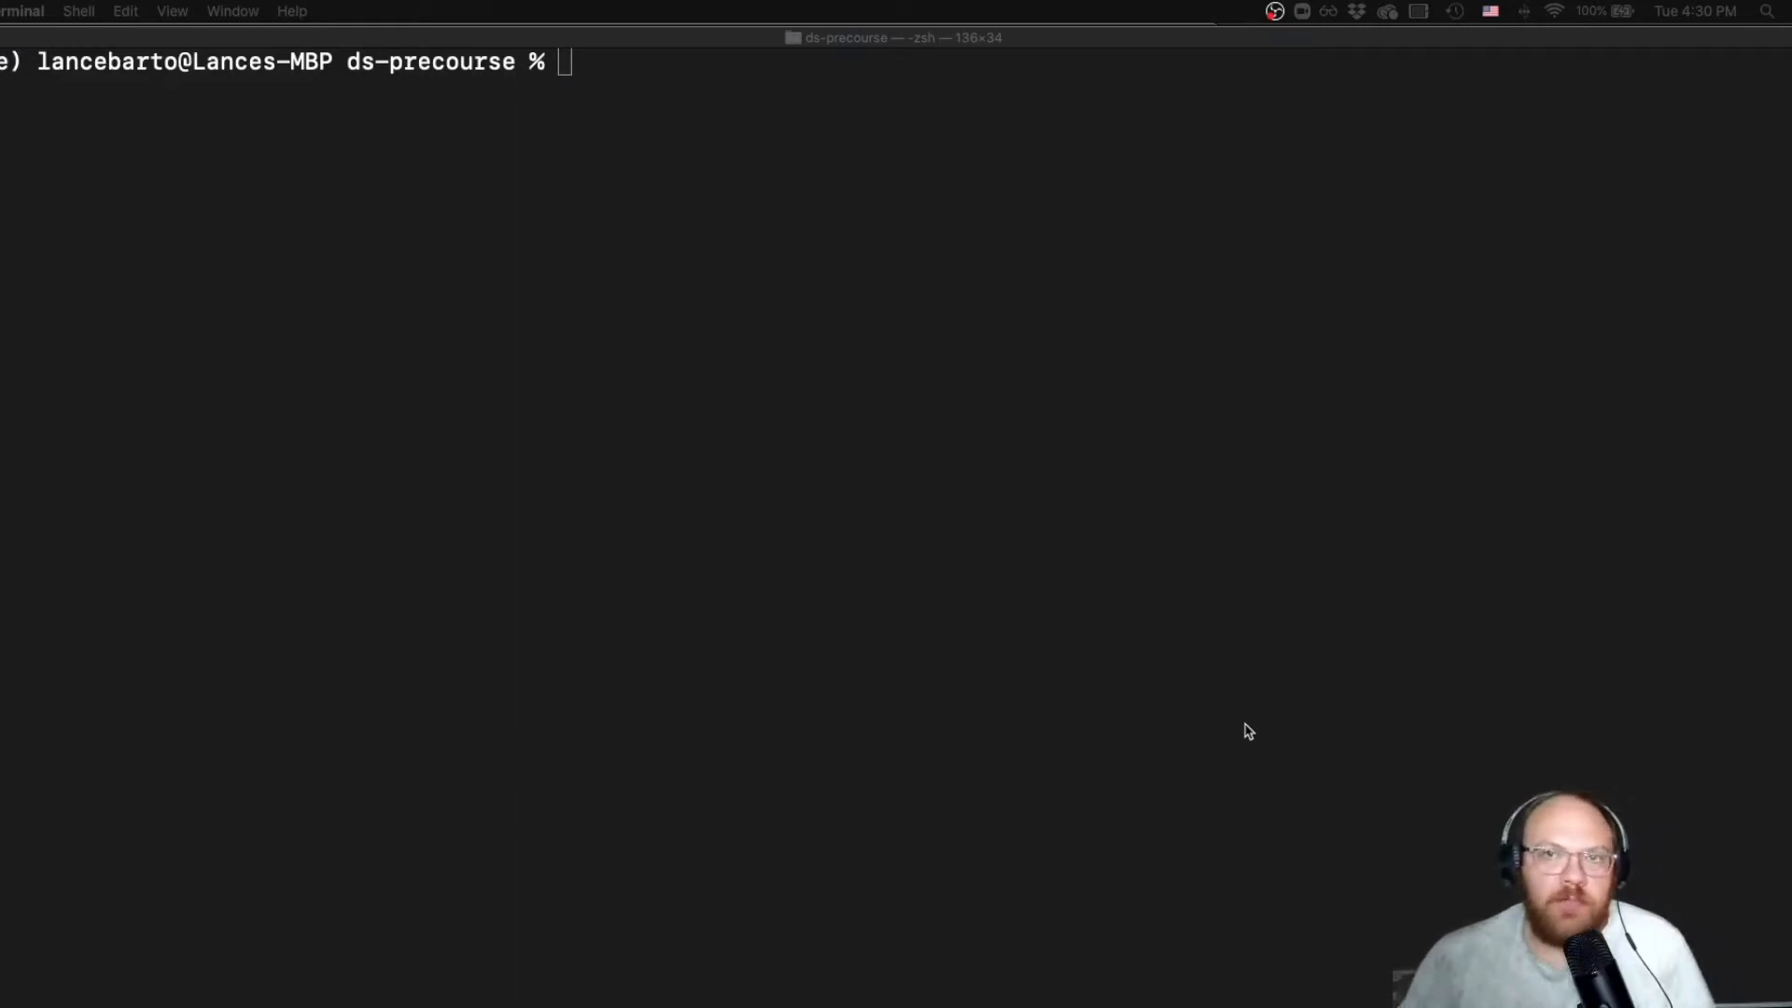
pyautogui.moveTo(1148, 620)
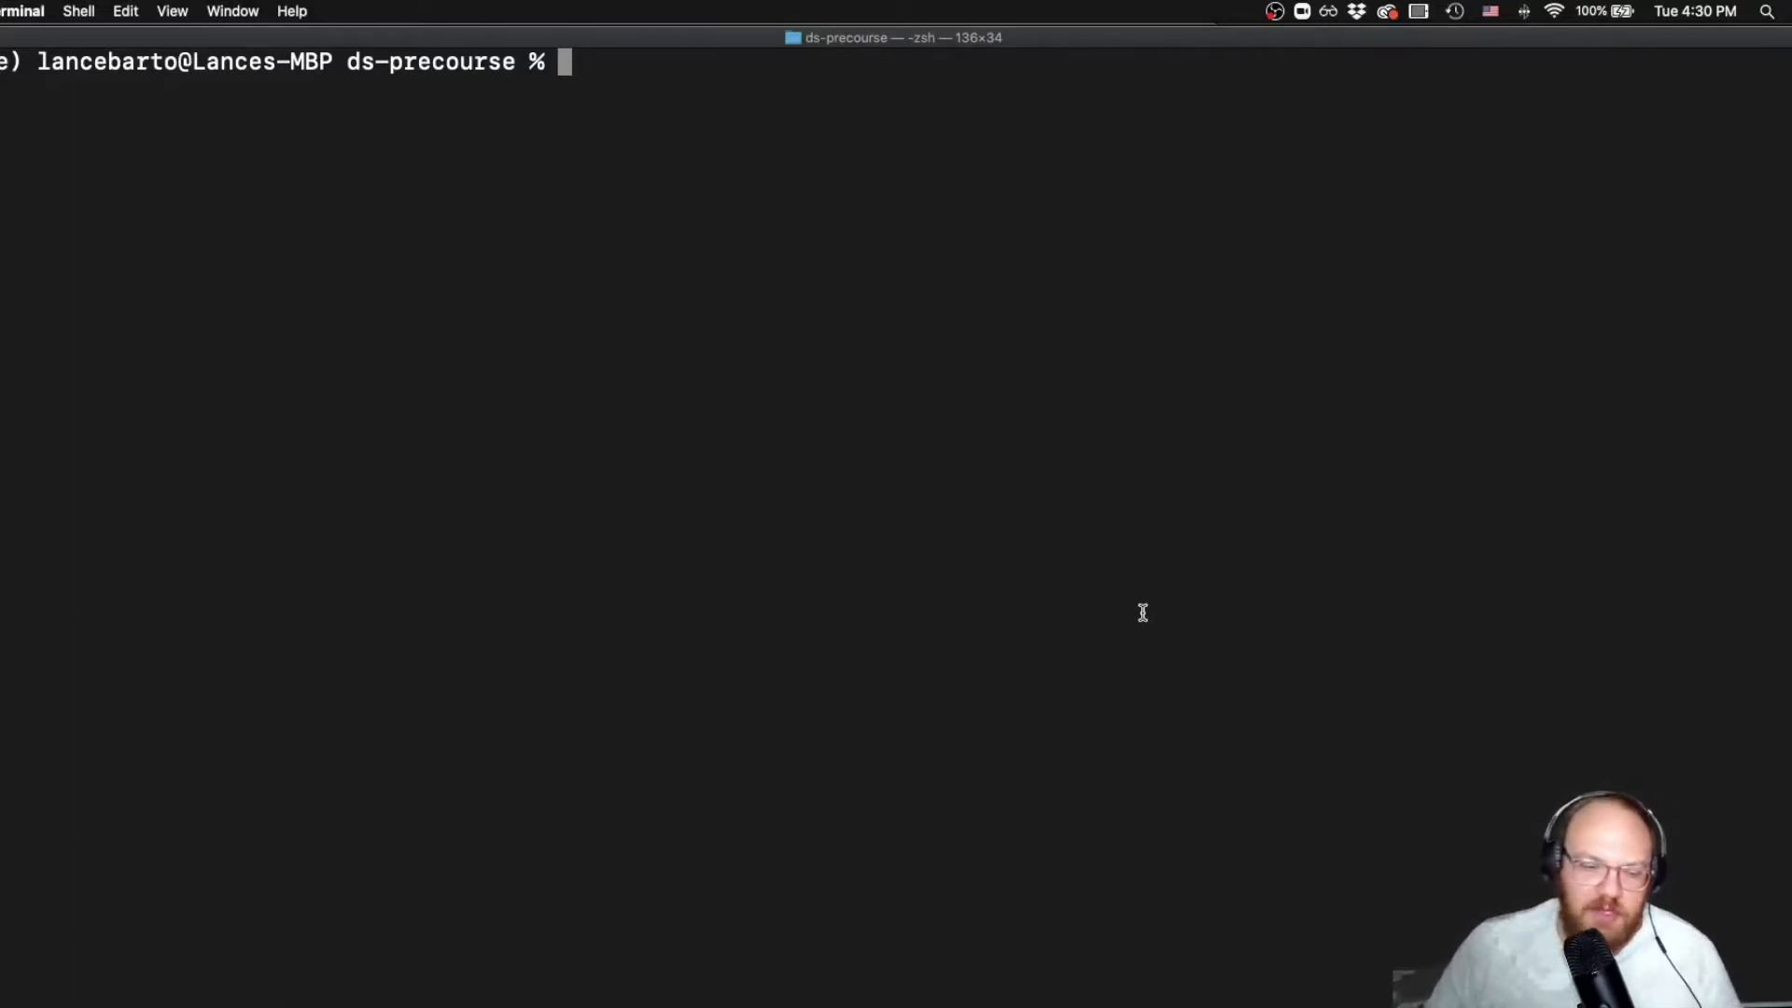
# Check the Python version with python --version and python -V, both reporting 3.8.3
pyautogui.write('pytho')
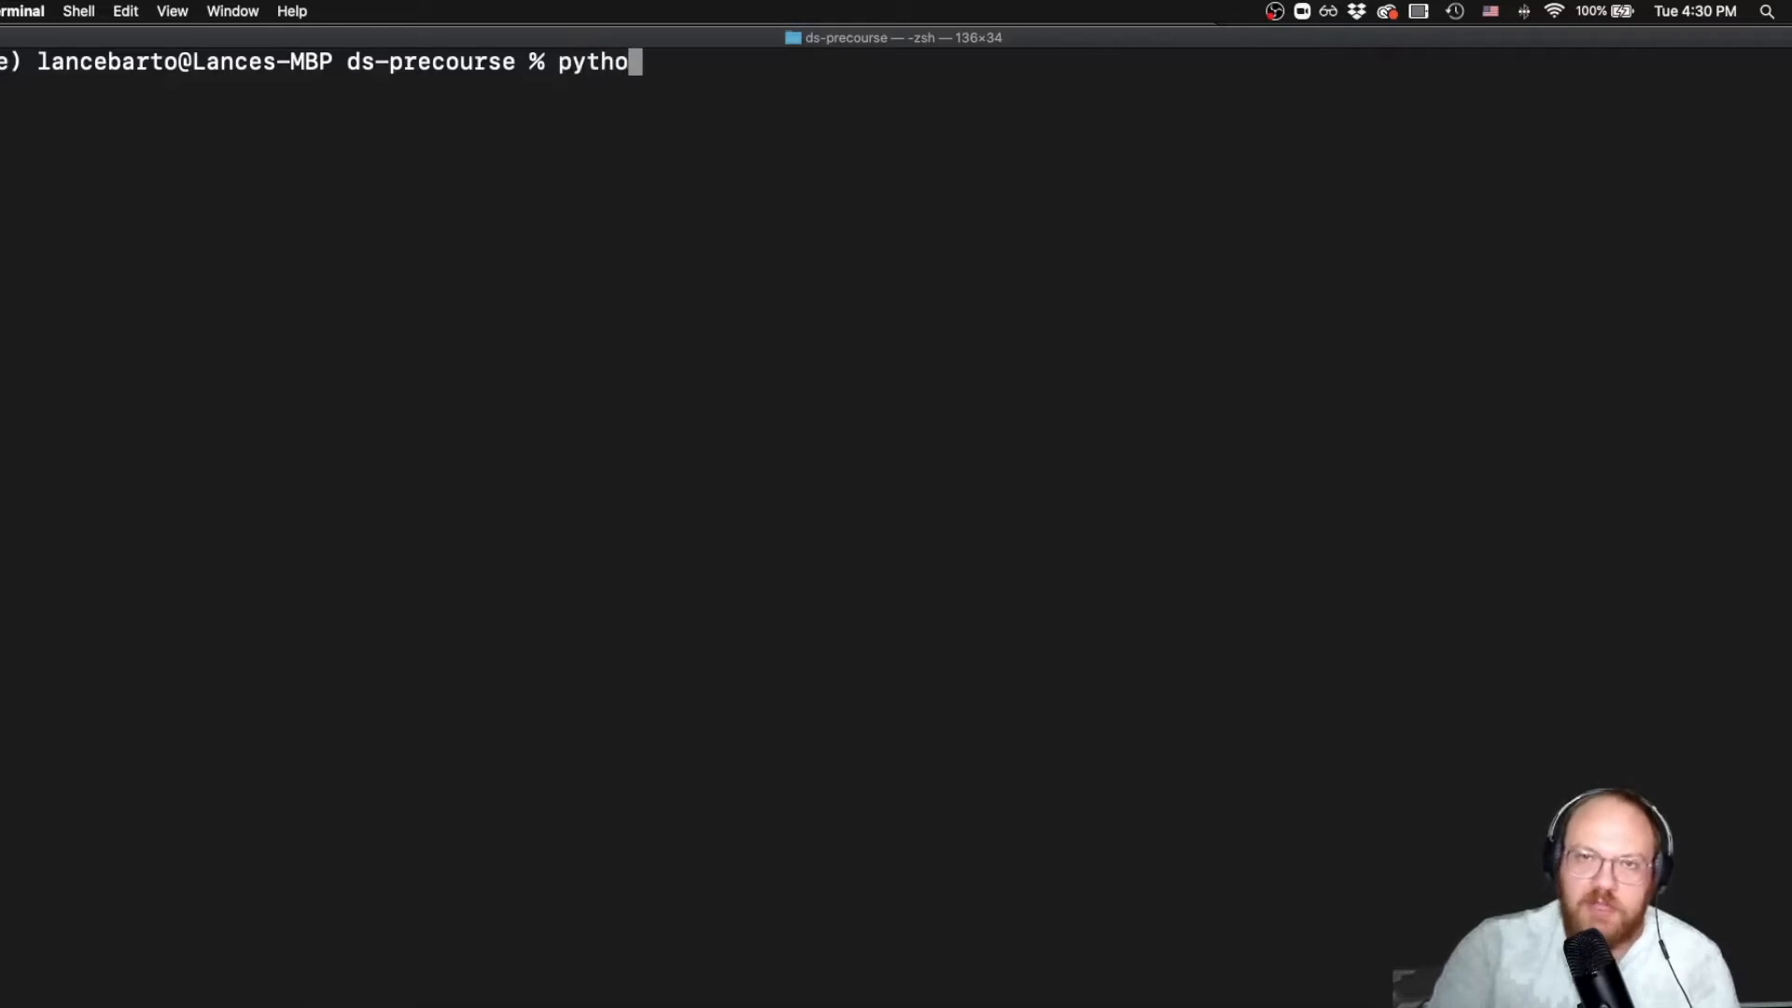
pyautogui.write('n --ve')
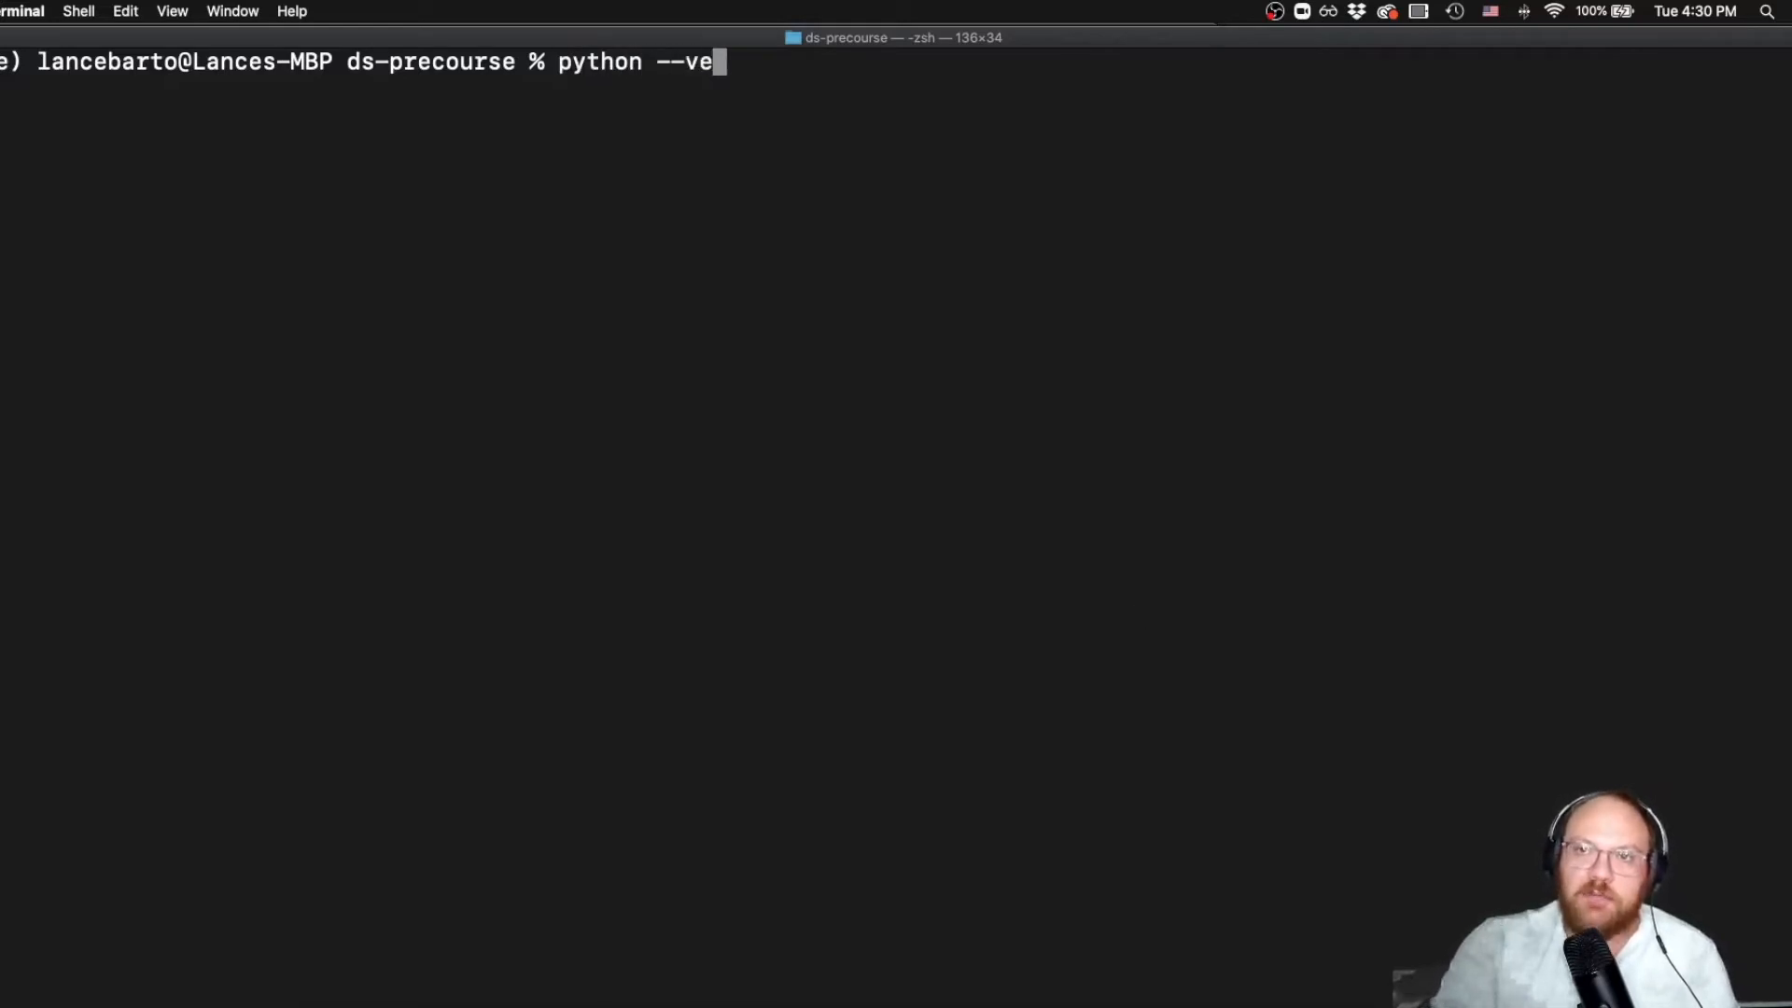
pyautogui.press('Return')
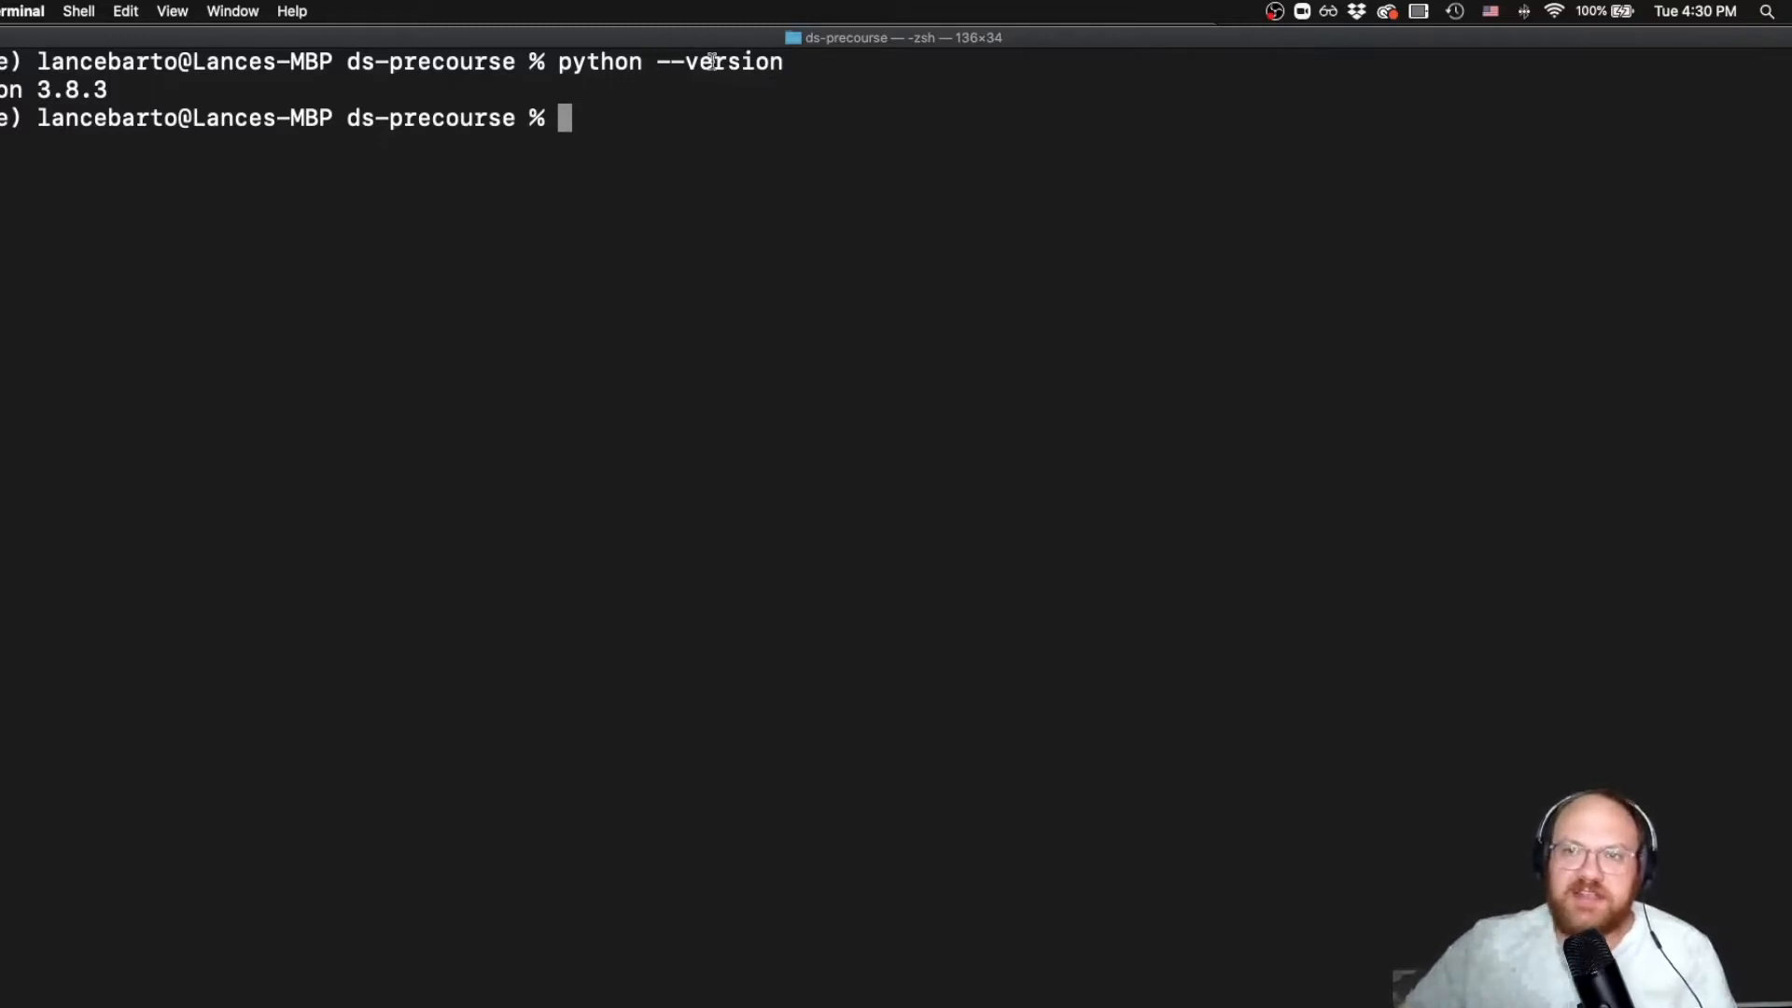
pyautogui.moveTo(851, 99)
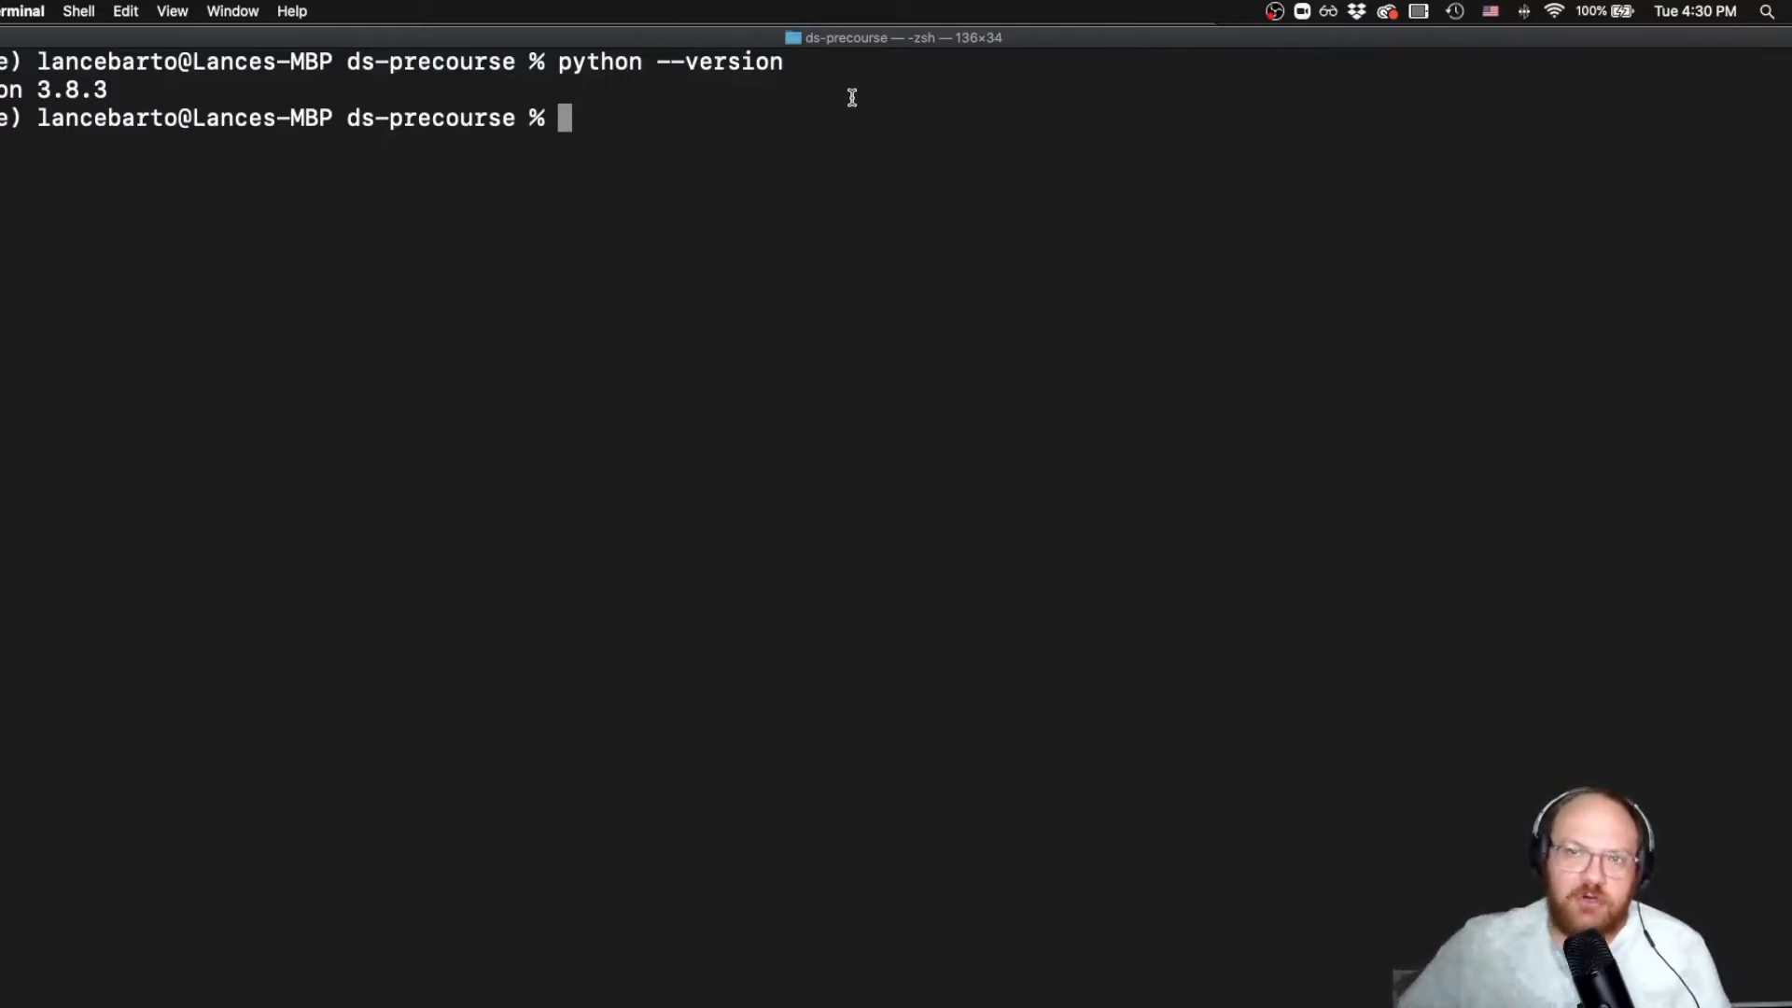
pyautogui.write('python -V')
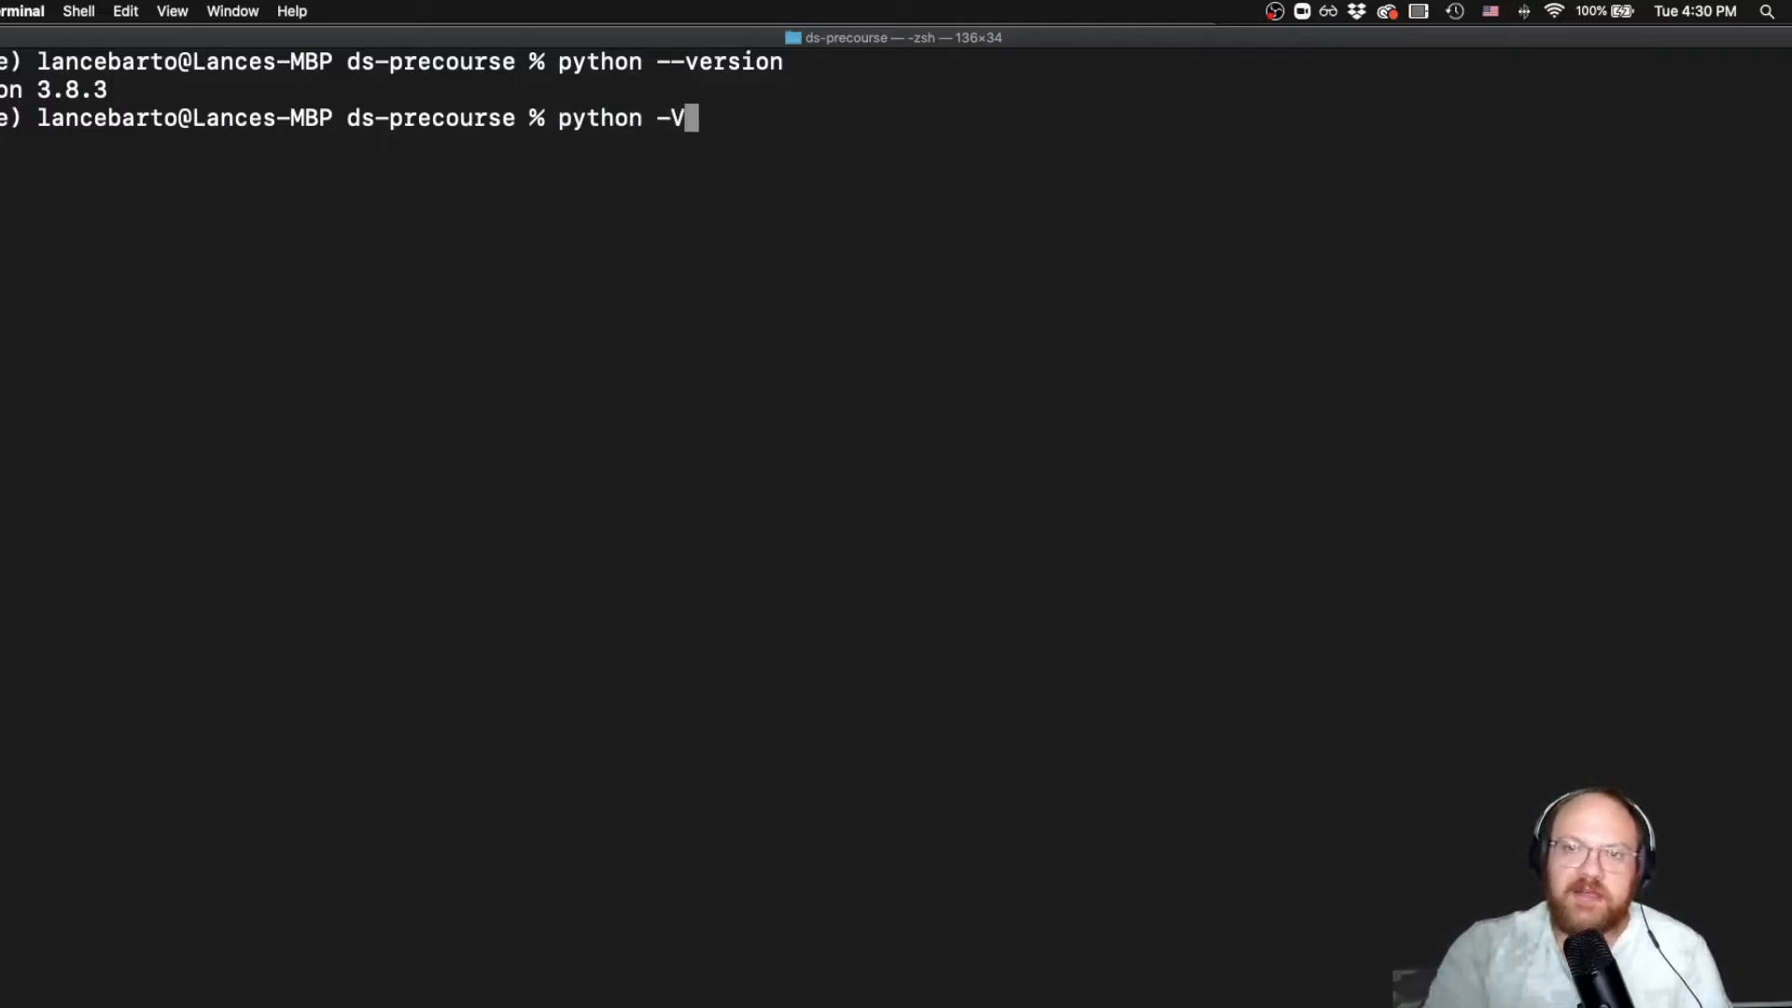
pyautogui.press('Return')
pyautogui.write('cond')
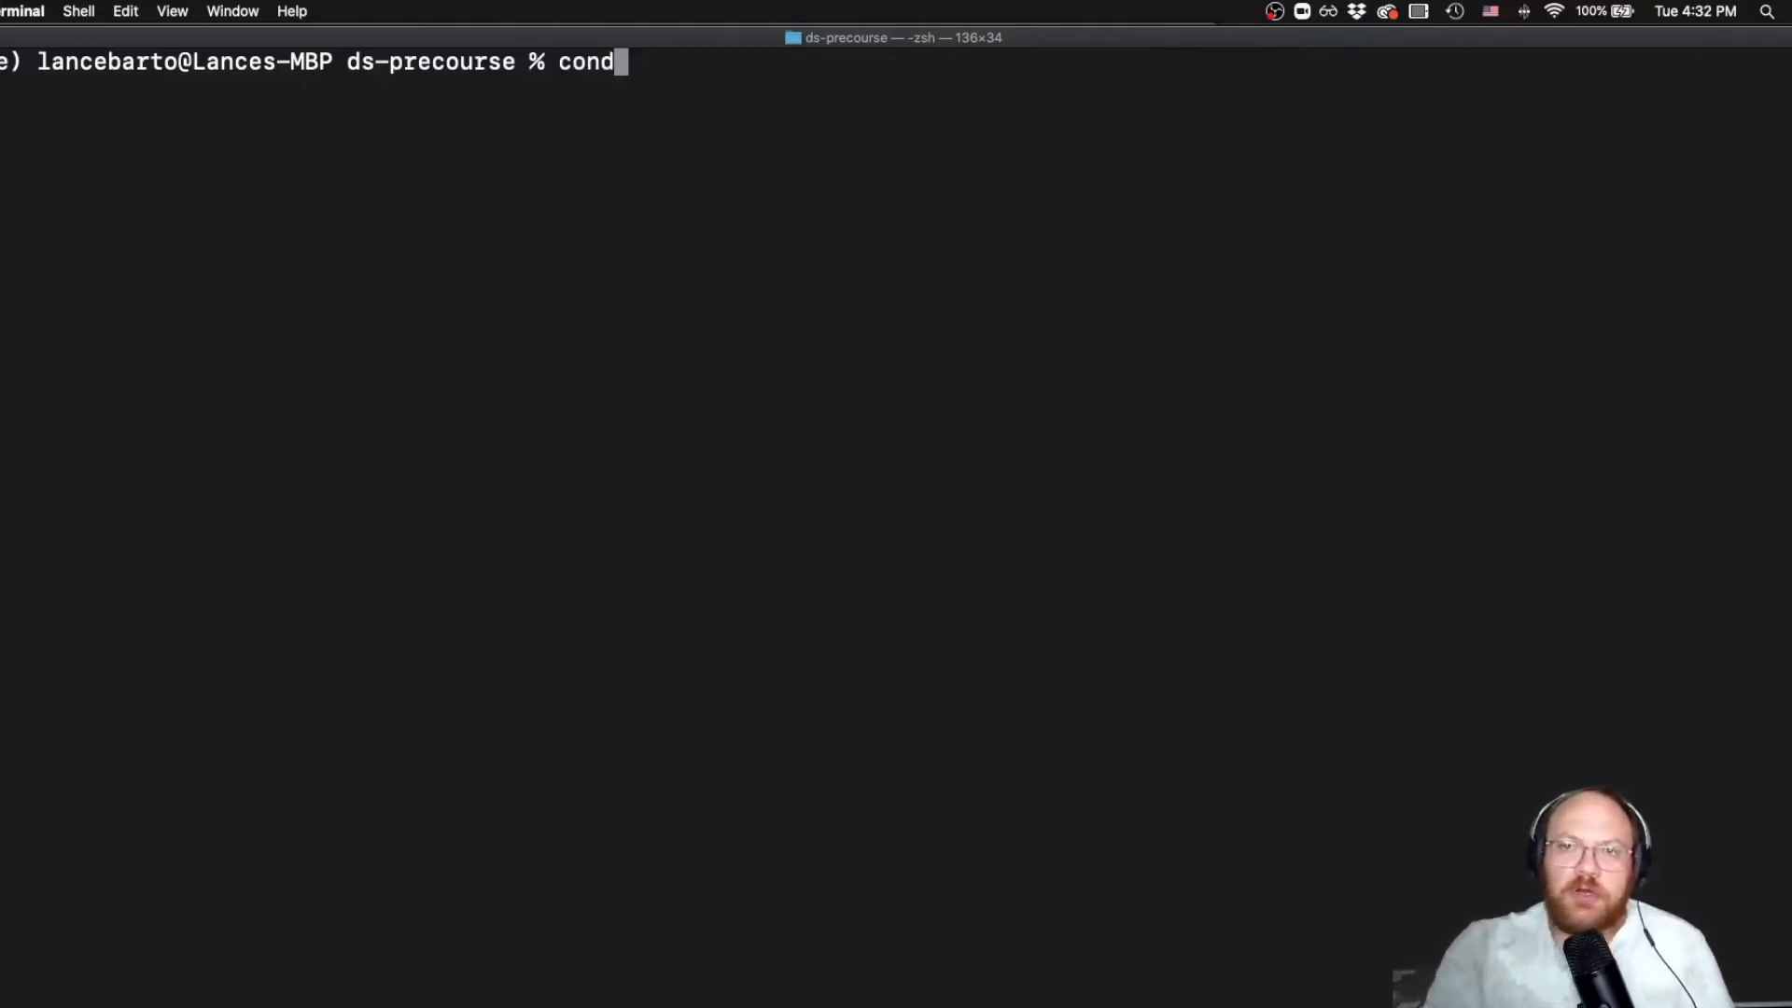
# Run conda search python and scroll the results to confirm 3.7.7 is listed
pyautogui.write('a sear')
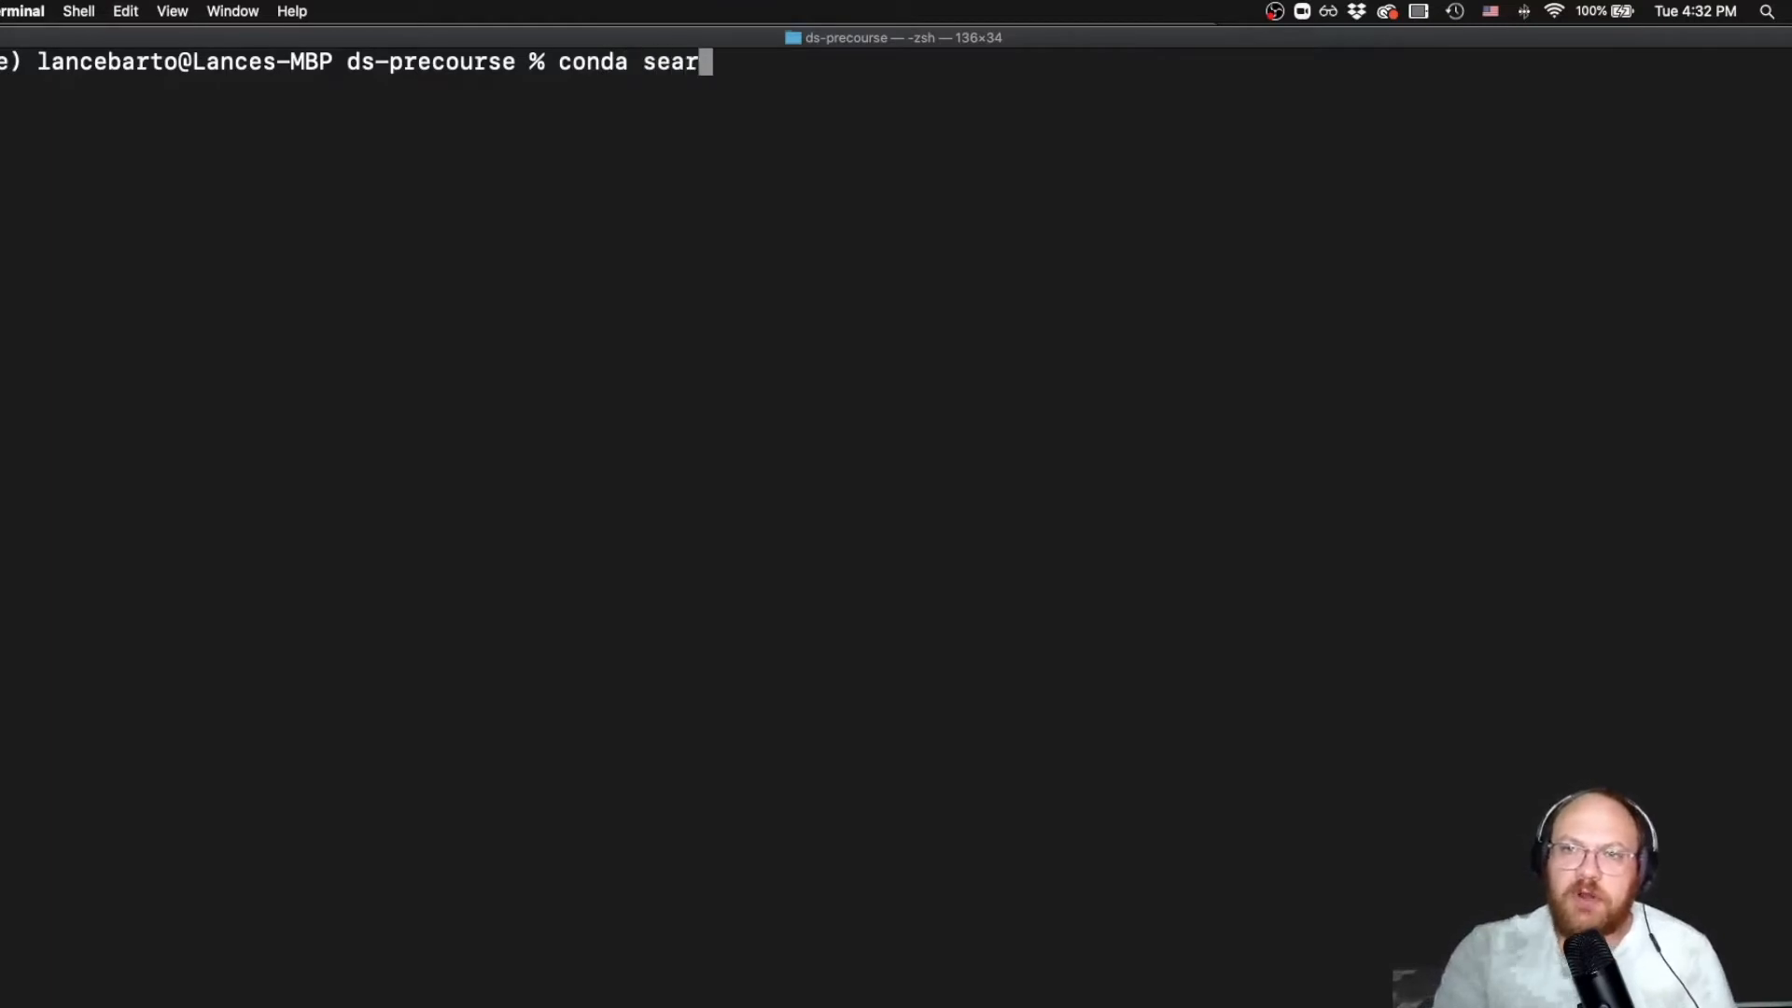
pyautogui.write('ch p')
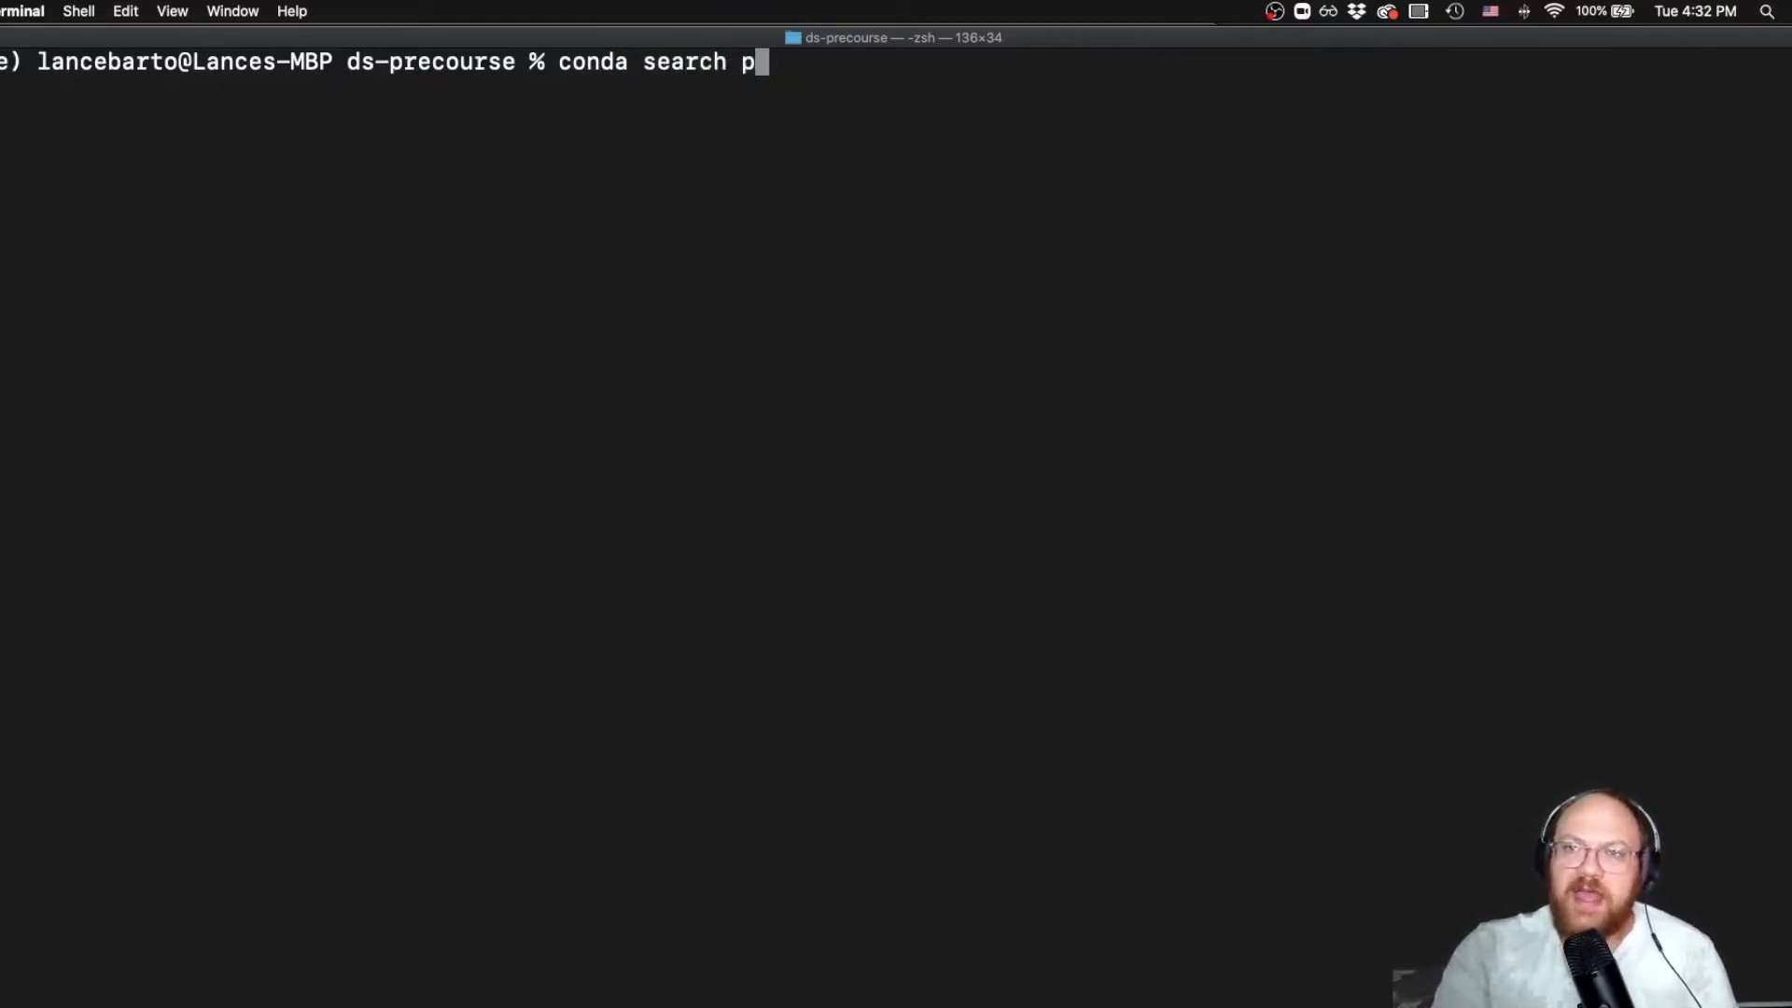
pyautogui.write('ython')
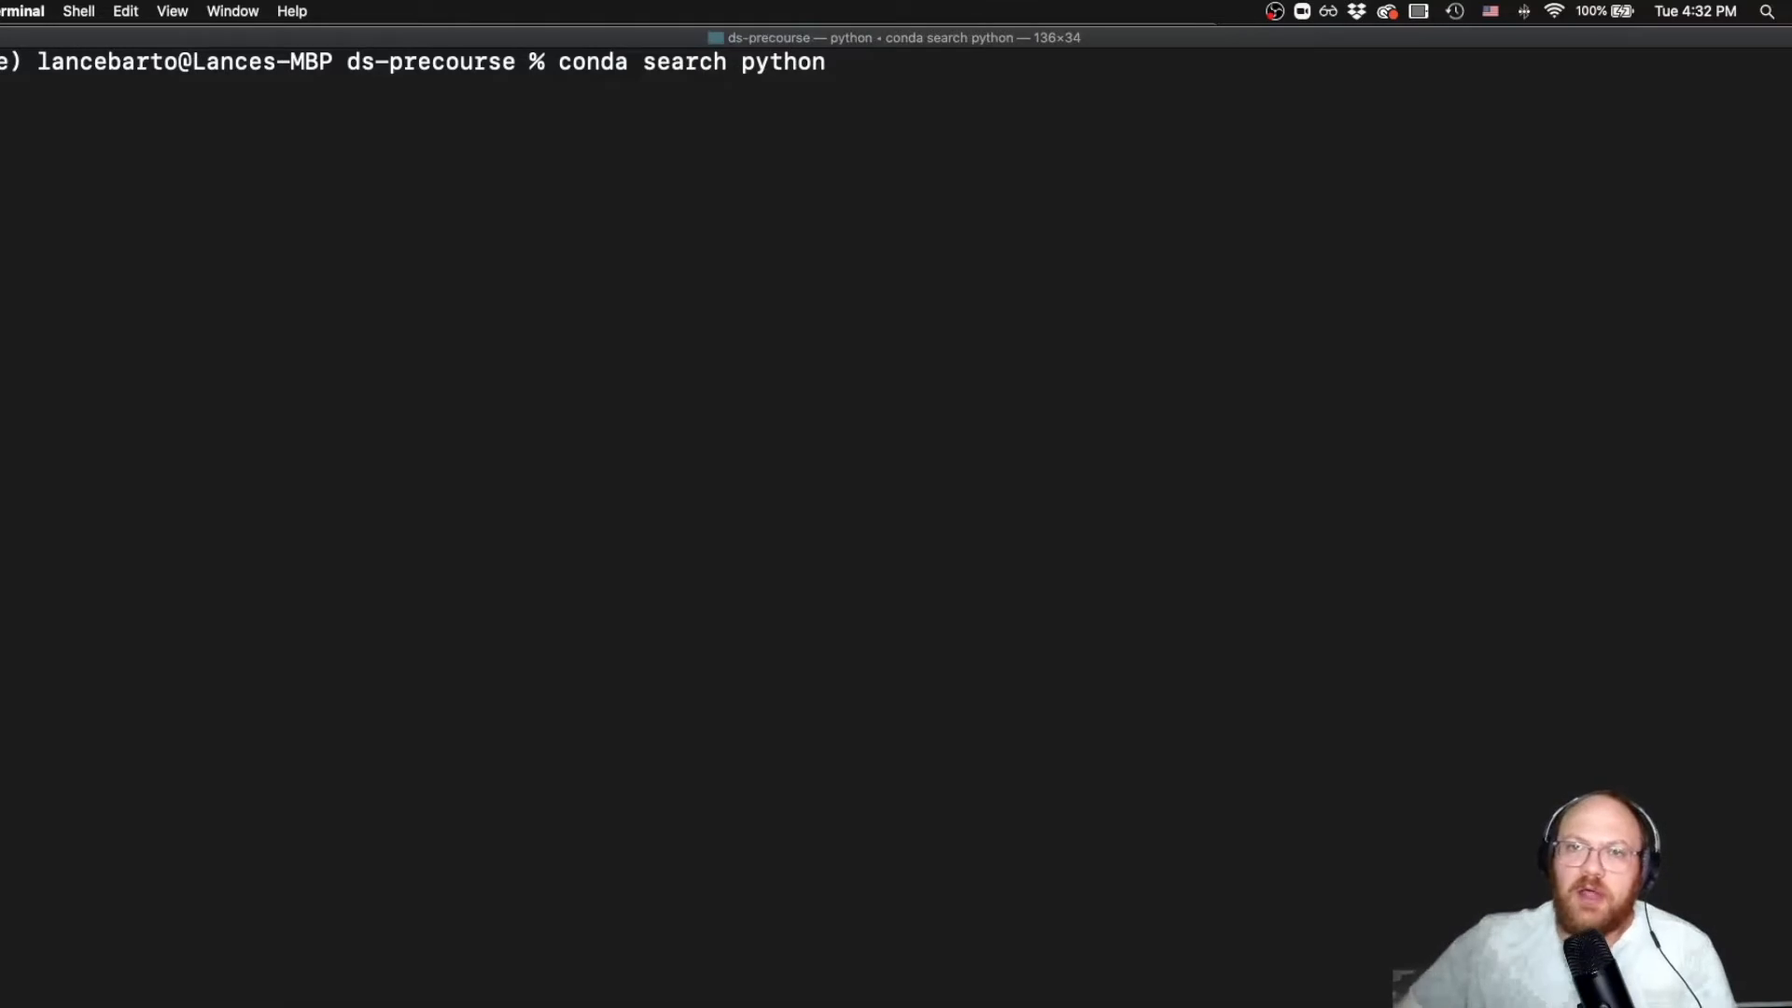
pyautogui.press('Return')
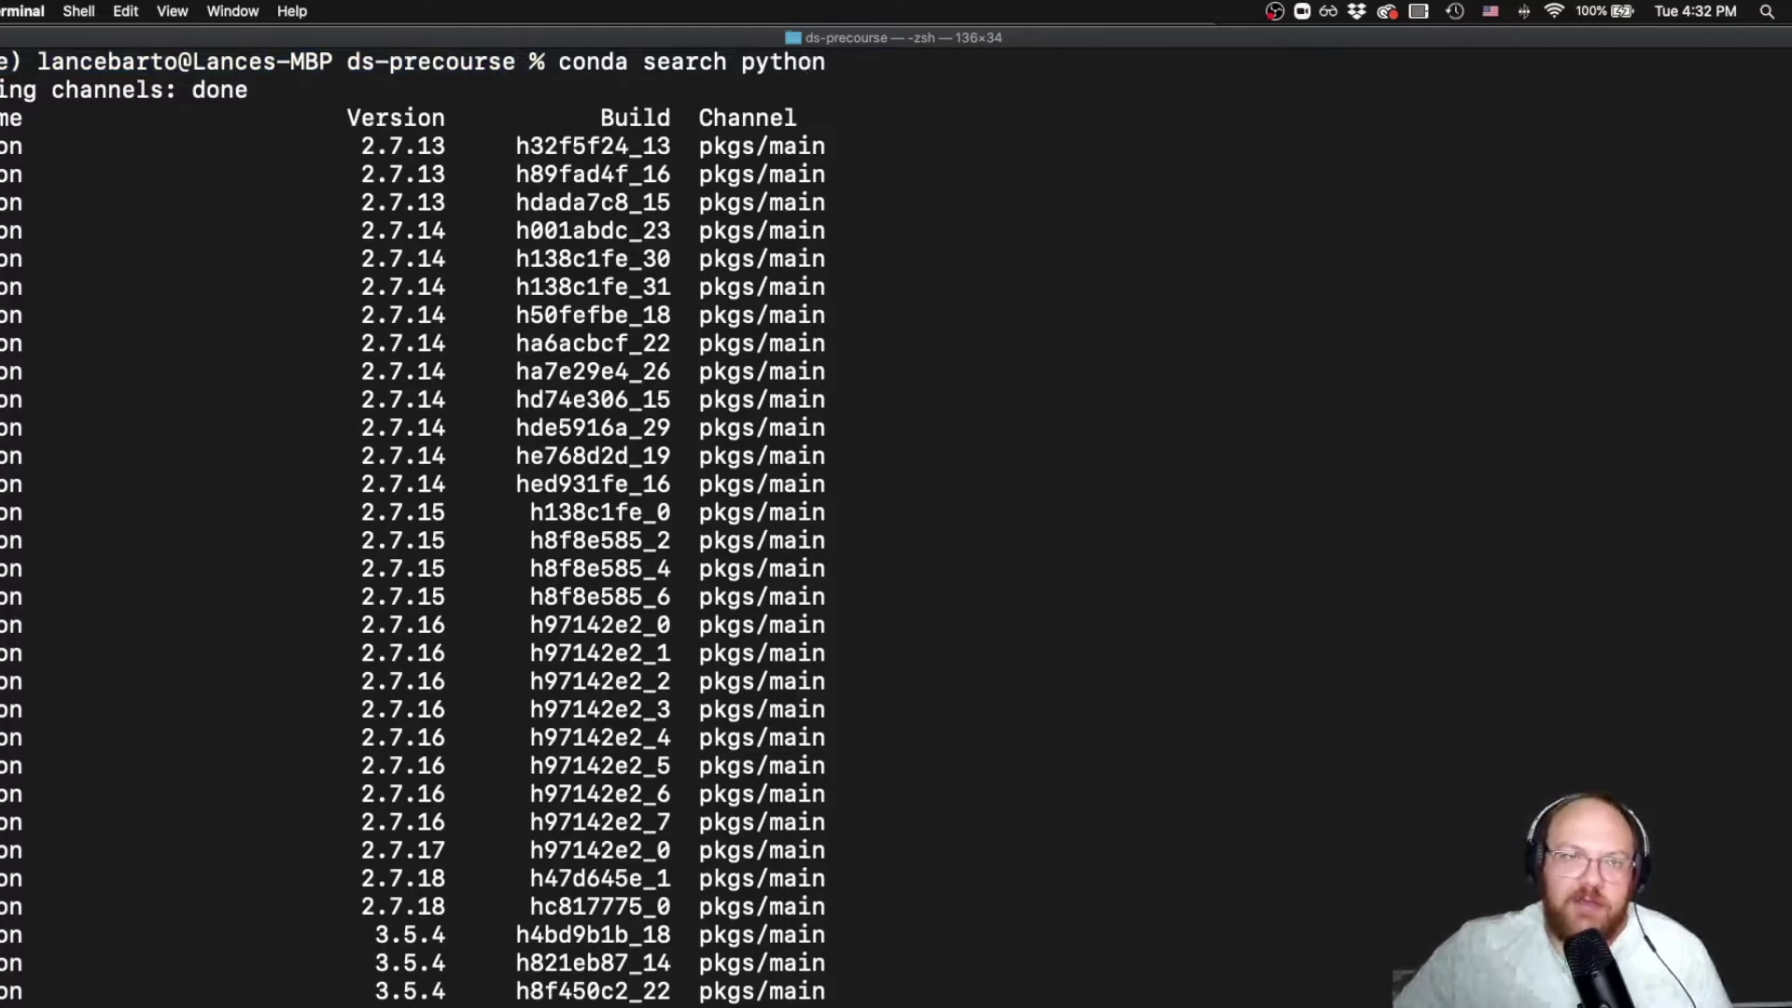
pyautogui.scroll(-3)
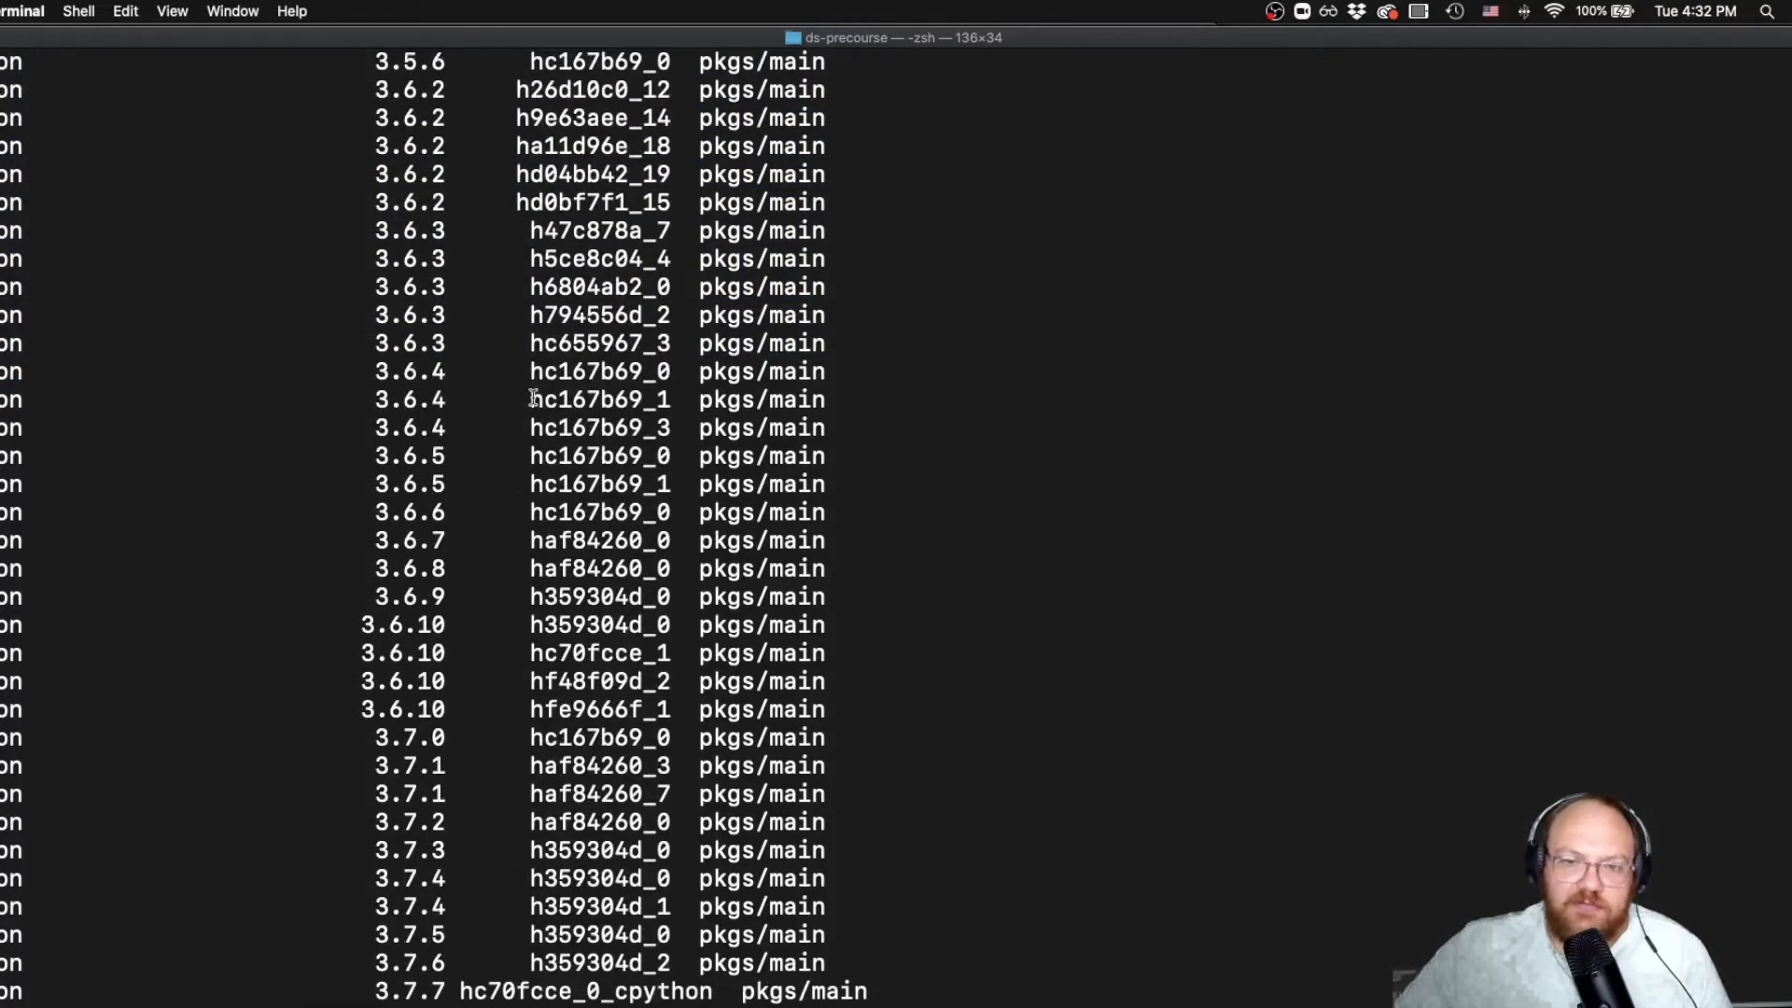
pyautogui.scroll(3)
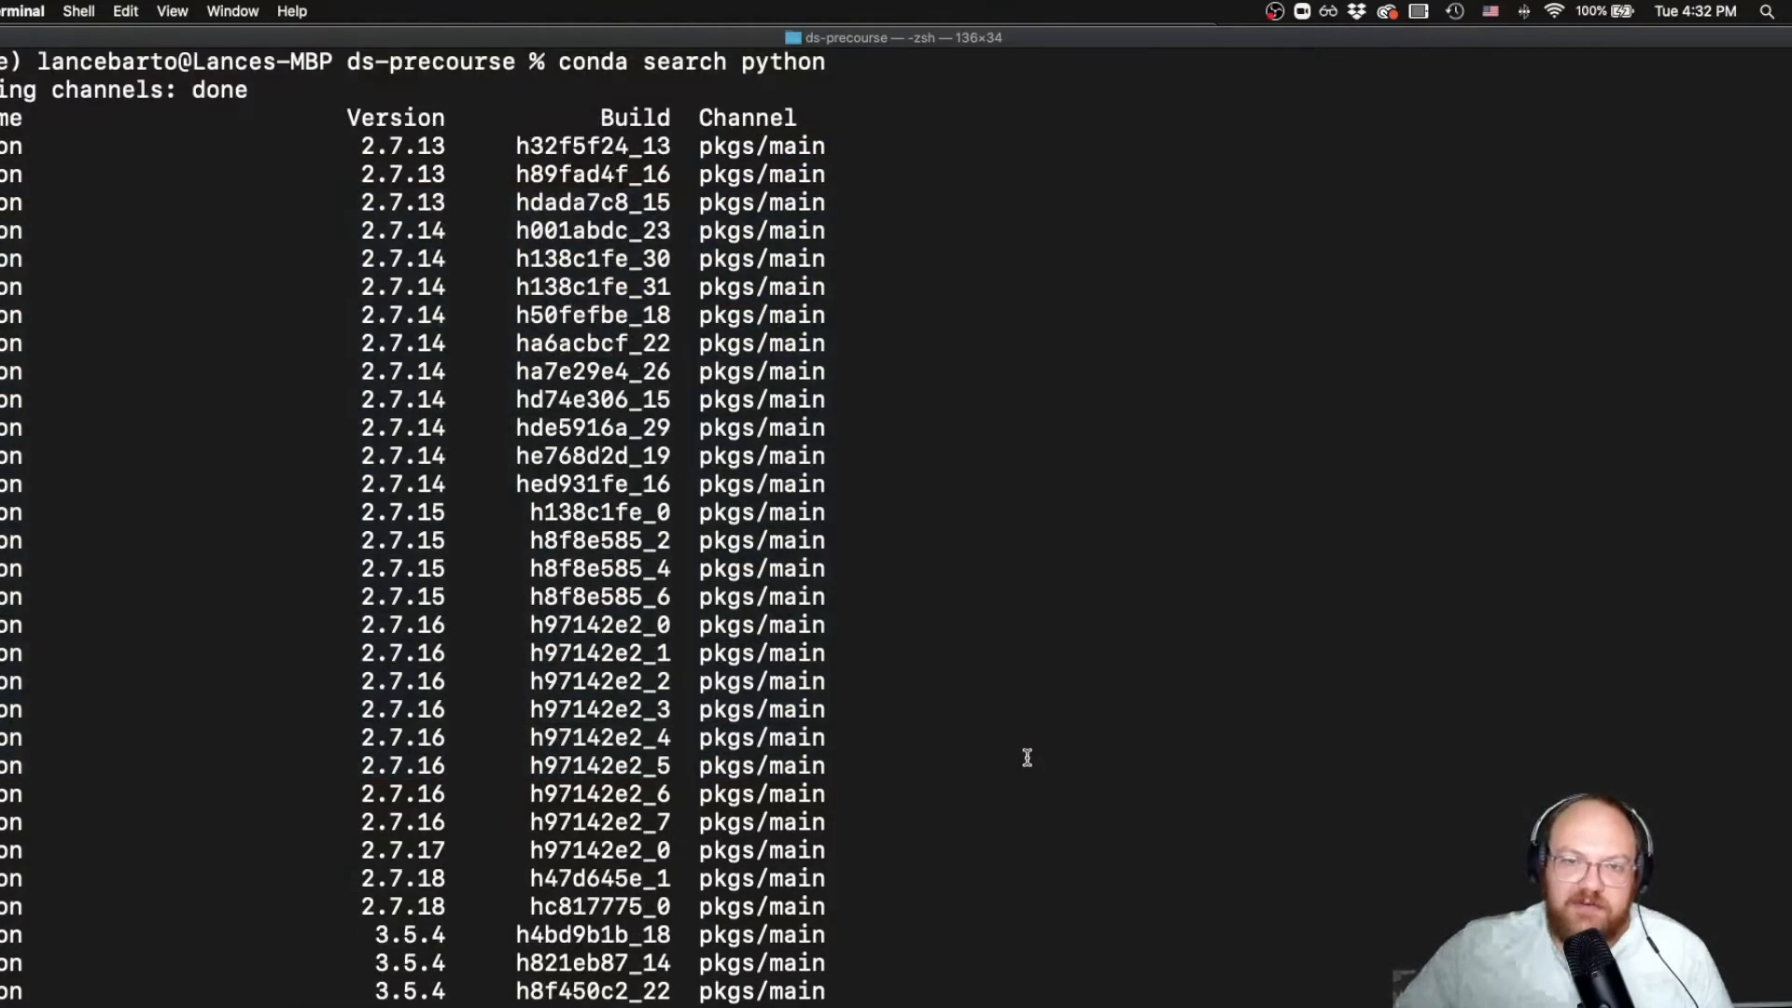
pyautogui.scroll(-3)
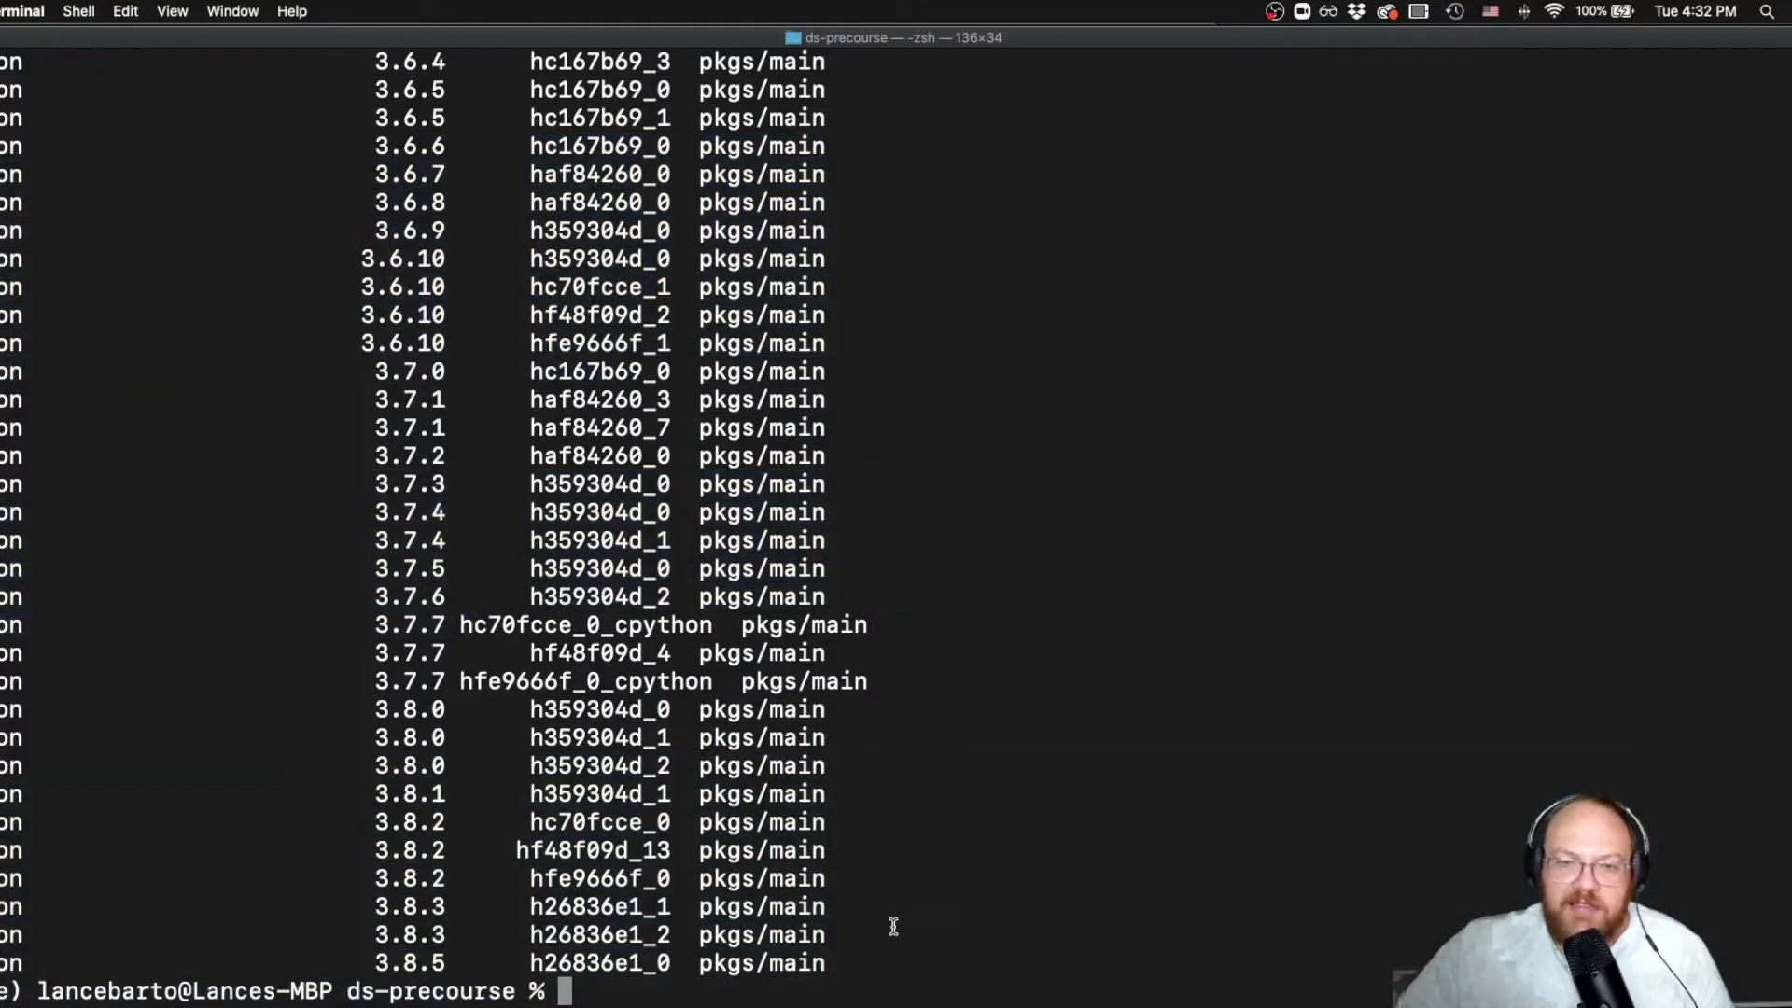
pyautogui.moveTo(898, 924)
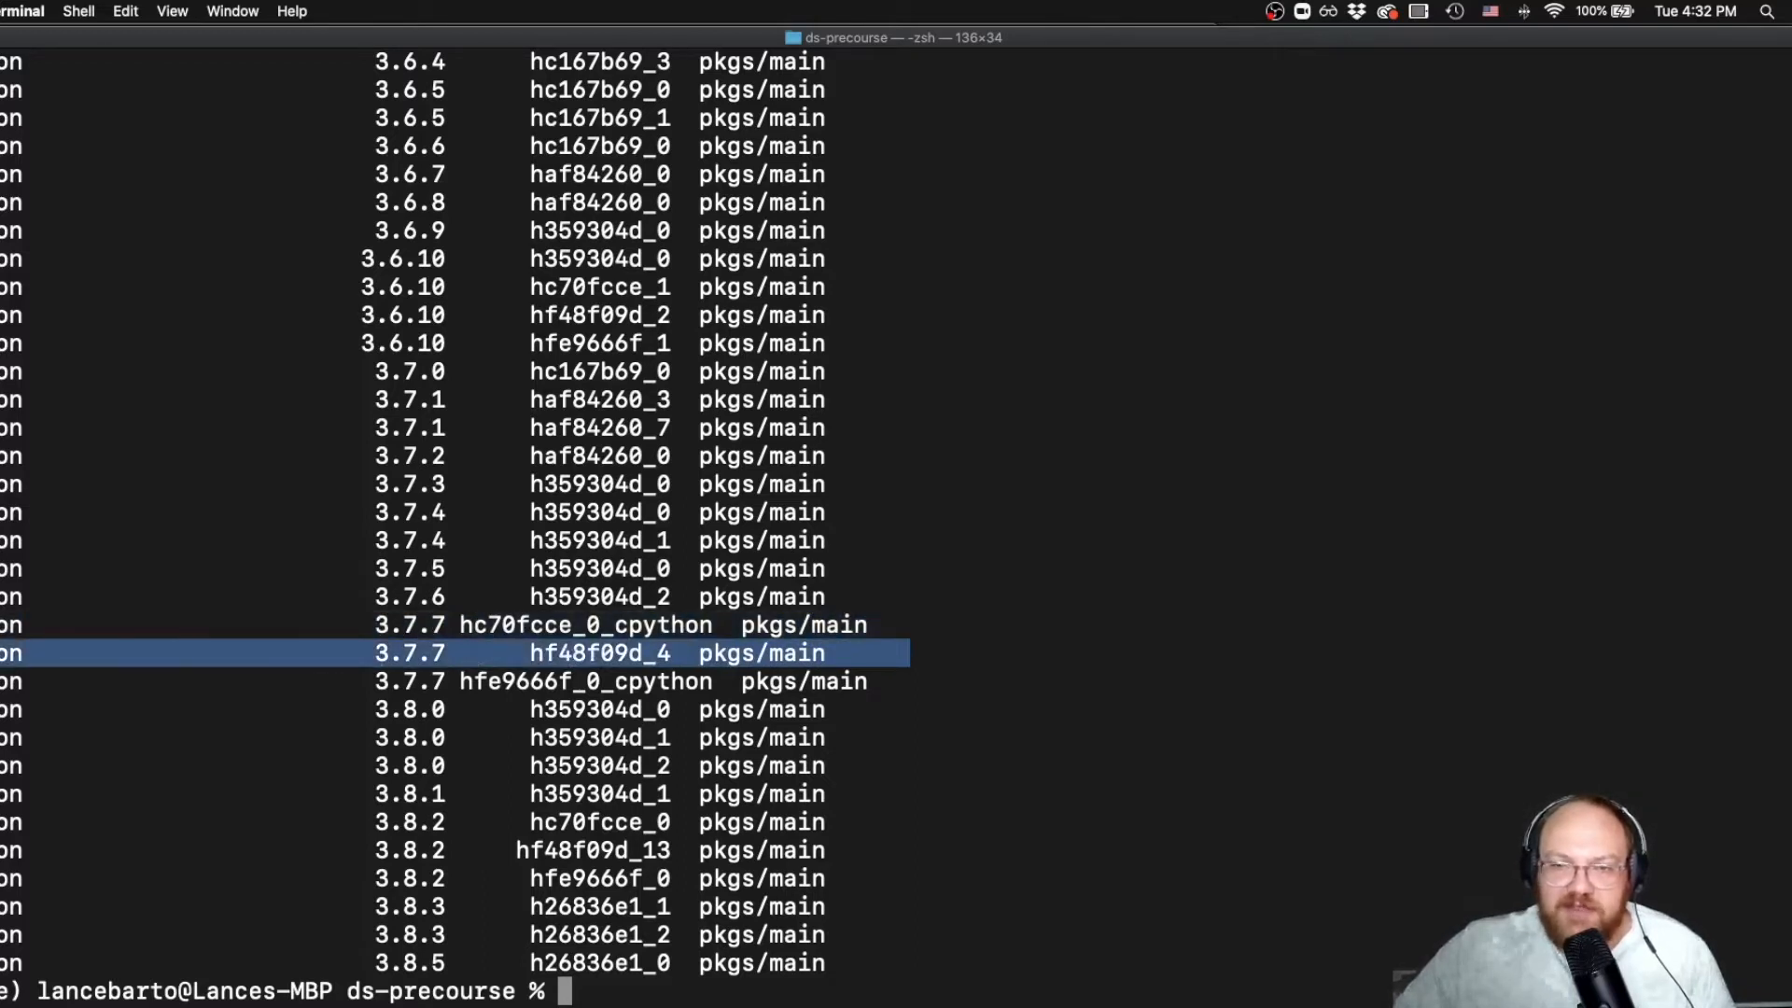
pyautogui.moveTo(560, 653)
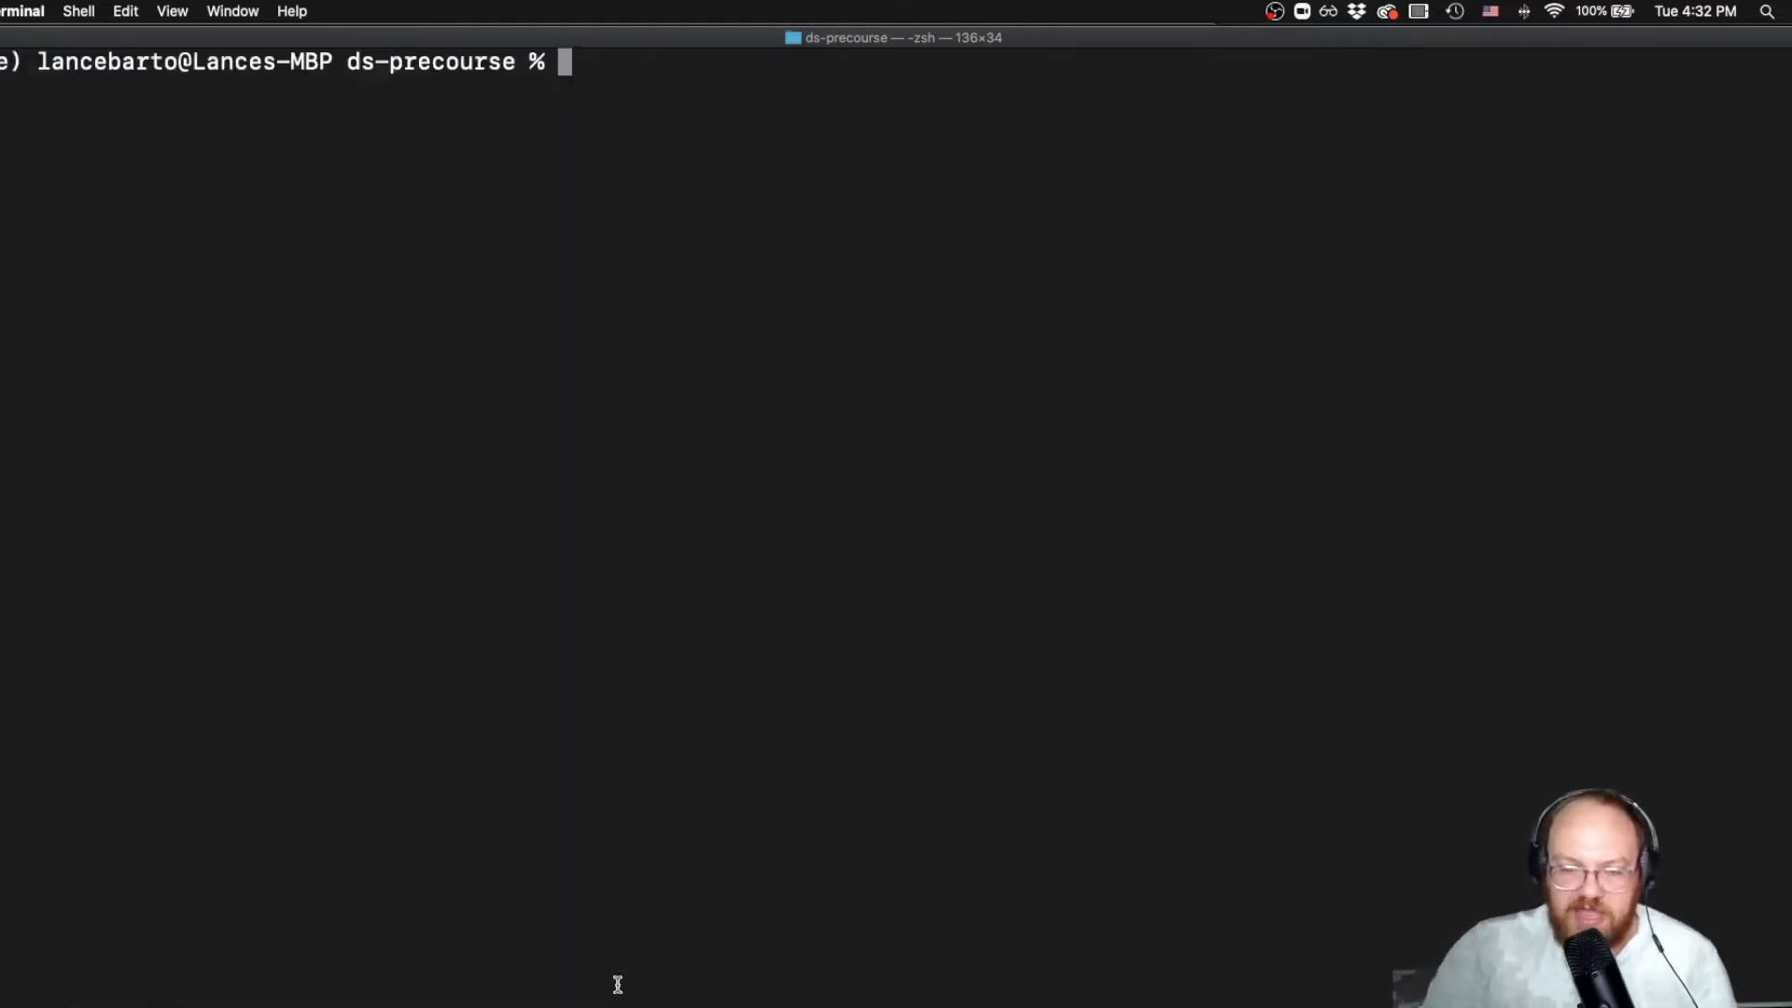
# Enter conda install python=3.7.7, correcting a mistyped version suffix along the way
pyautogui.write('conda')
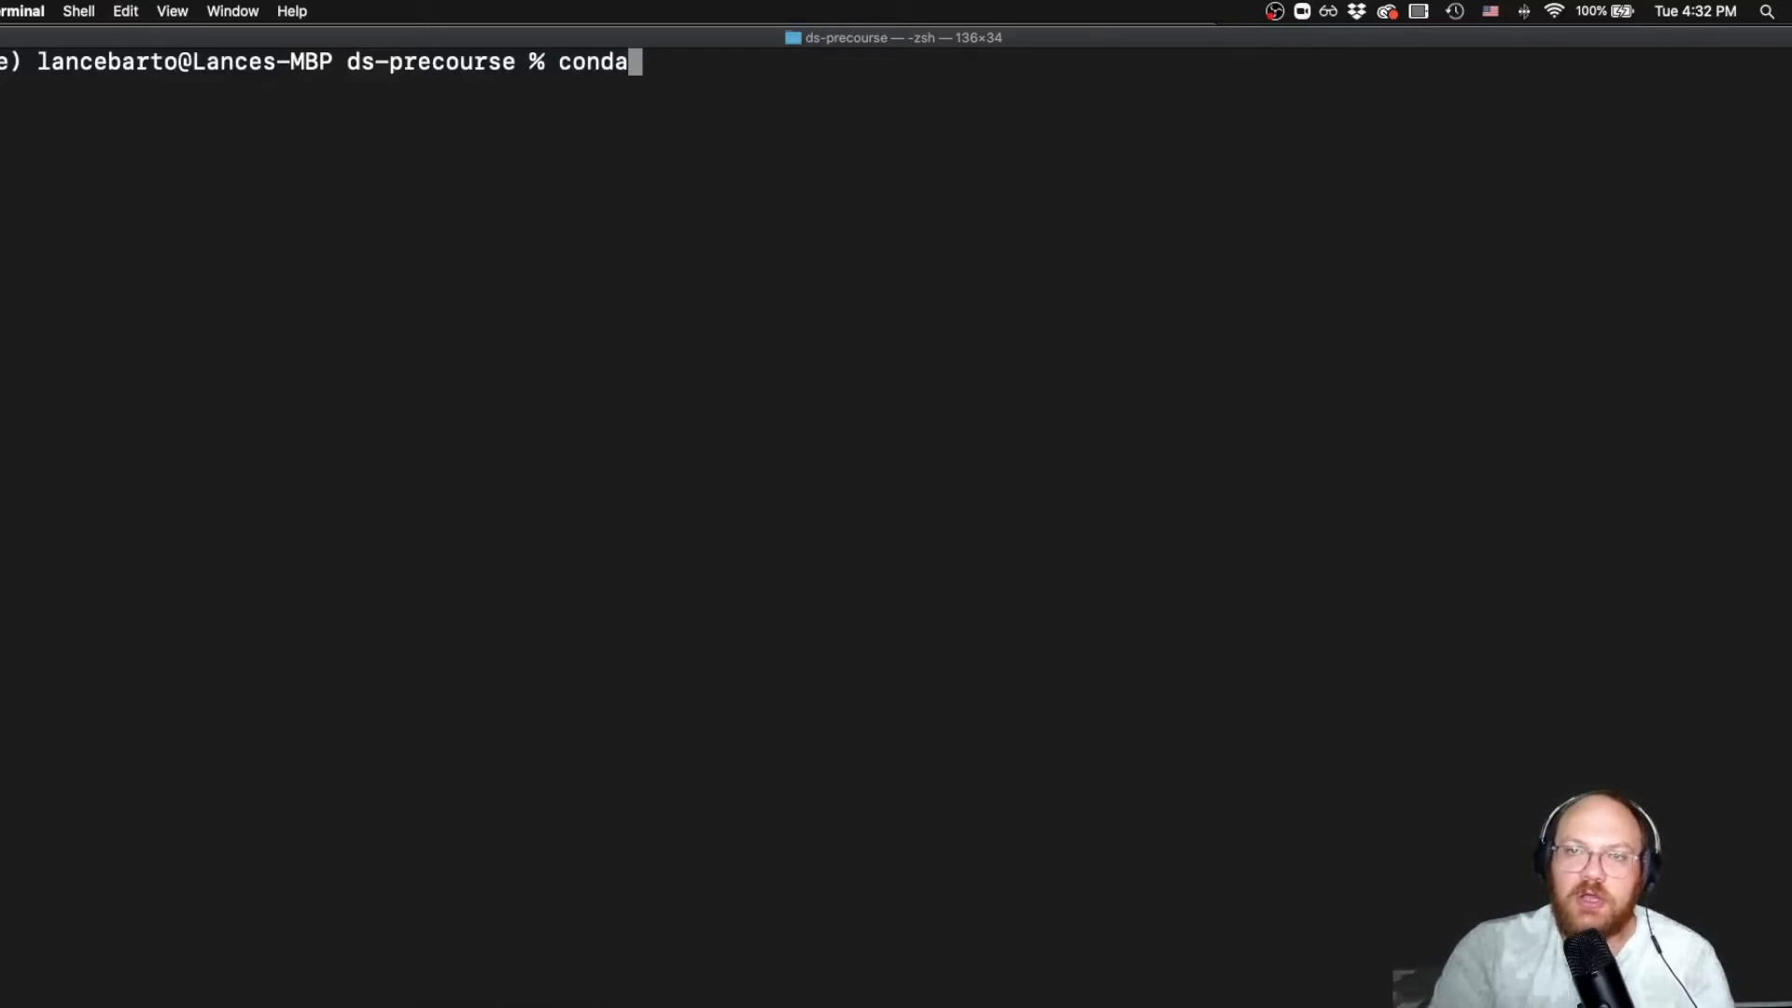
pyautogui.write('install')
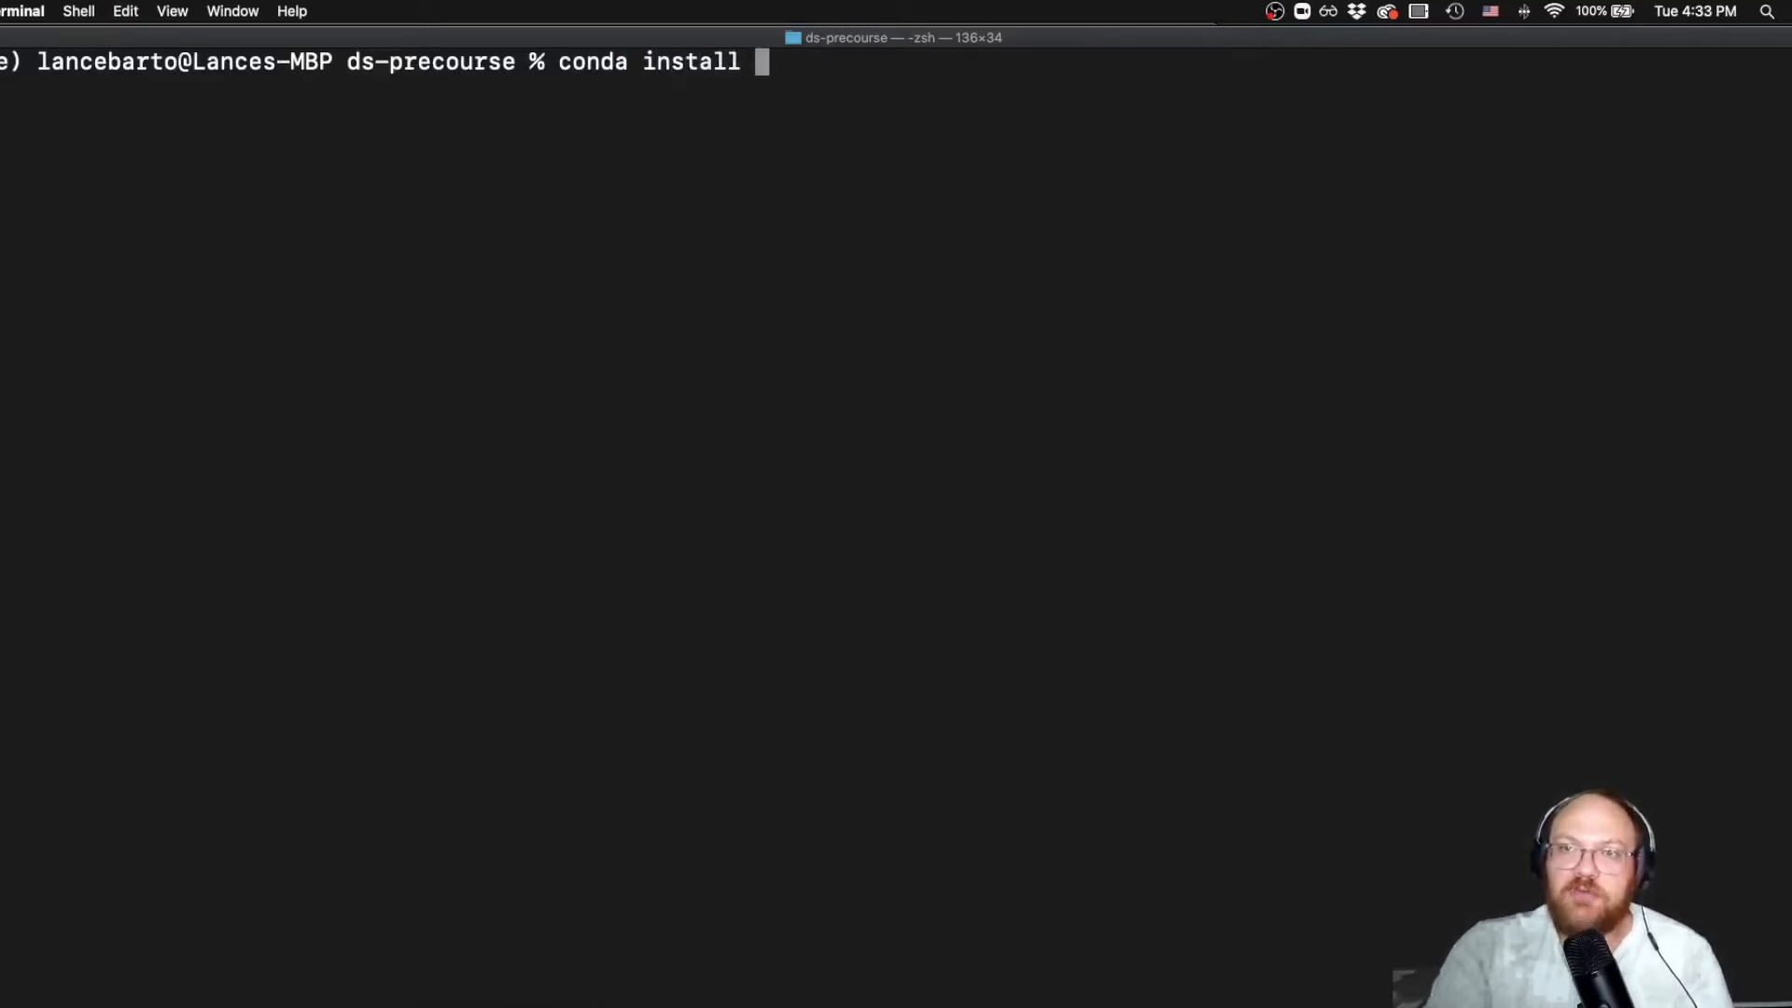
pyautogui.write('python-')
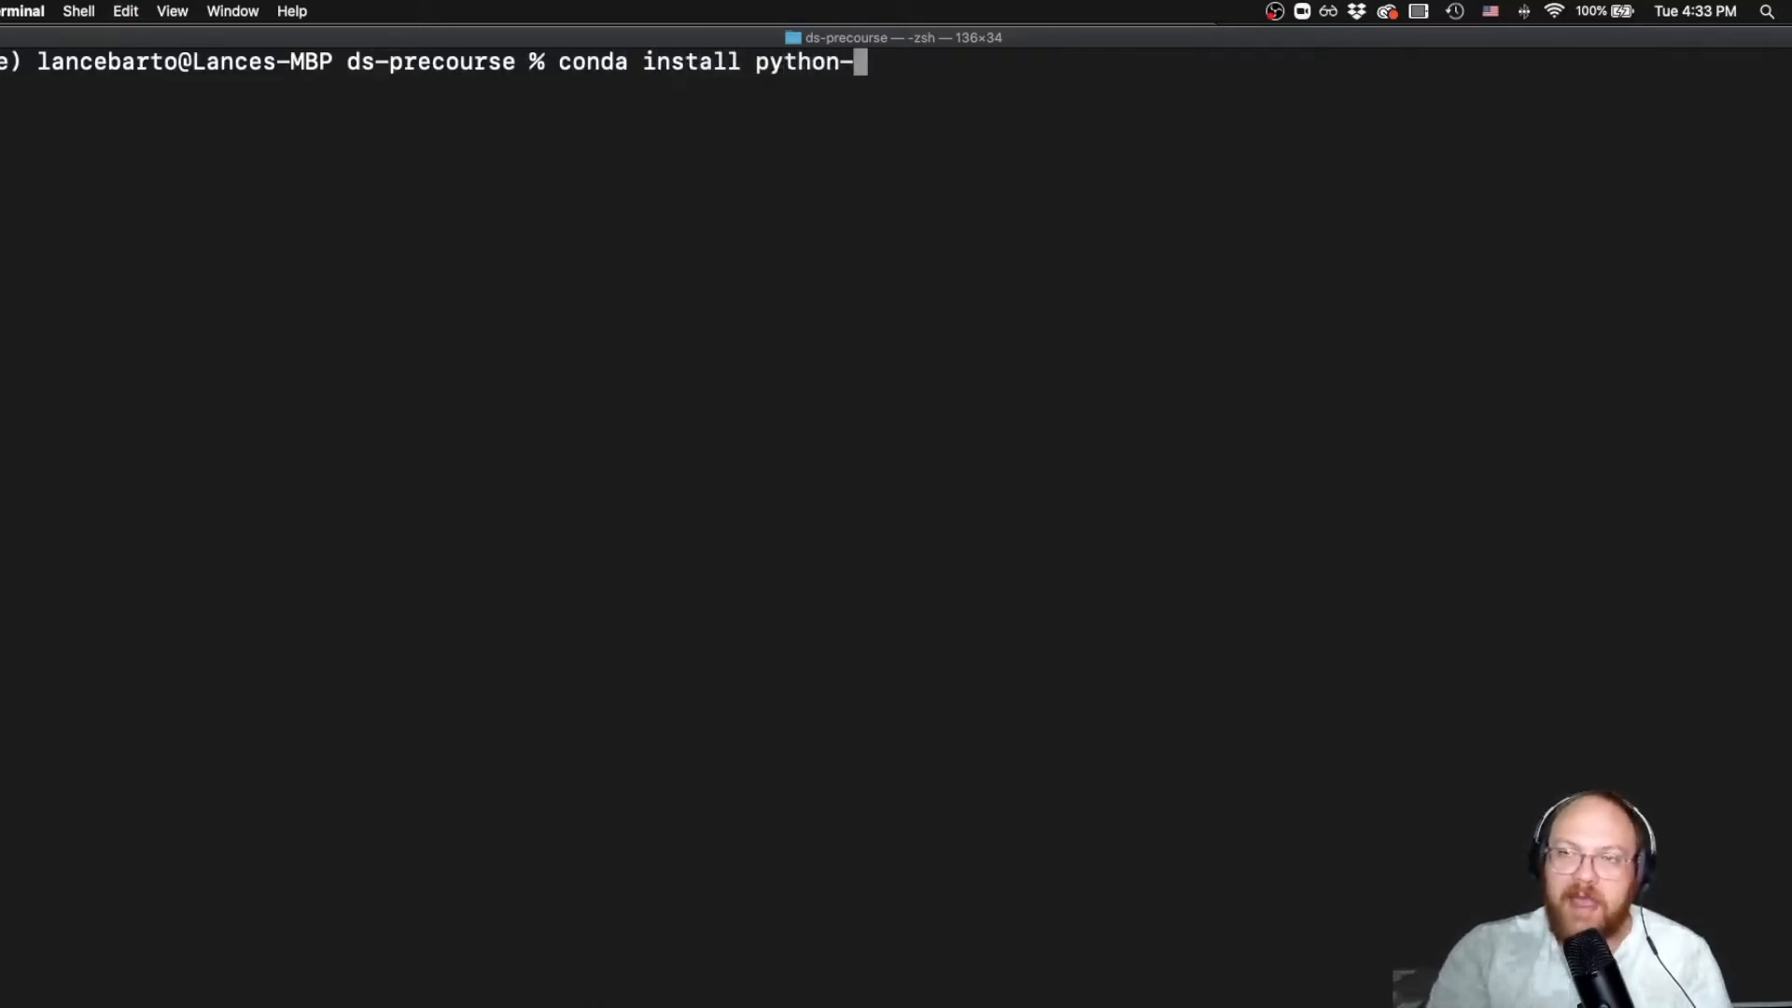
pyautogui.write('3.')
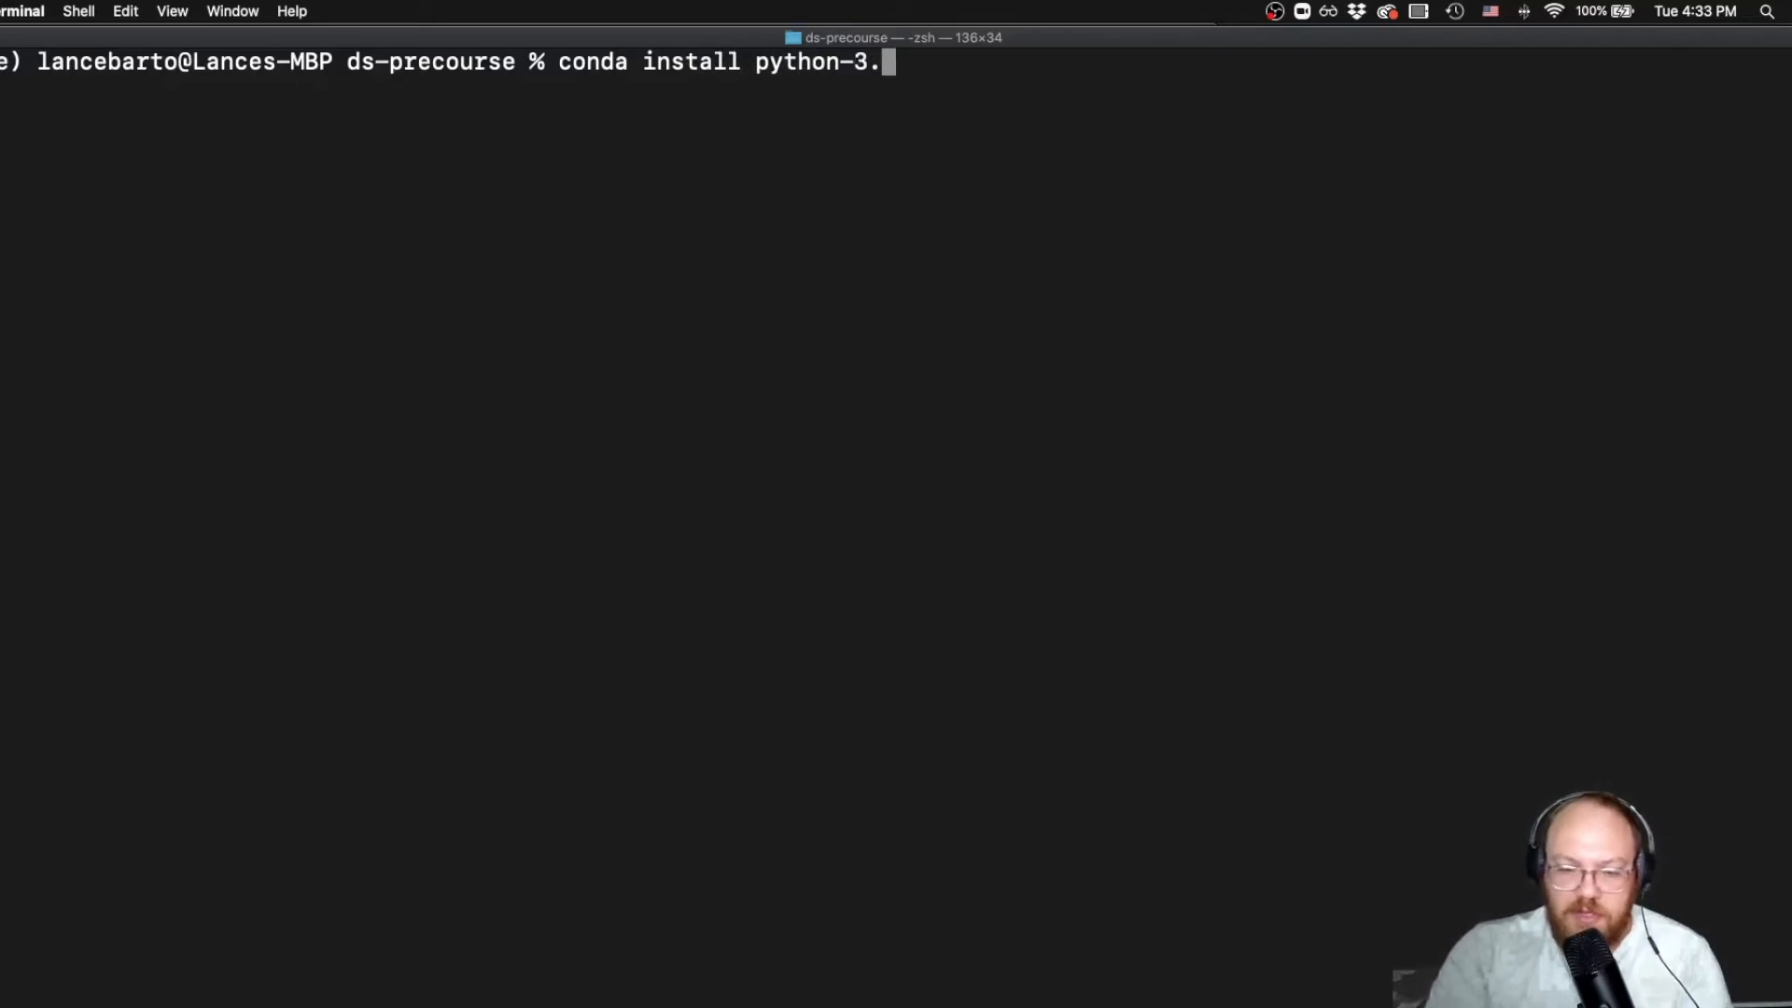
pyautogui.press('Backspace')
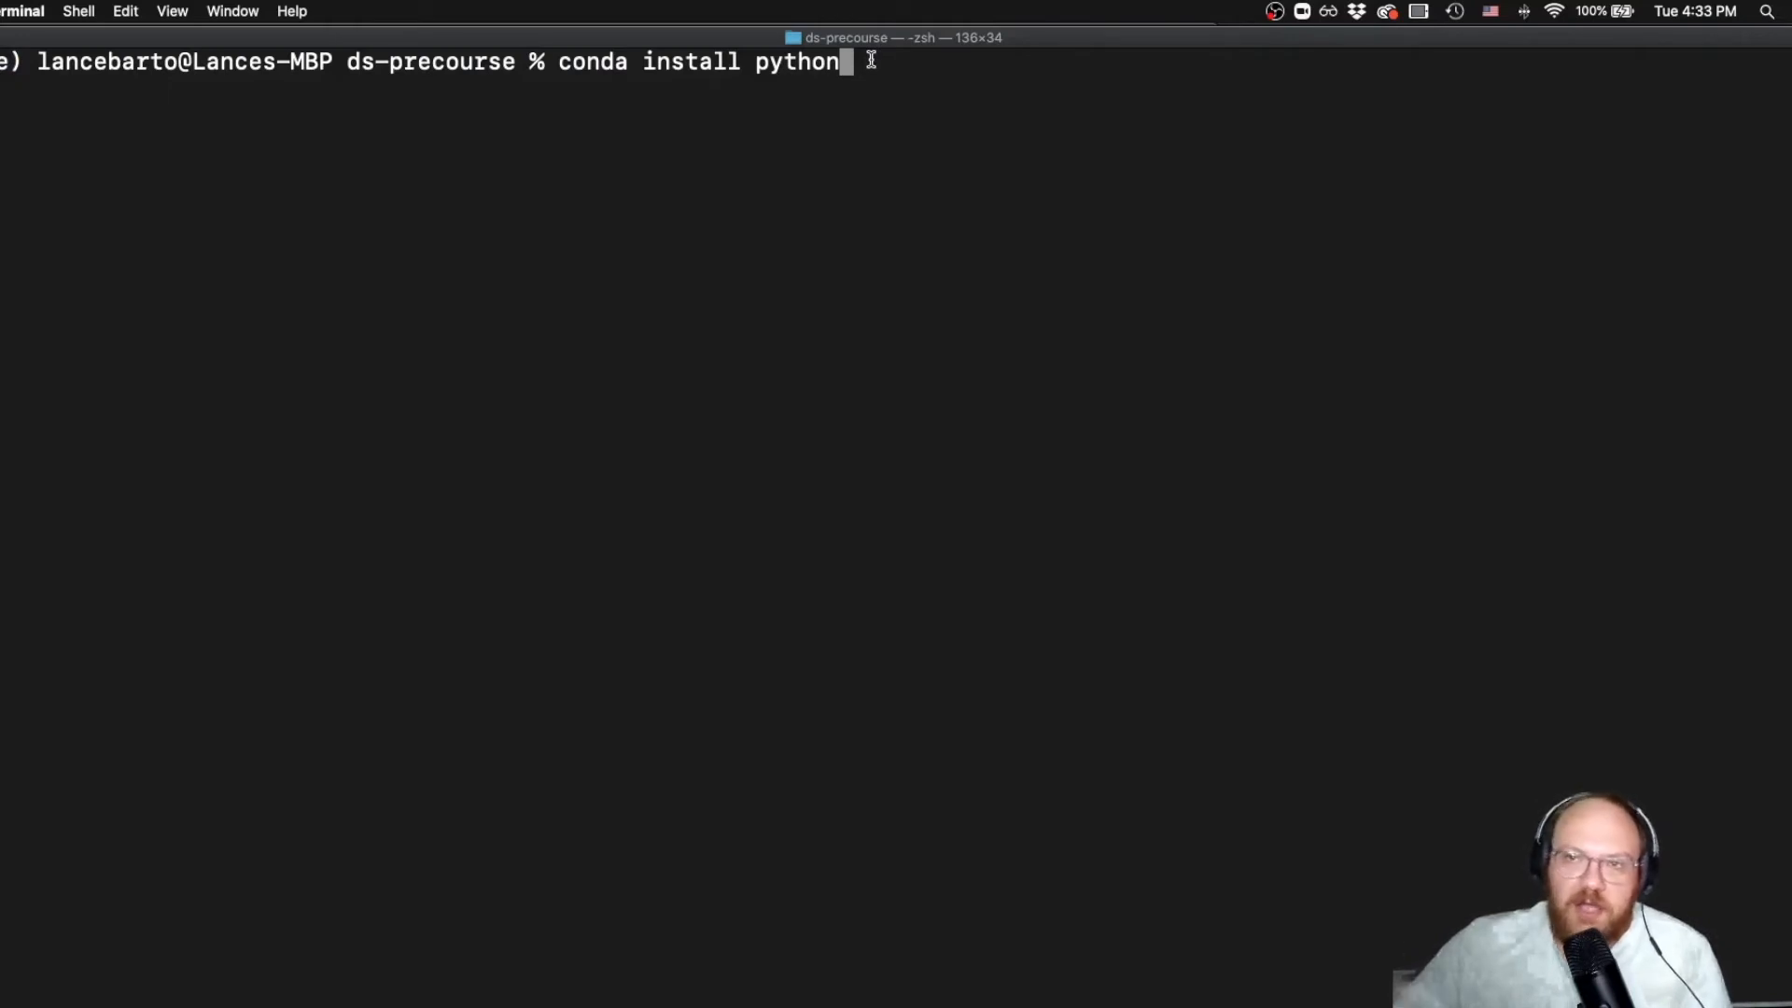
pyautogui.write('=')
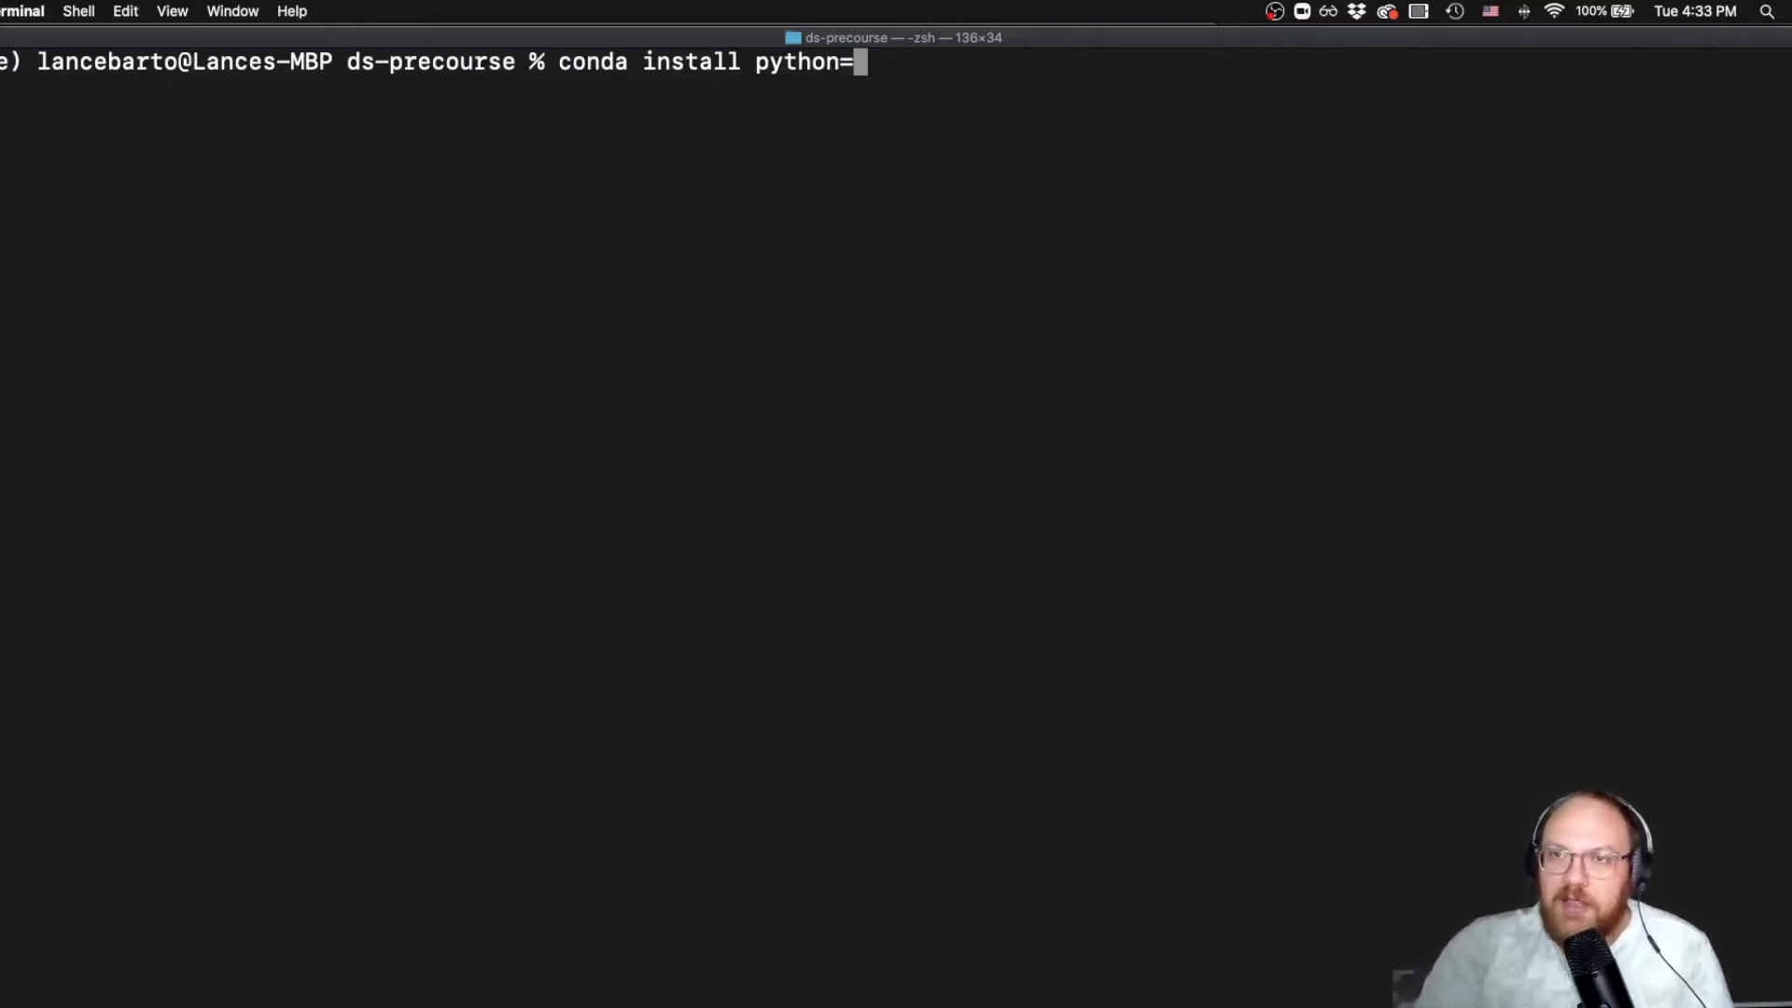
pyautogui.write('3')
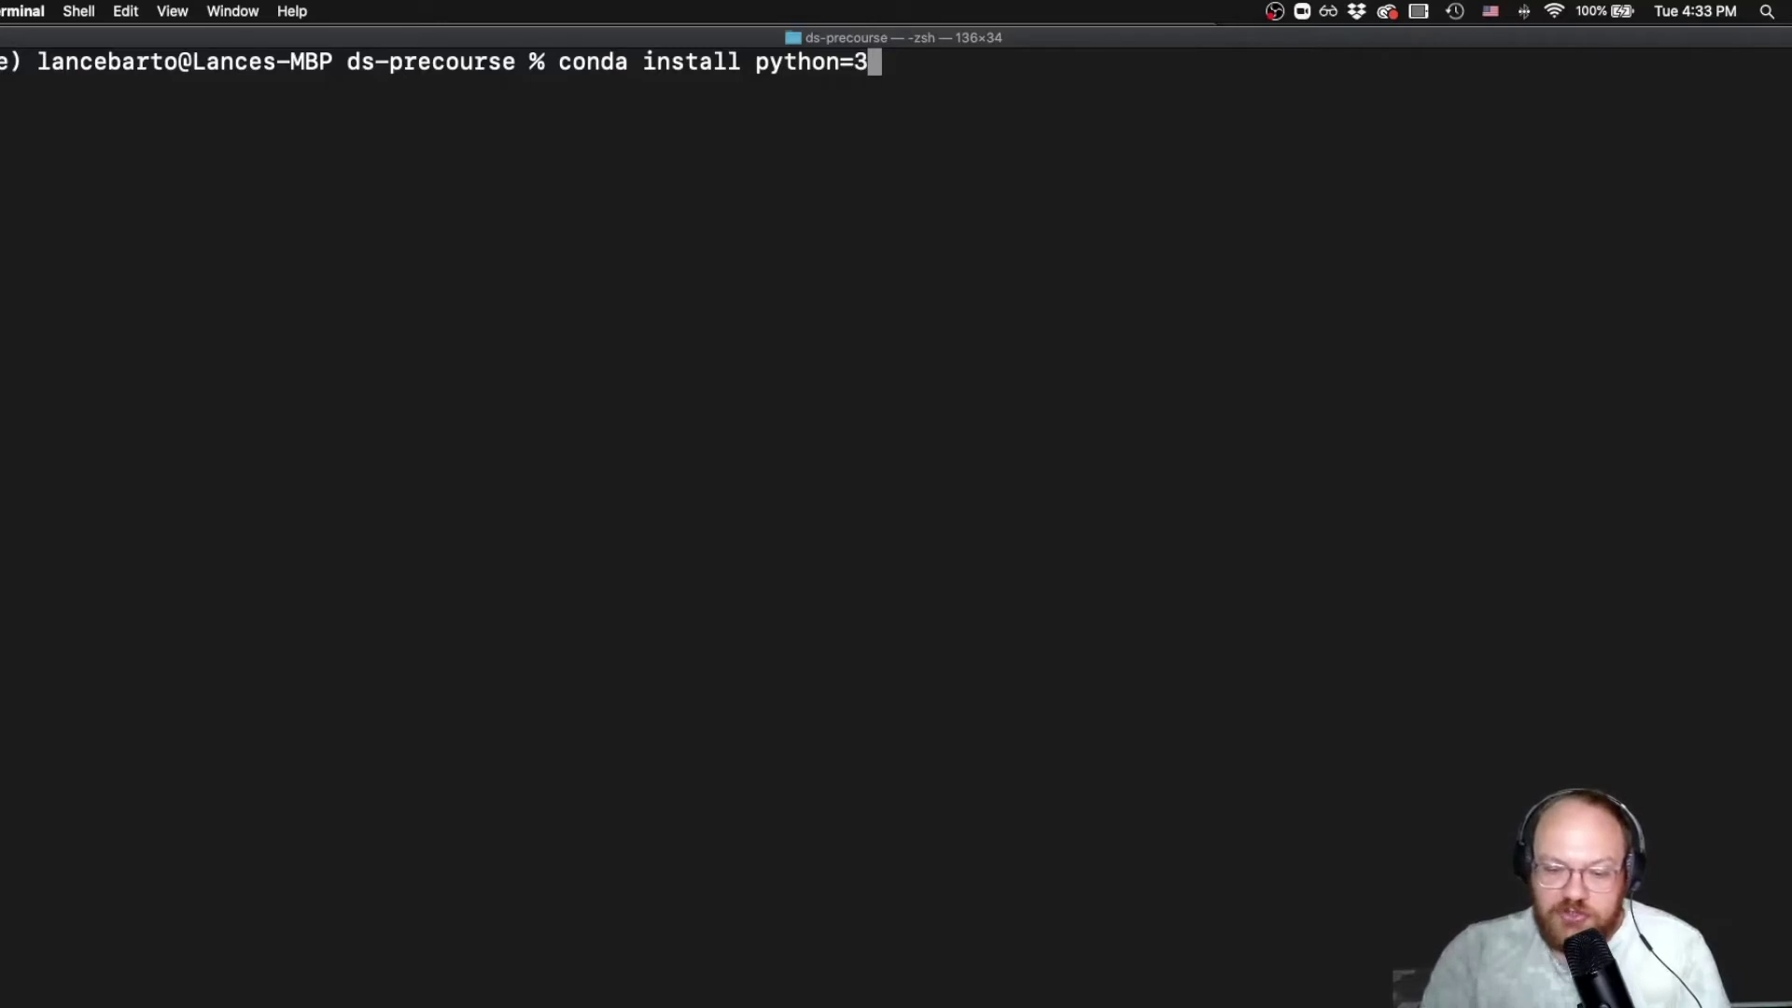
pyautogui.write('.7.7')
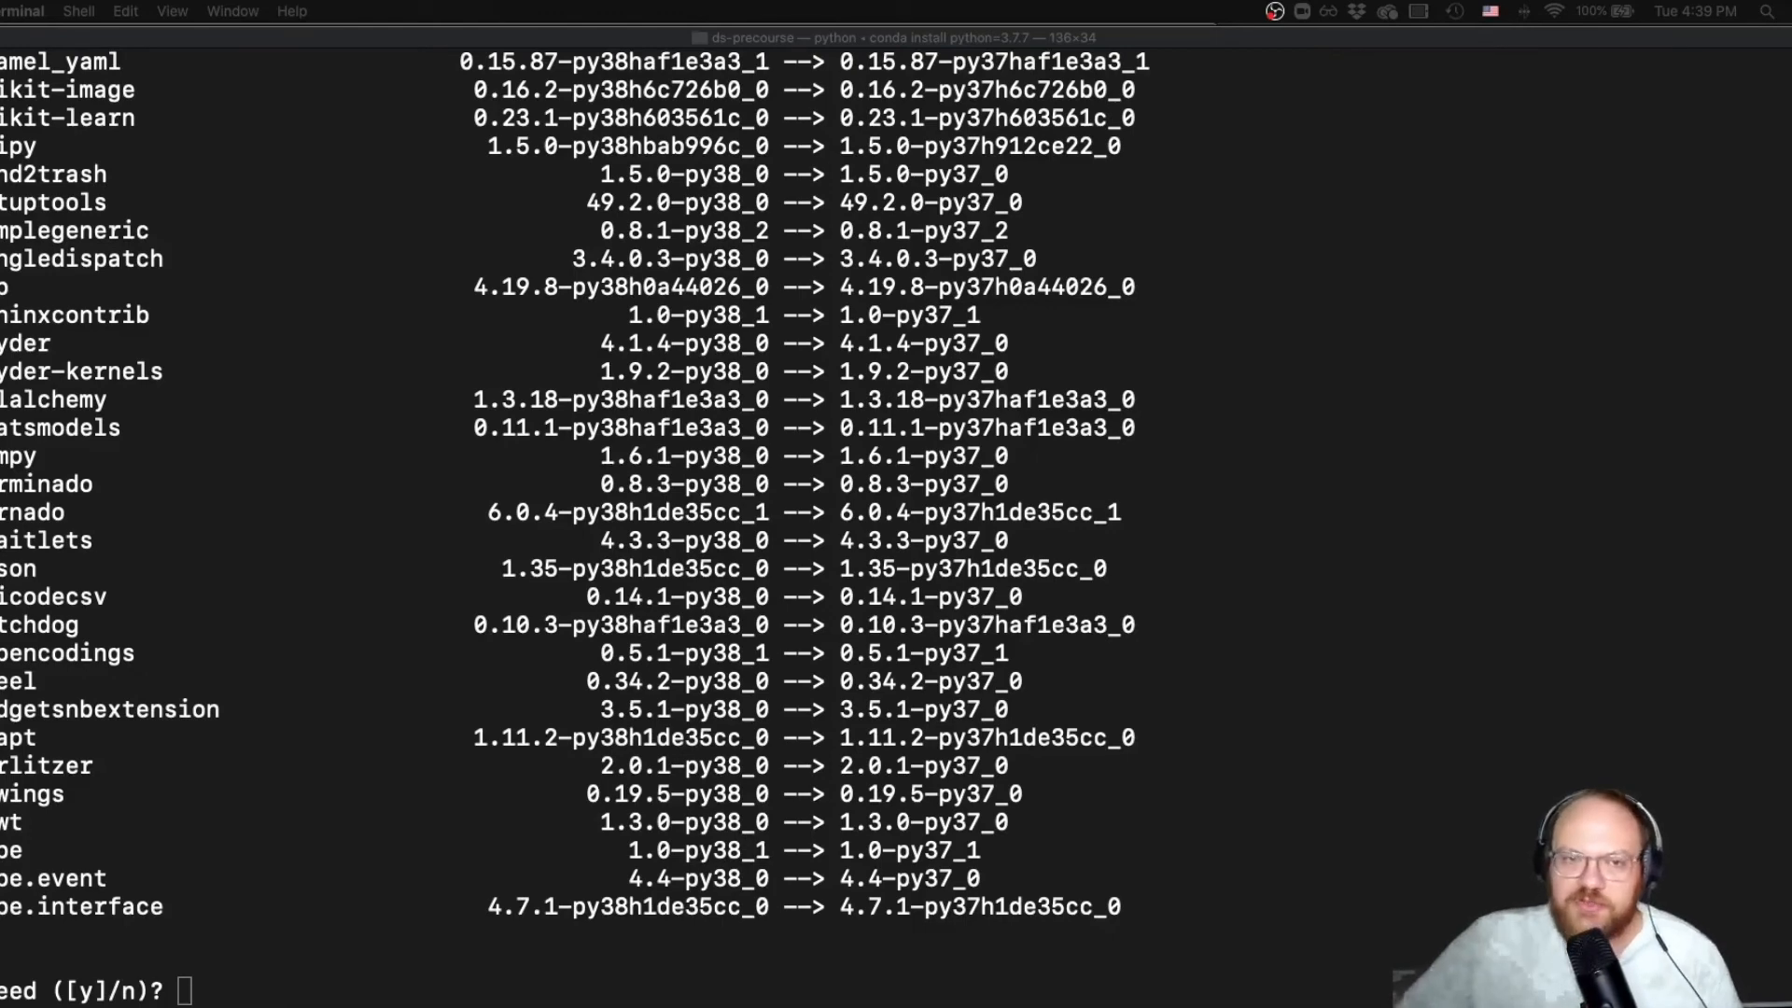
pyautogui.moveTo(293, 979)
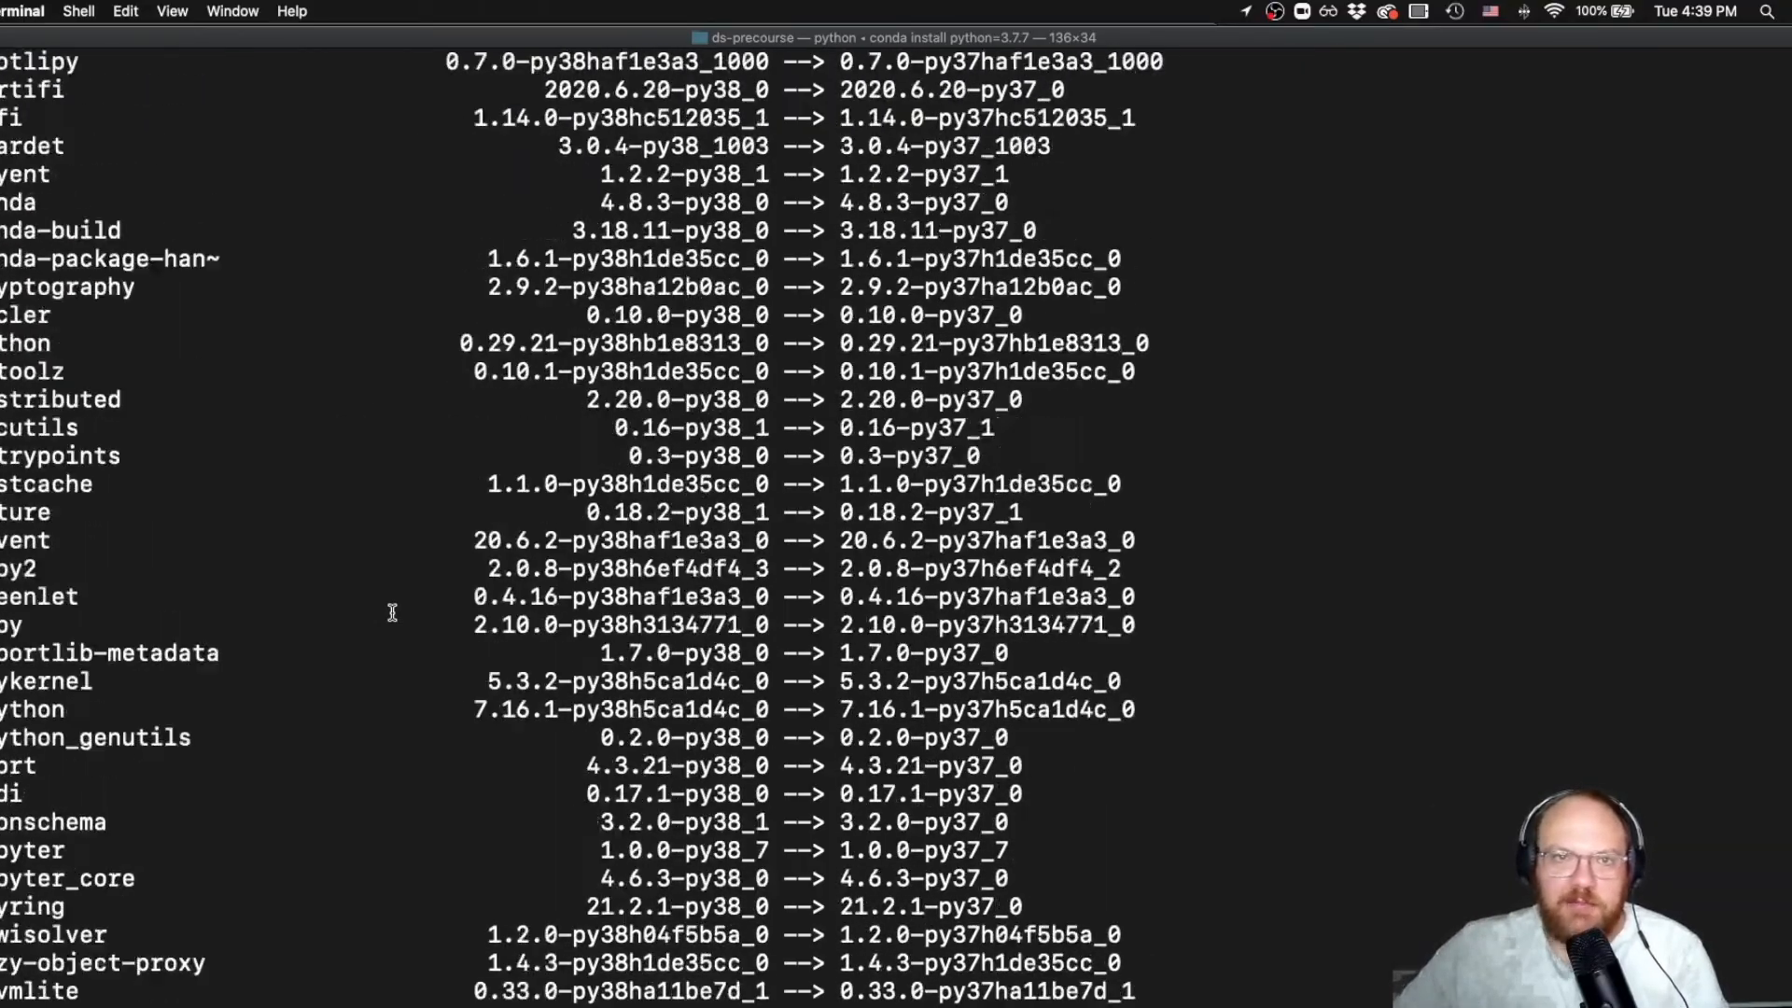
# Scroll through the planned package downgrades and answer y at the Proceed prompt
pyautogui.scroll(-3)
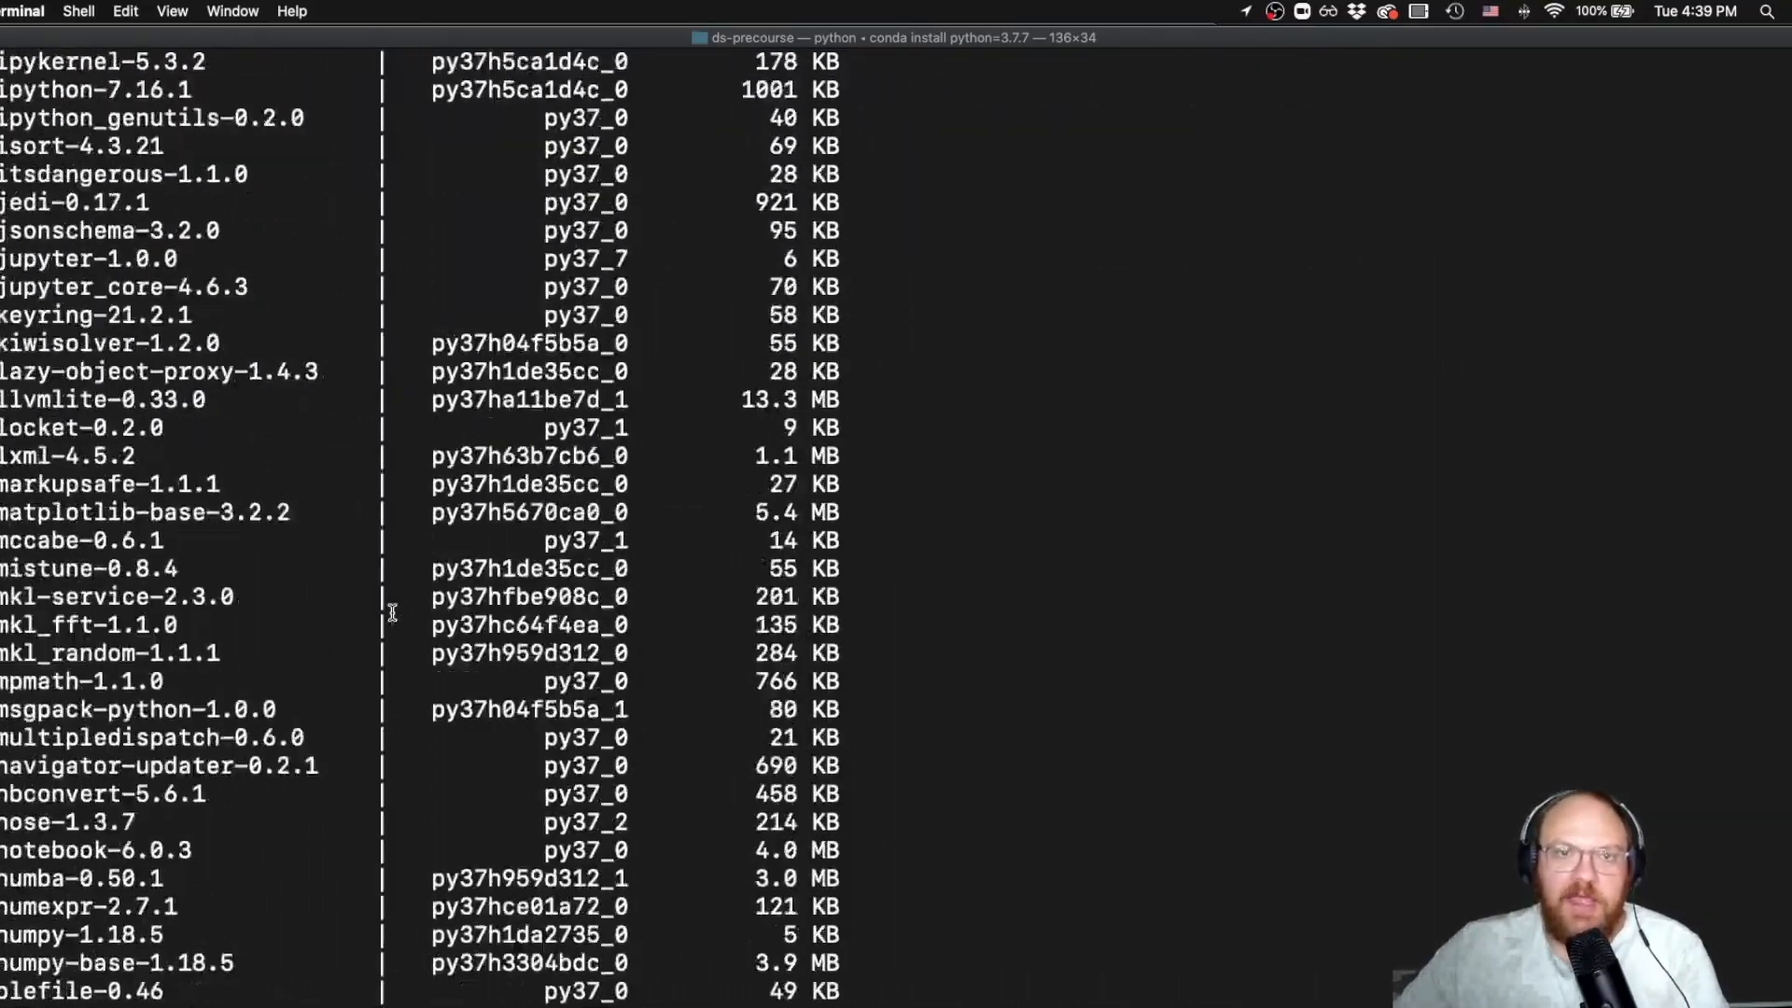
pyautogui.scroll(-3)
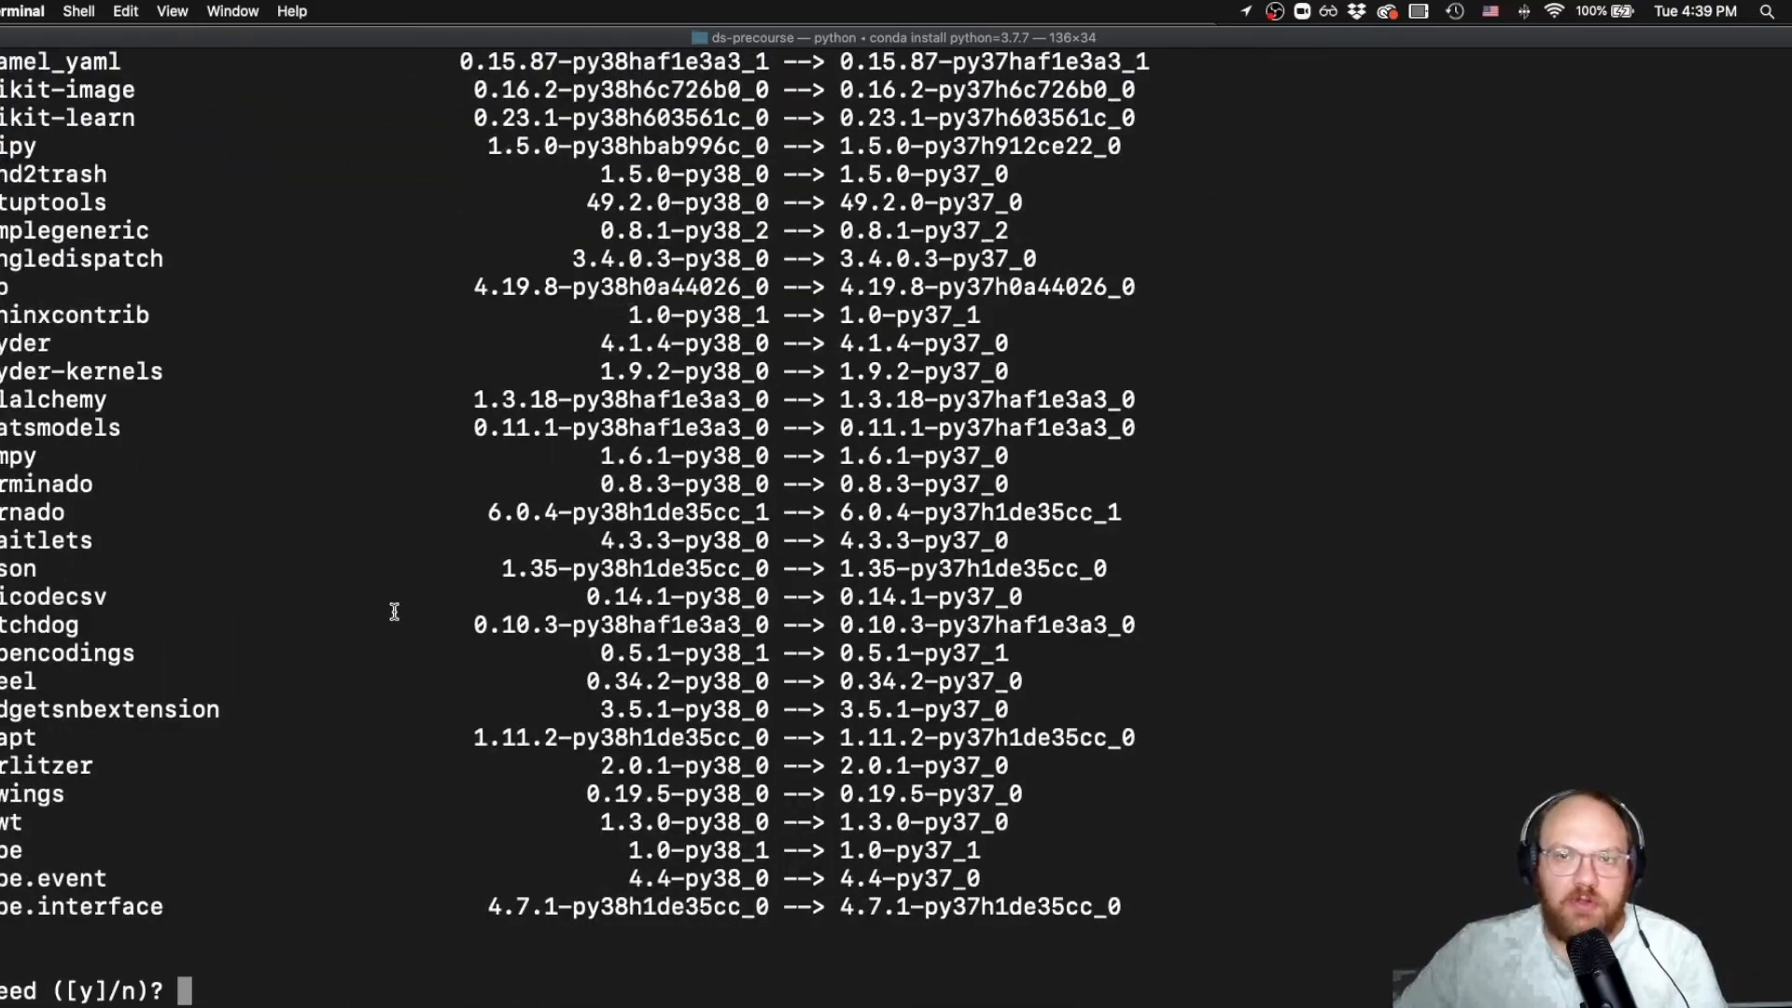
pyautogui.write('y')
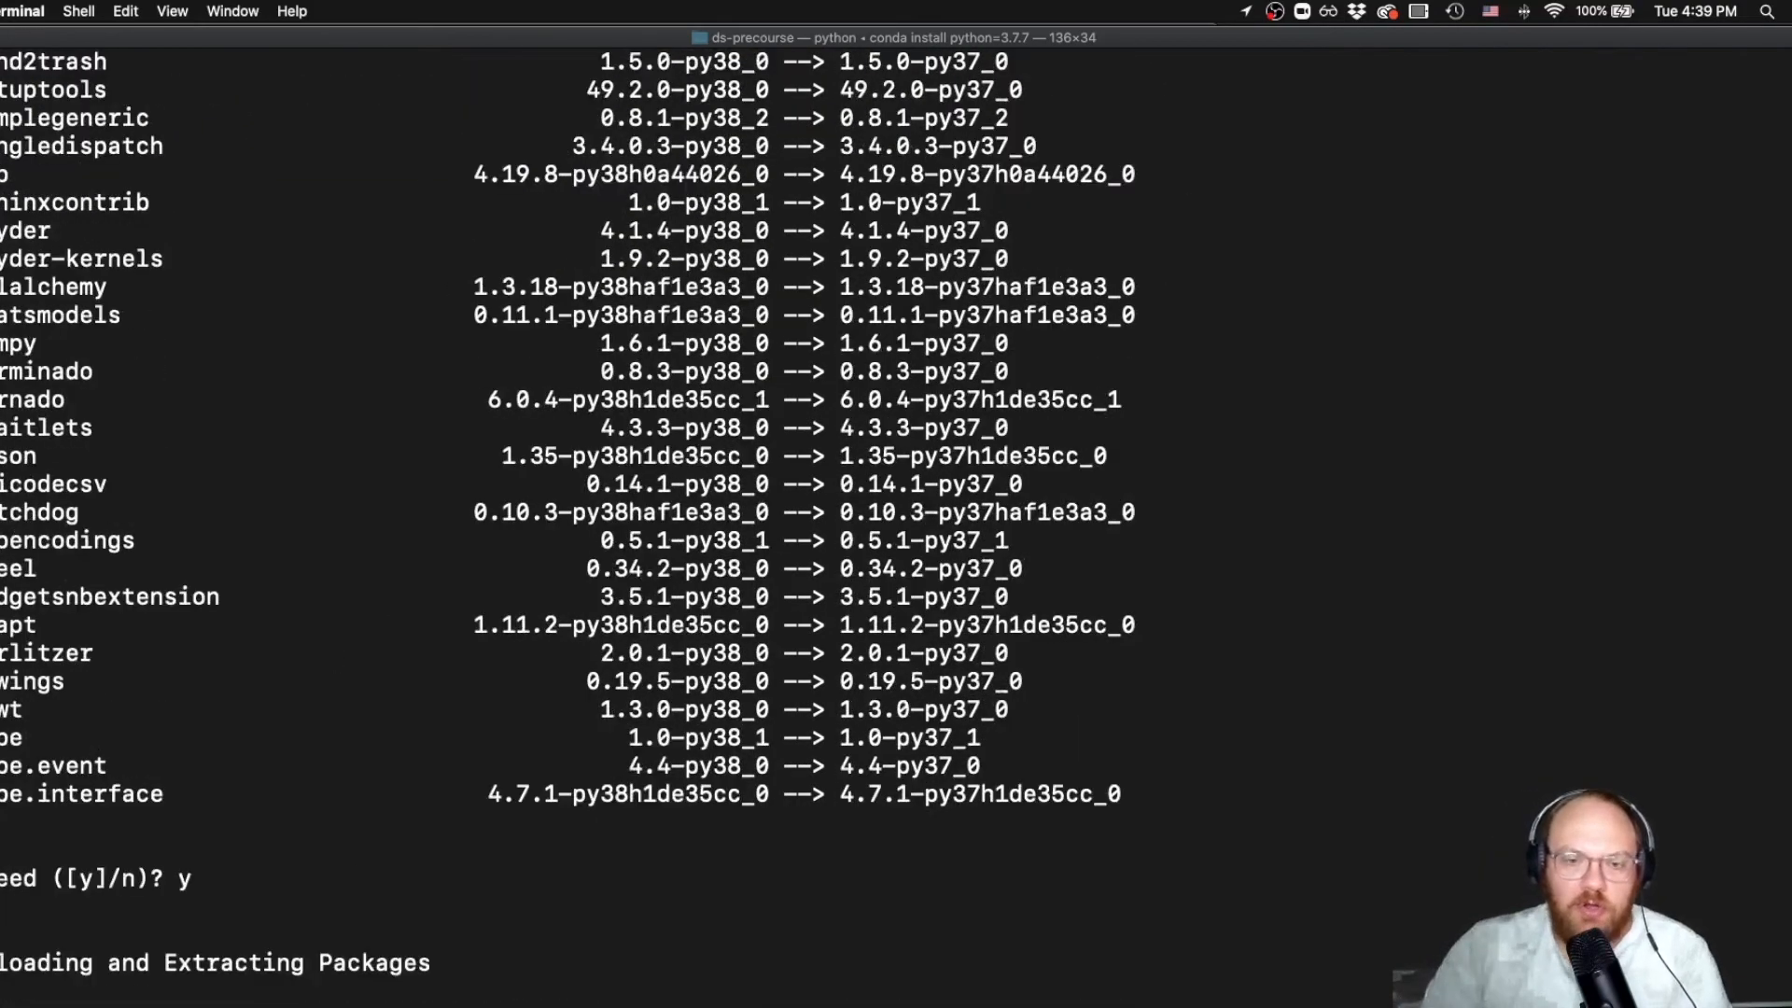
# Scroll along the progress output while conda downloads and extracts the py37 packages
pyautogui.scroll(-3)
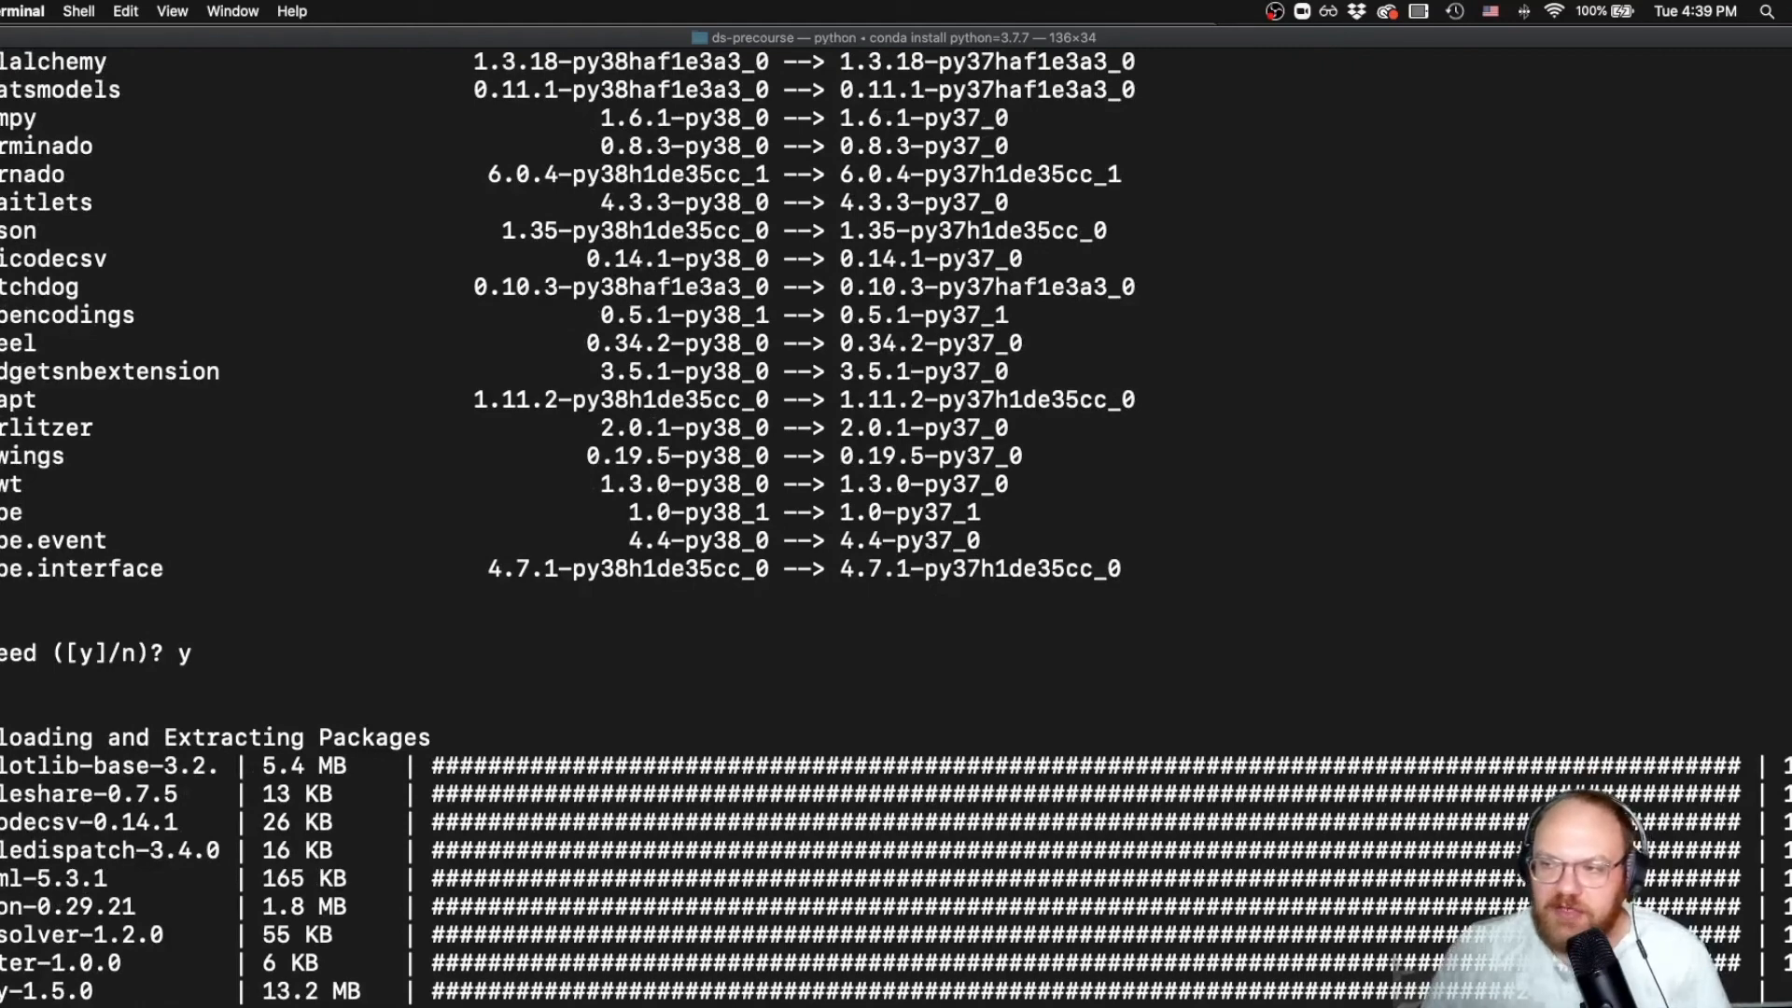
pyautogui.scroll(-3)
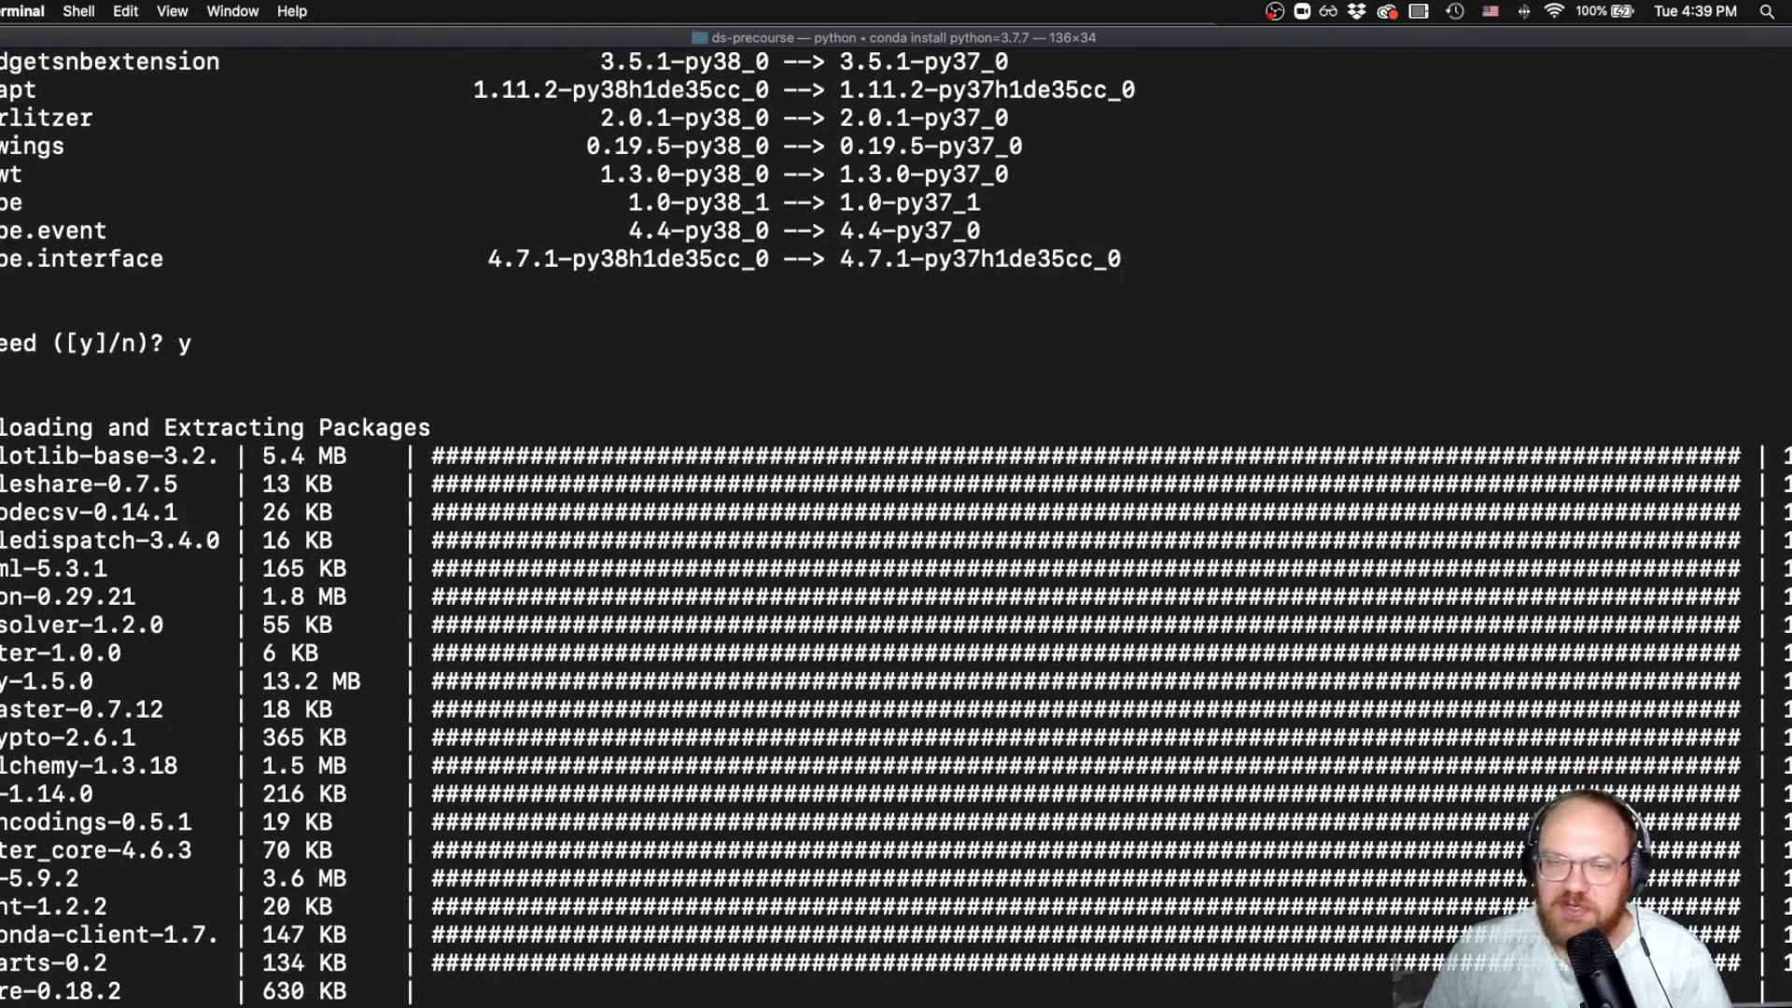
pyautogui.scroll(-3)
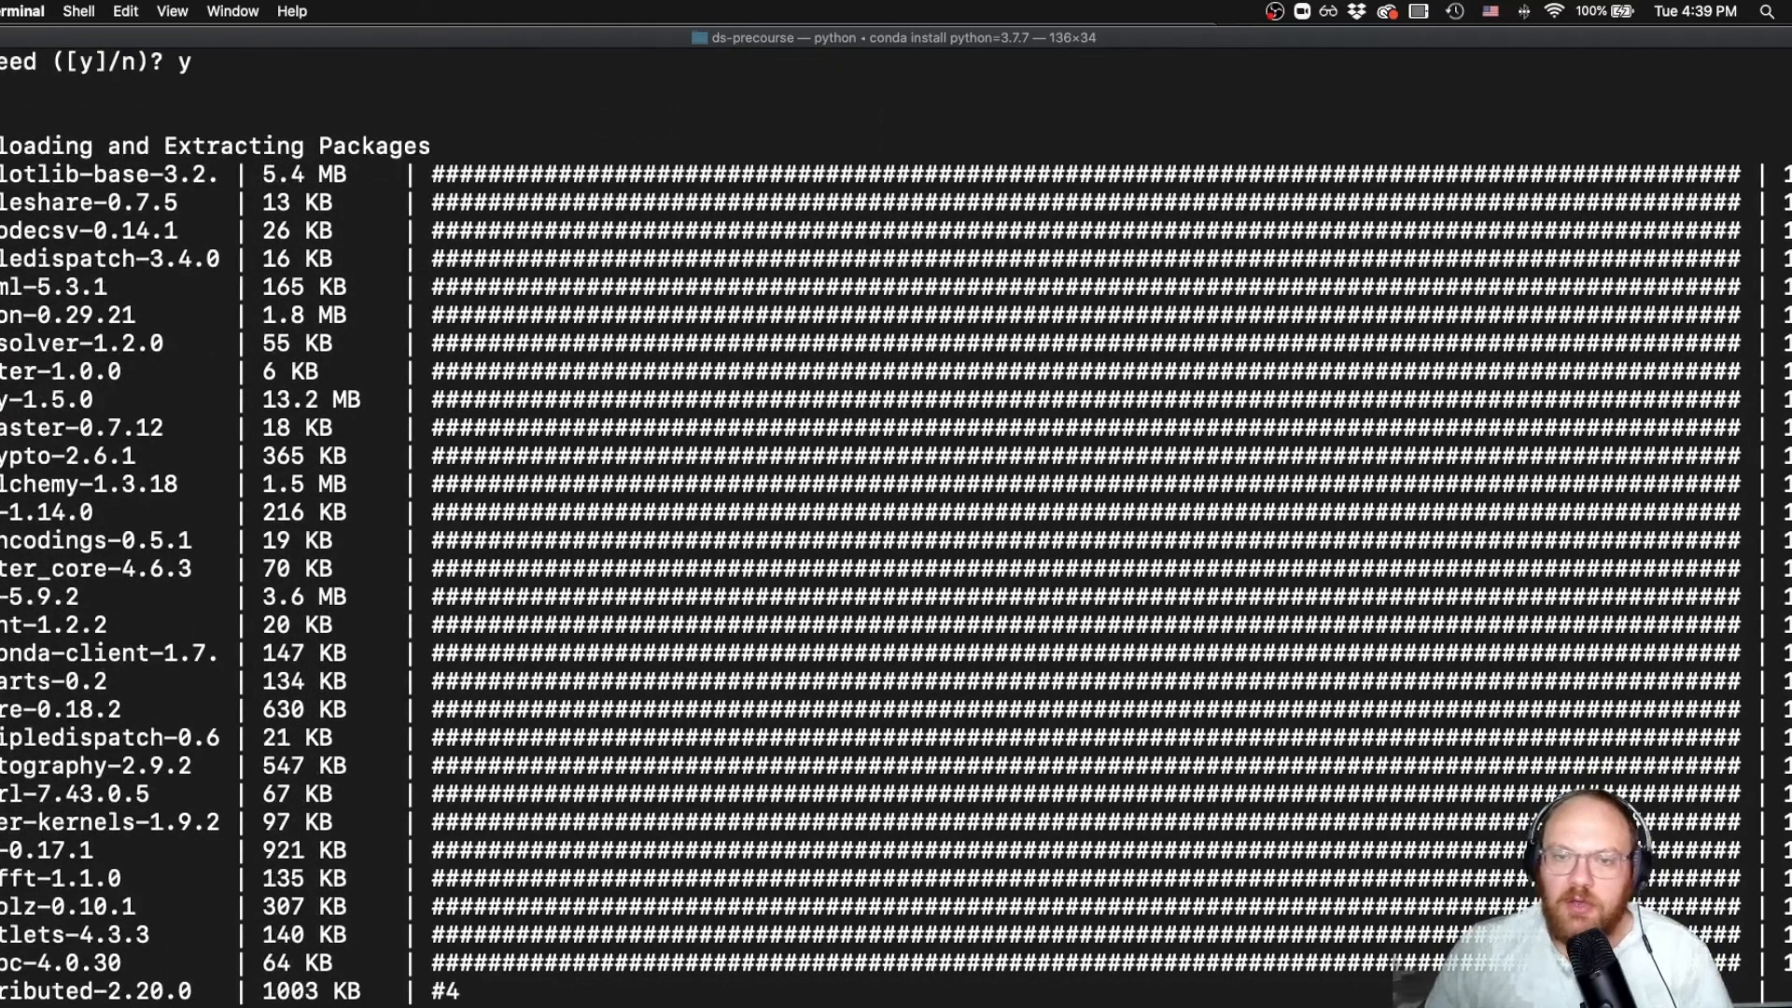
pyautogui.scroll(-3)
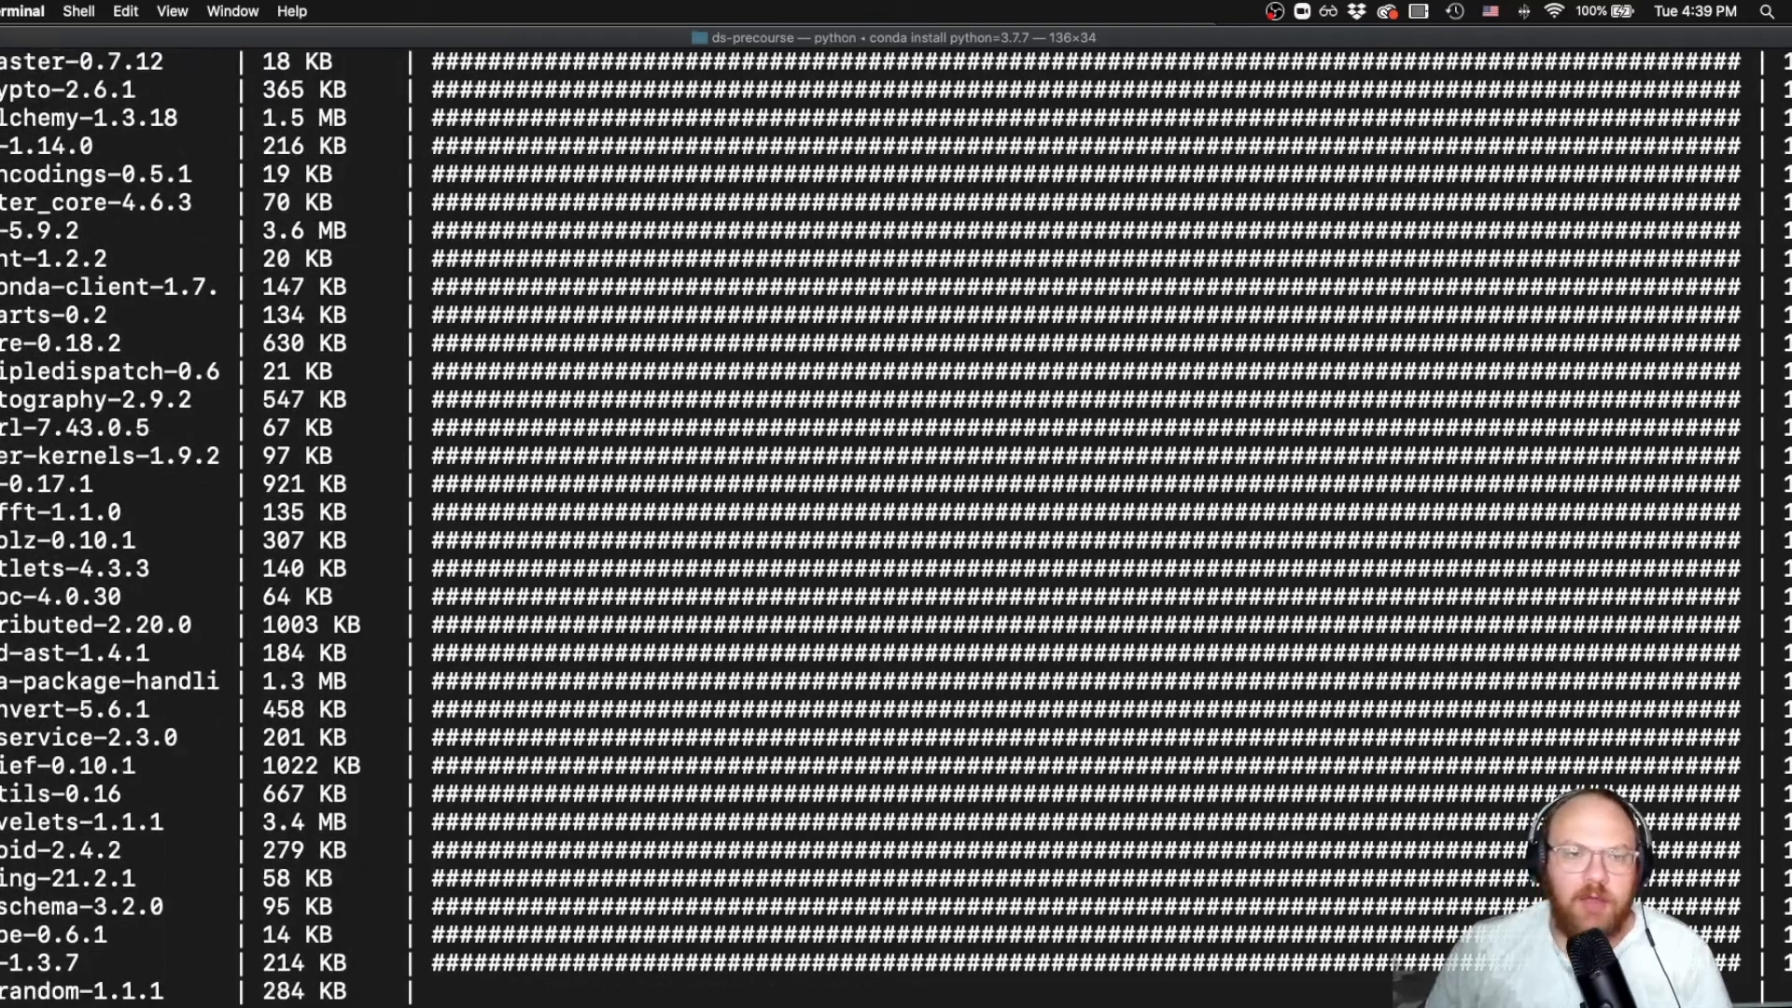
pyautogui.scroll(-3)
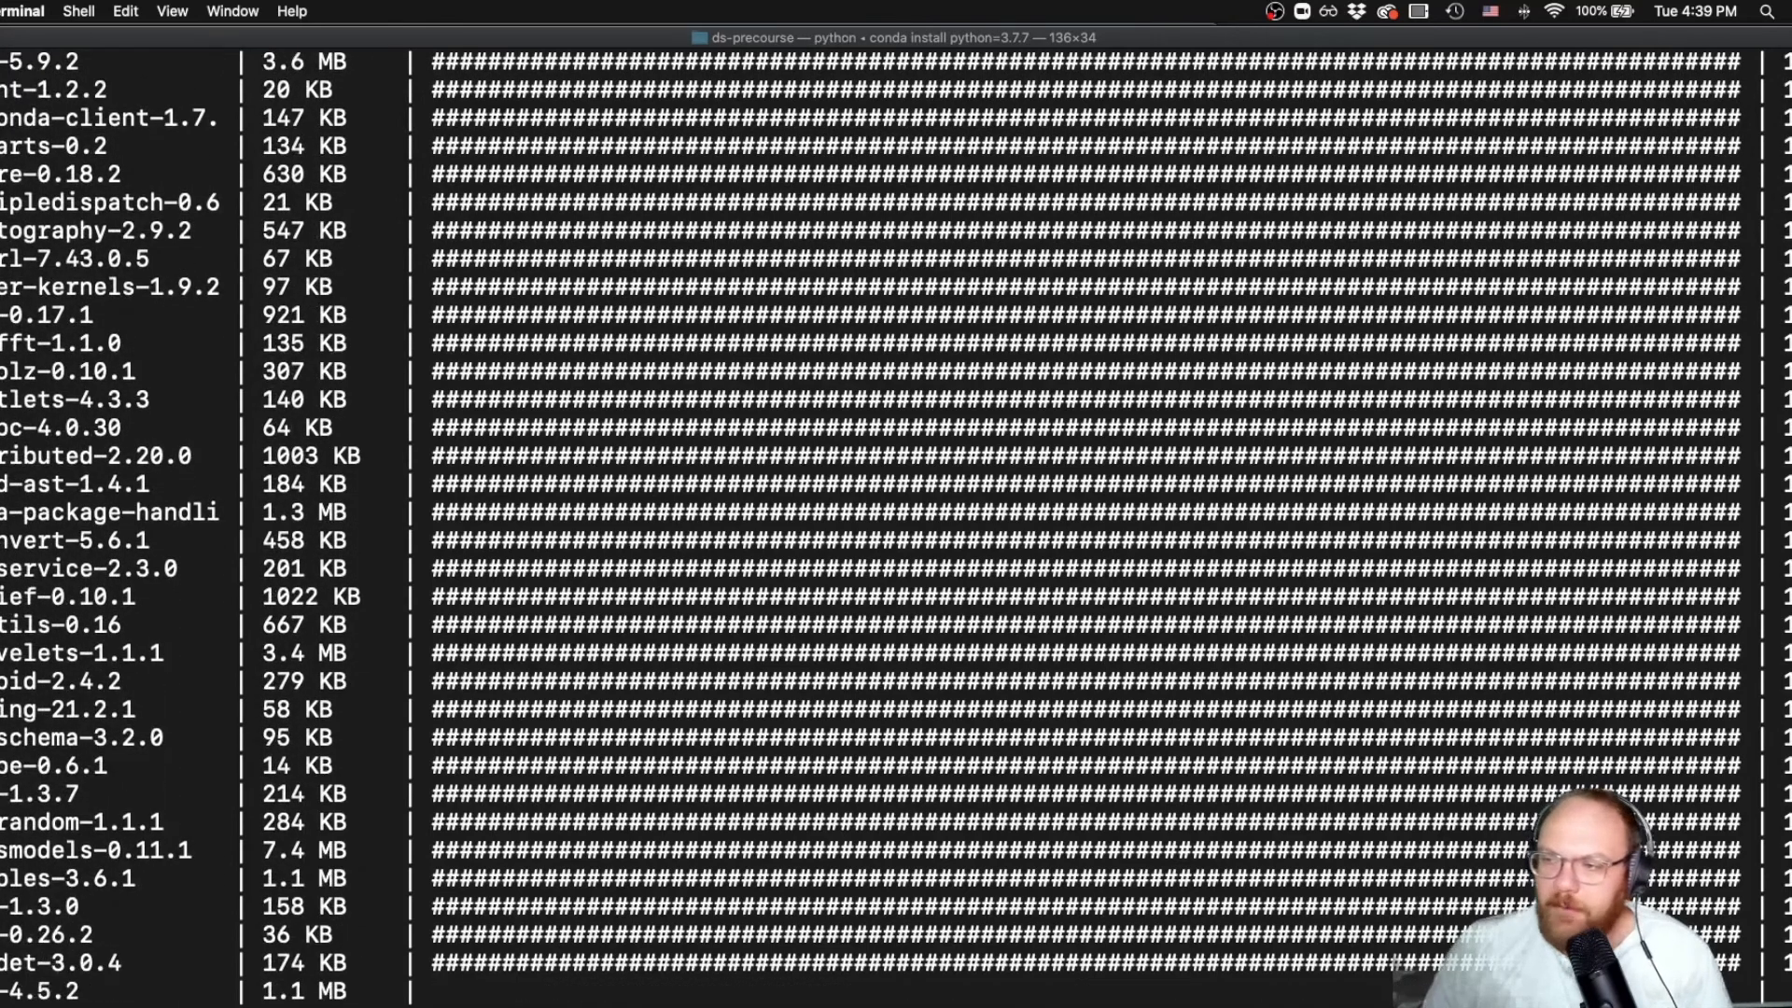
pyautogui.scroll(-3)
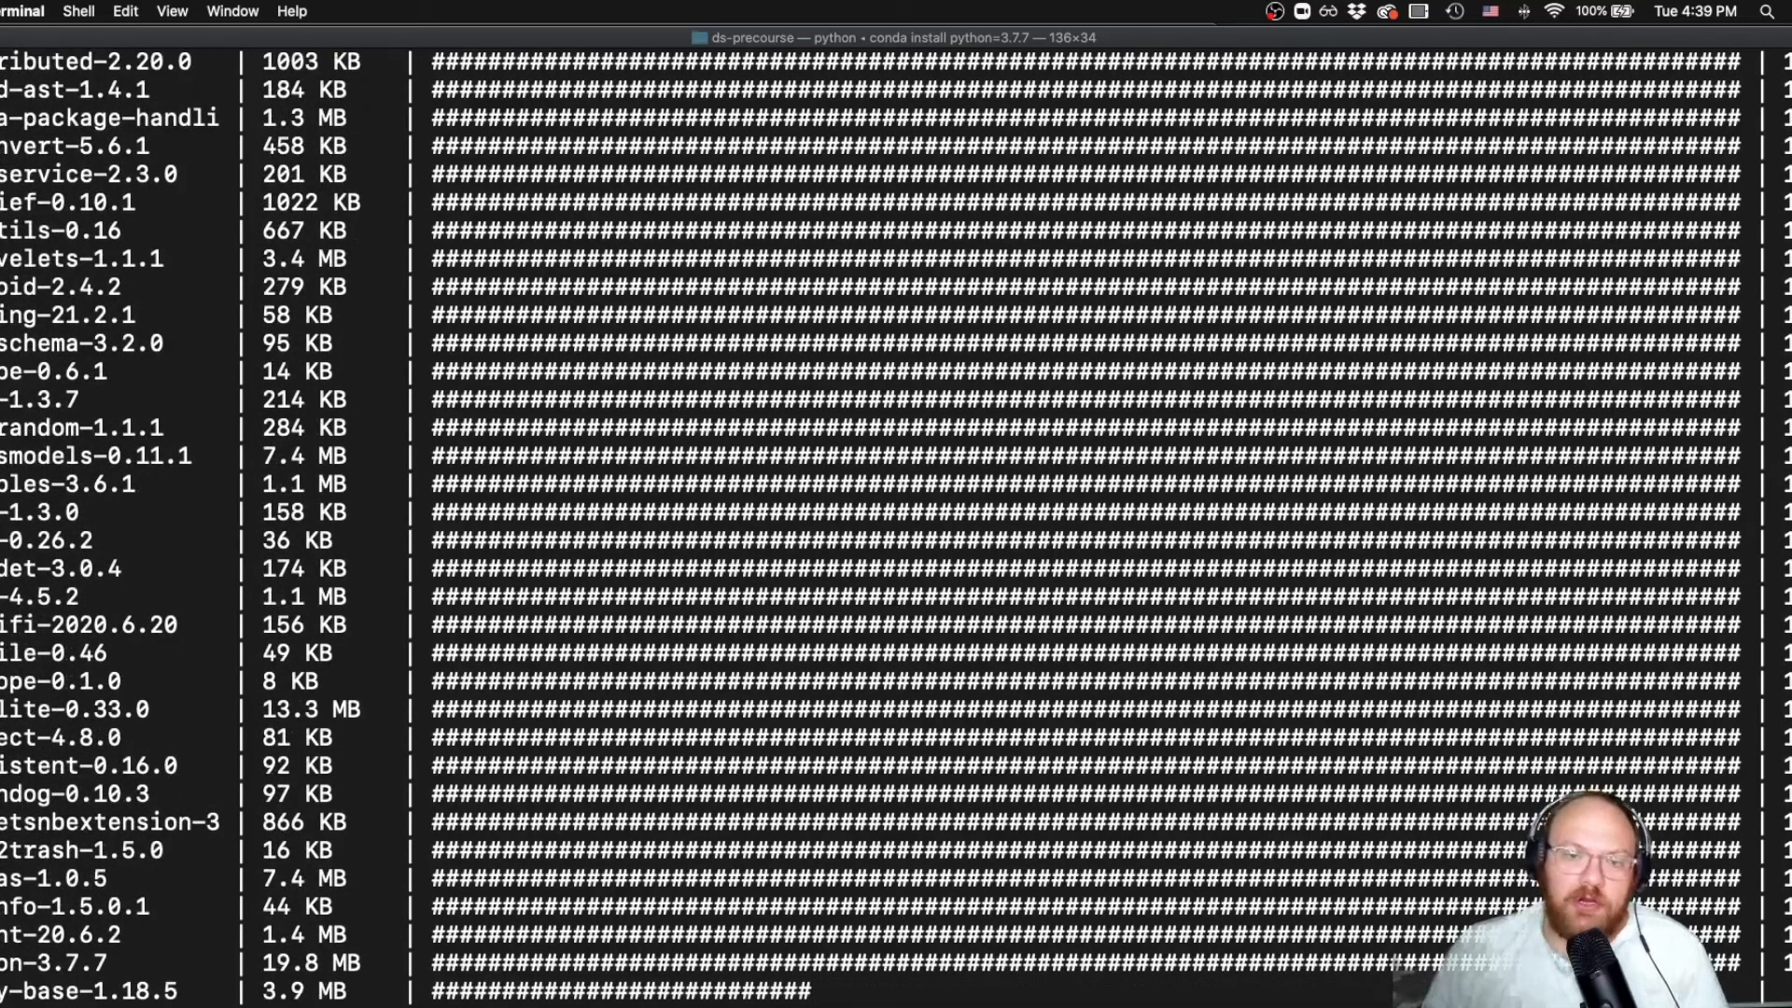
pyautogui.scroll(-3)
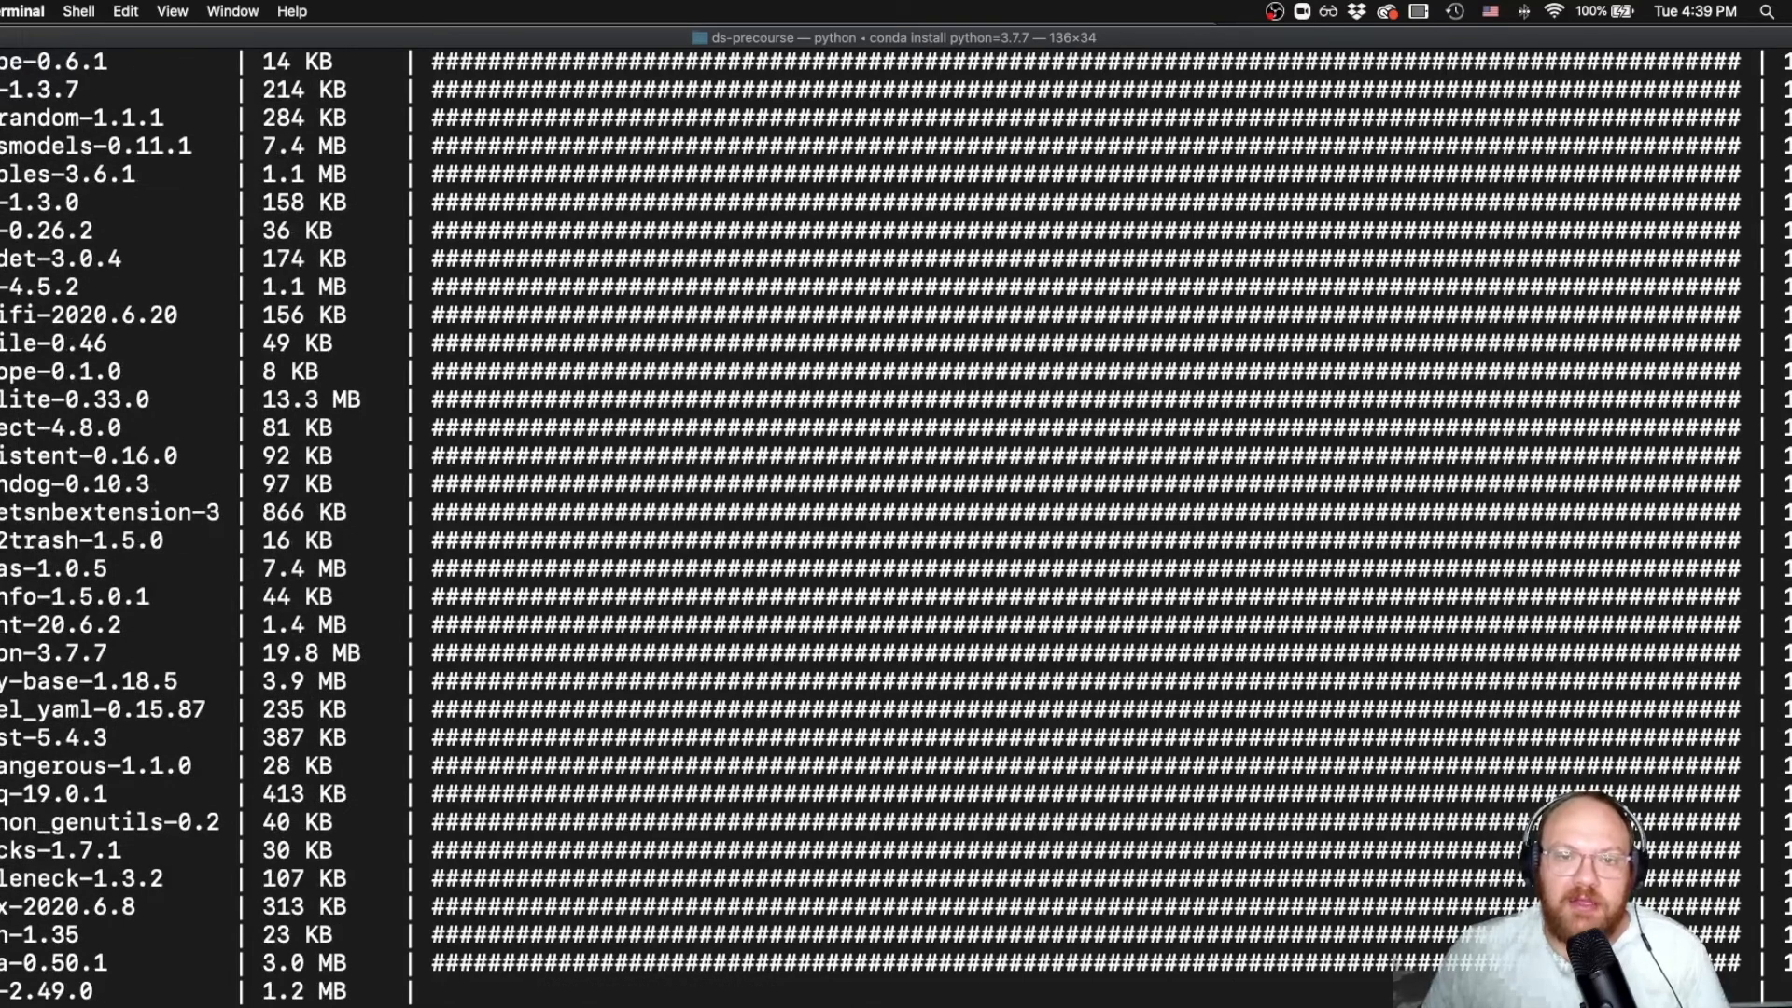
pyautogui.scroll(-3)
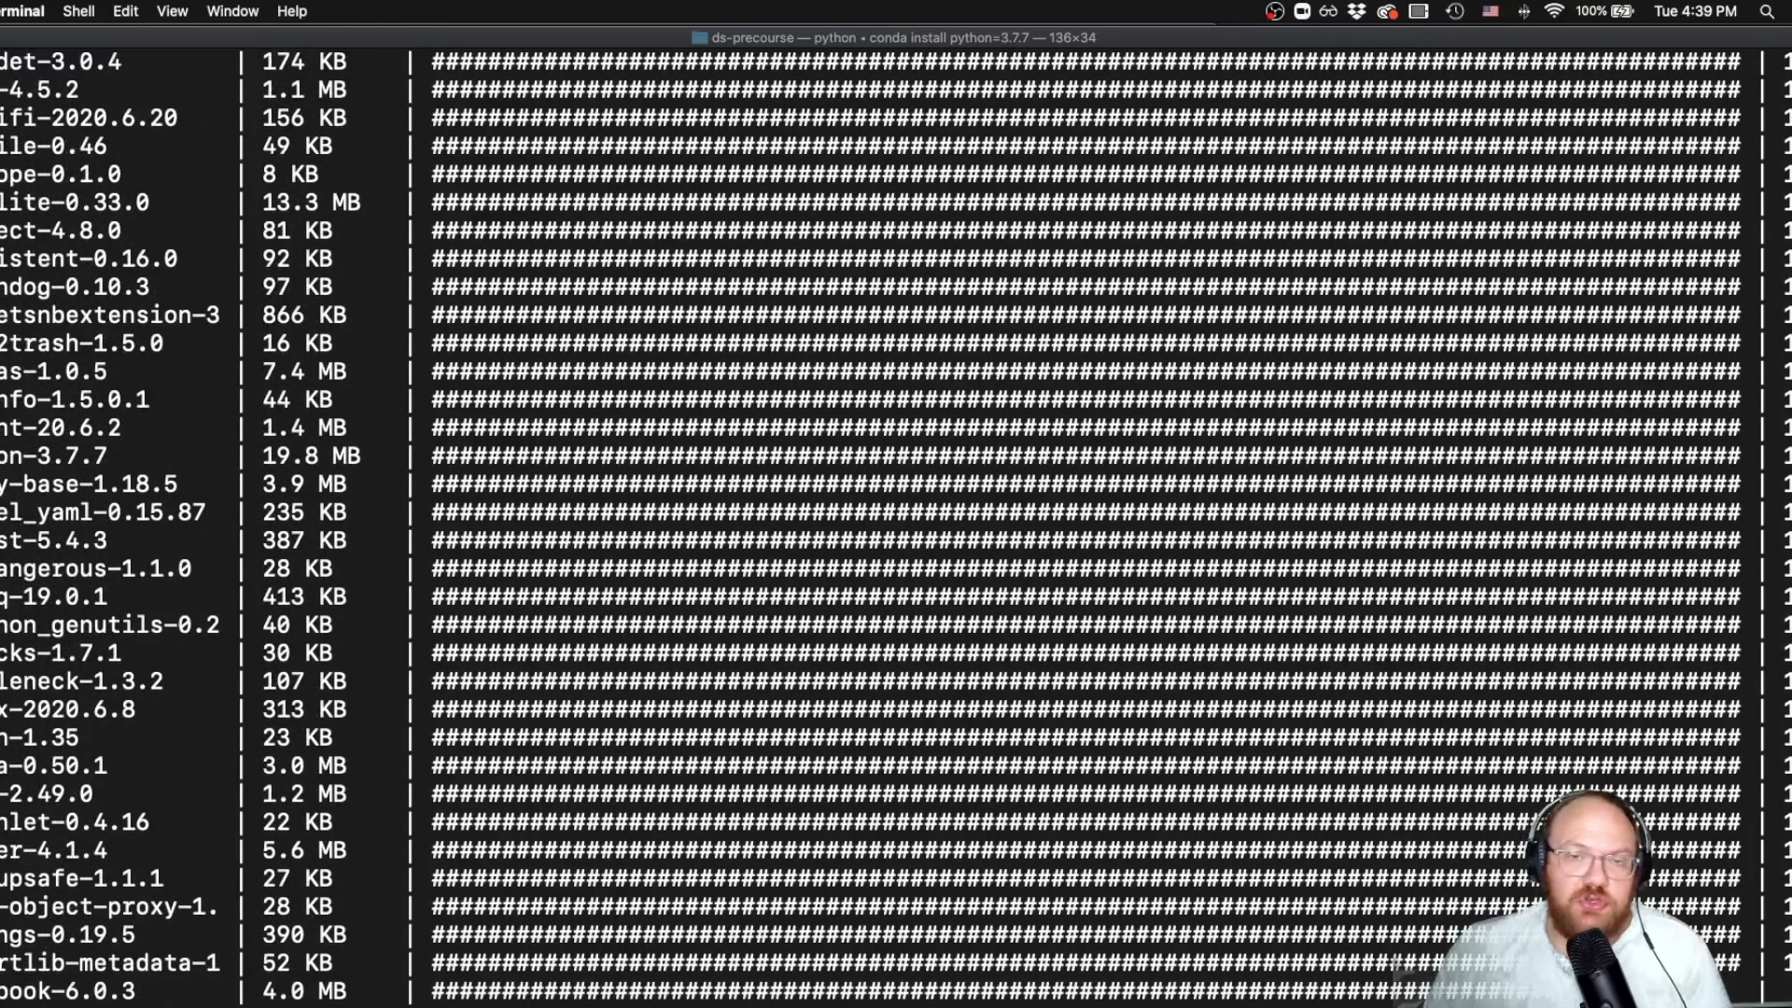
pyautogui.scroll(-3)
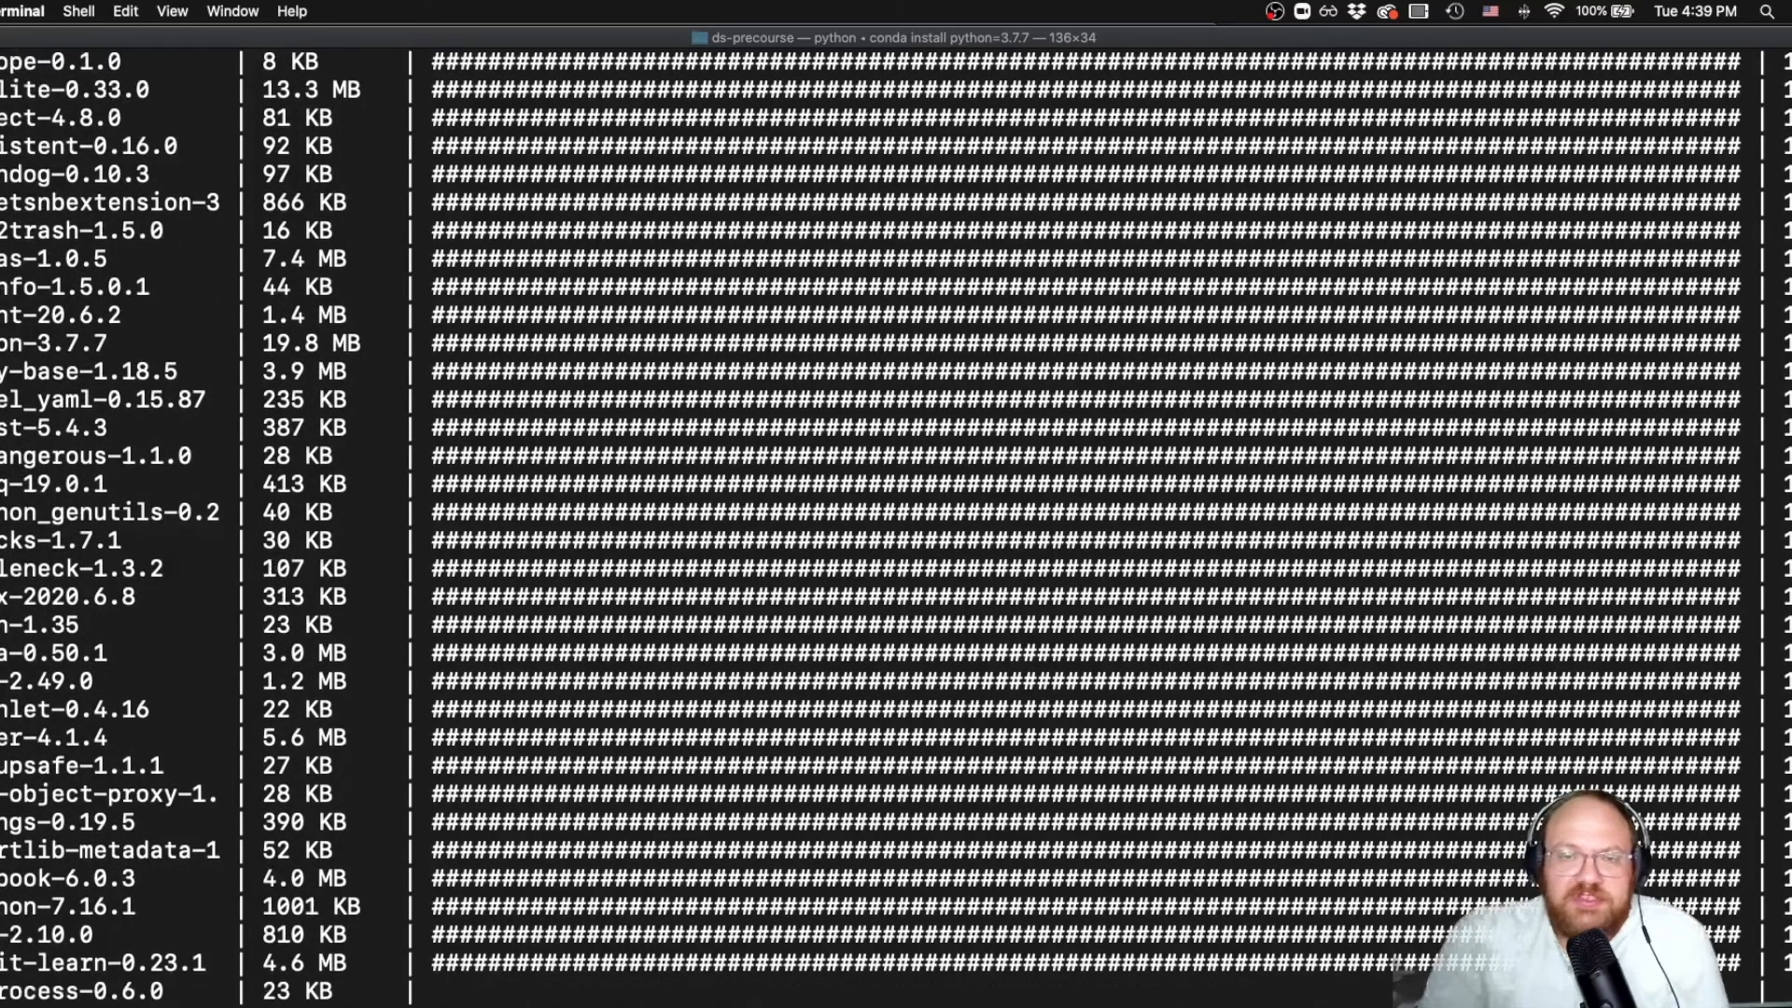
pyautogui.scroll(-3)
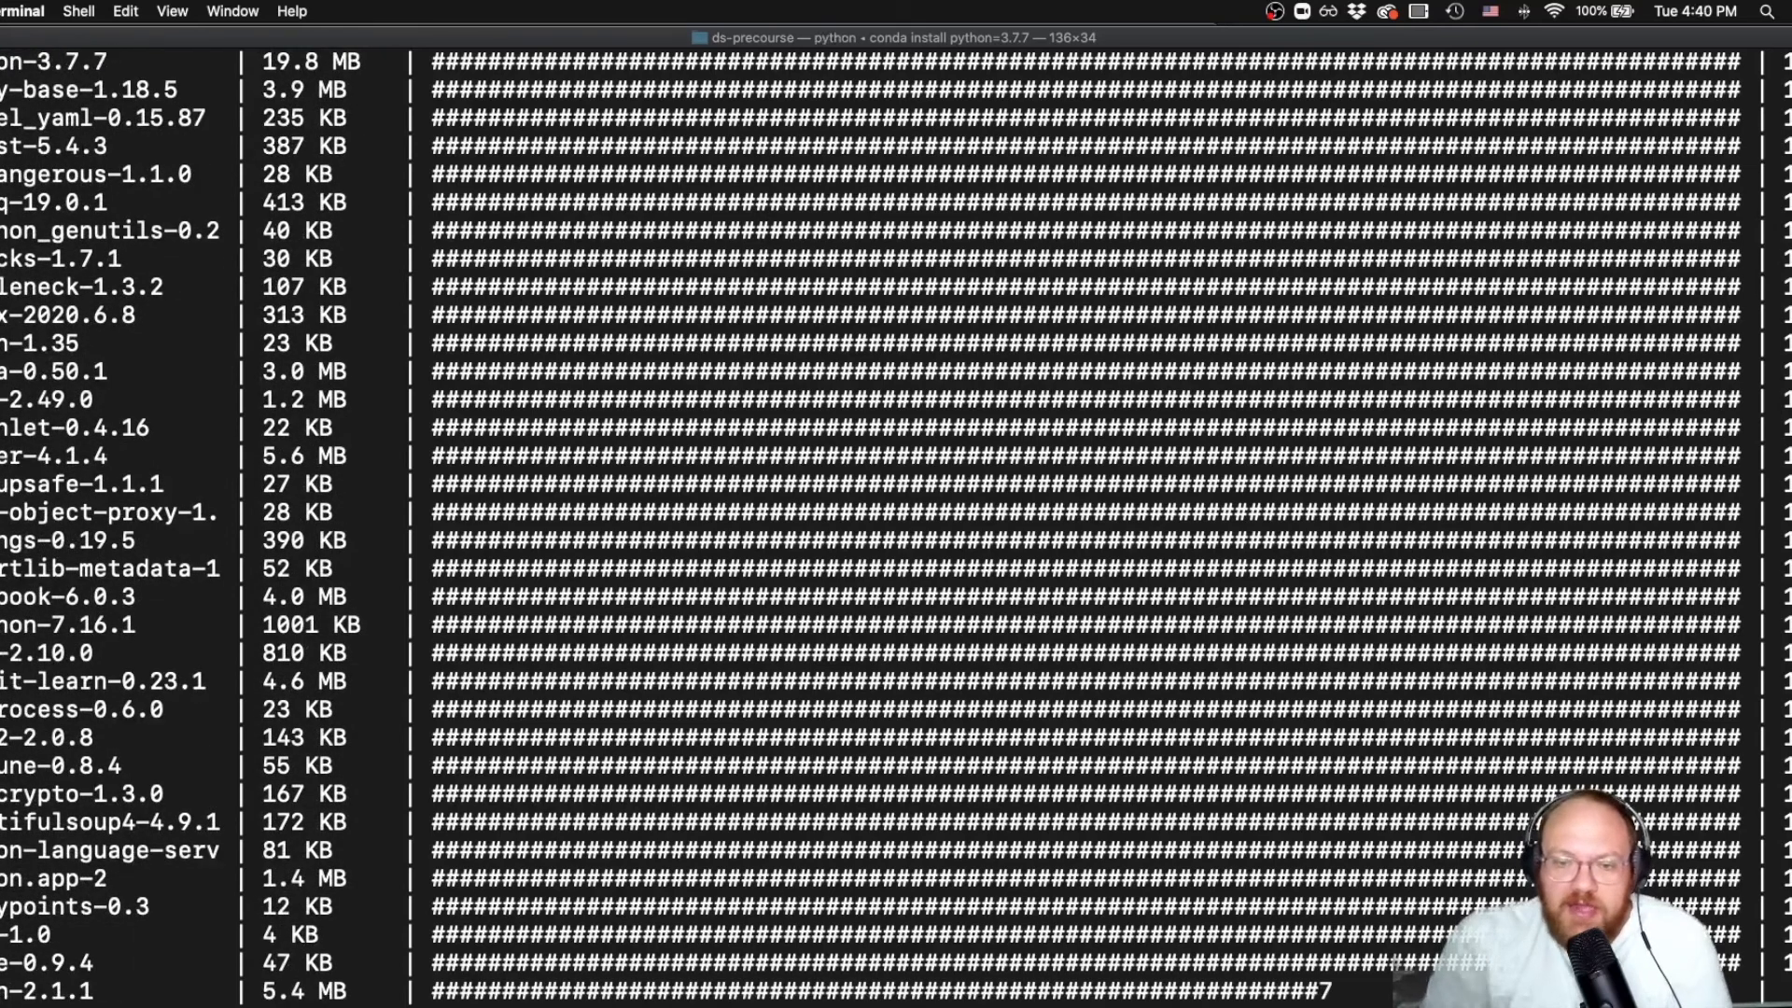
pyautogui.scroll(-3)
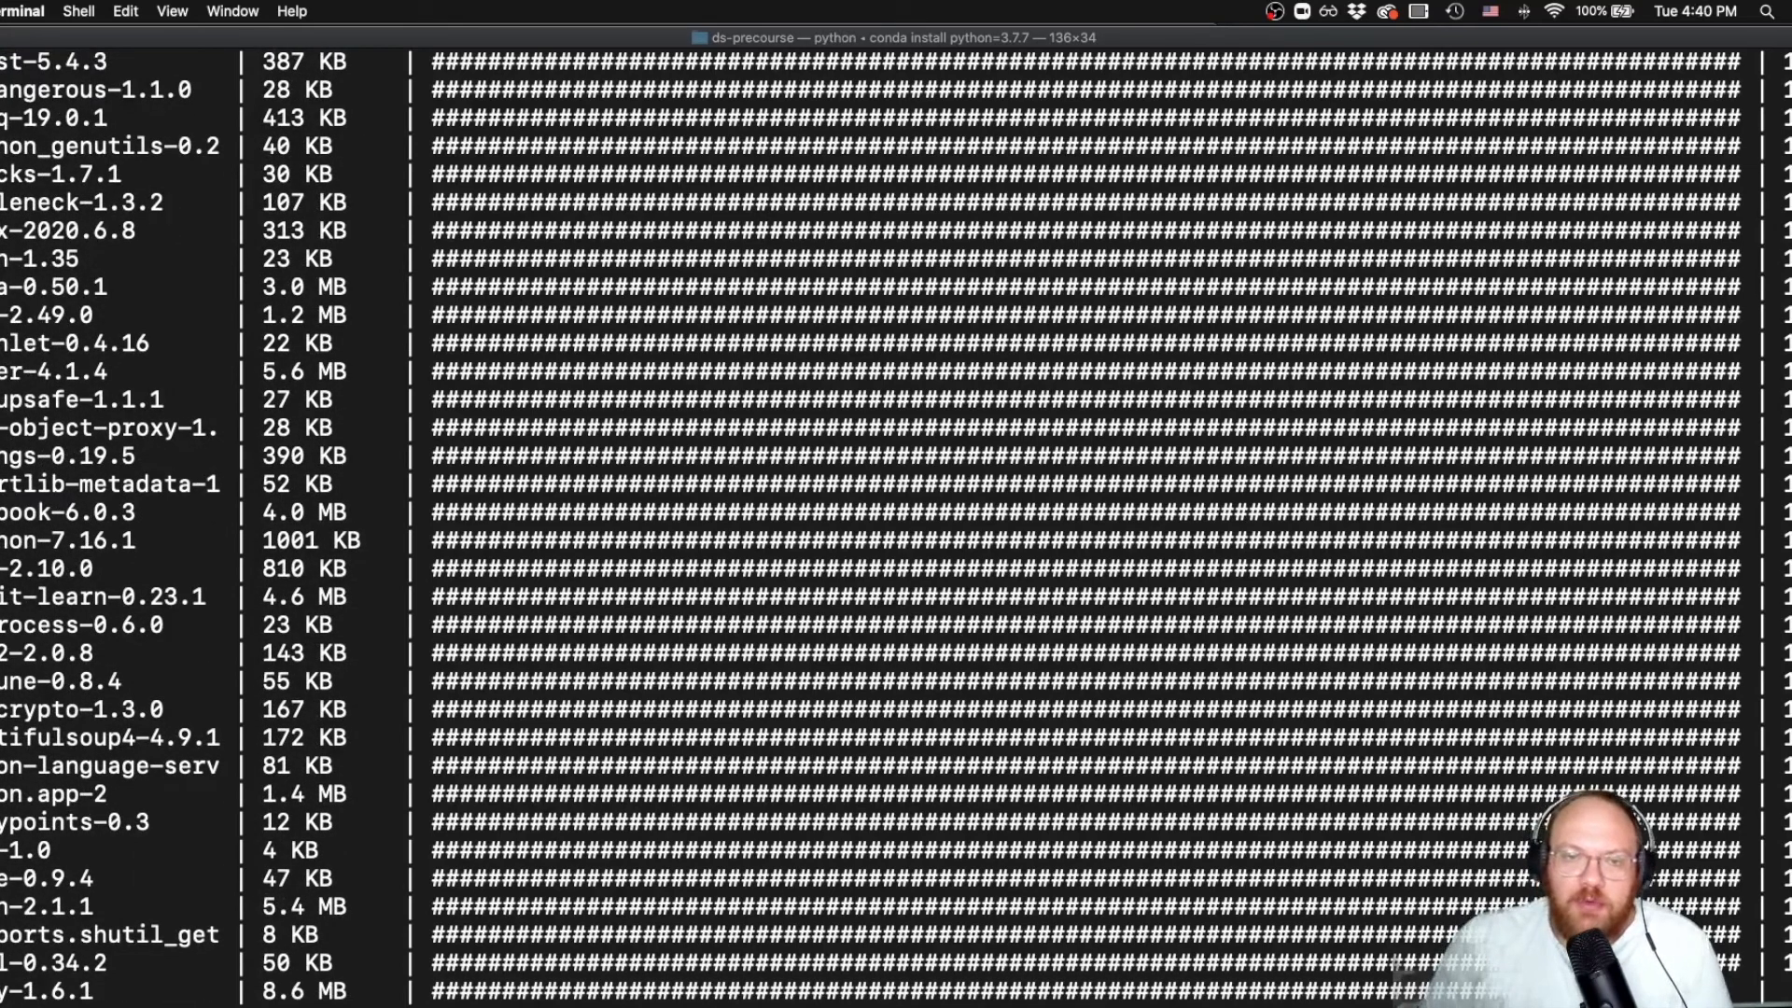
pyautogui.scroll(-3)
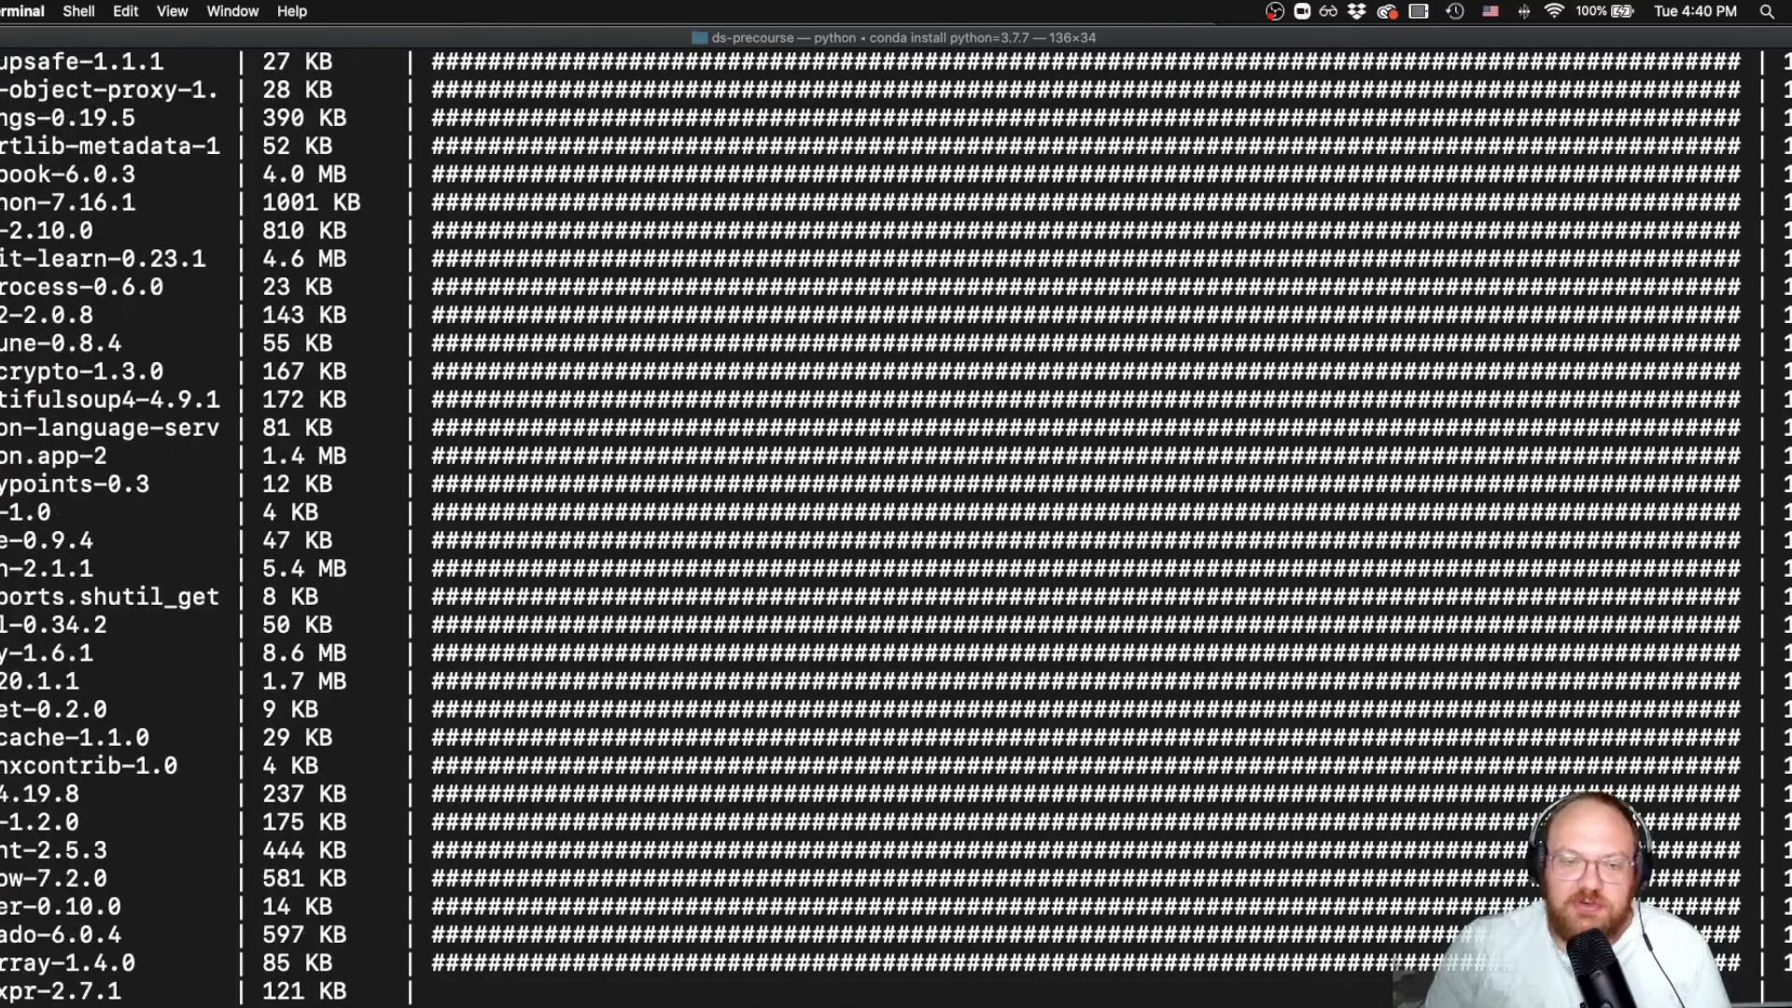
pyautogui.scroll(-3)
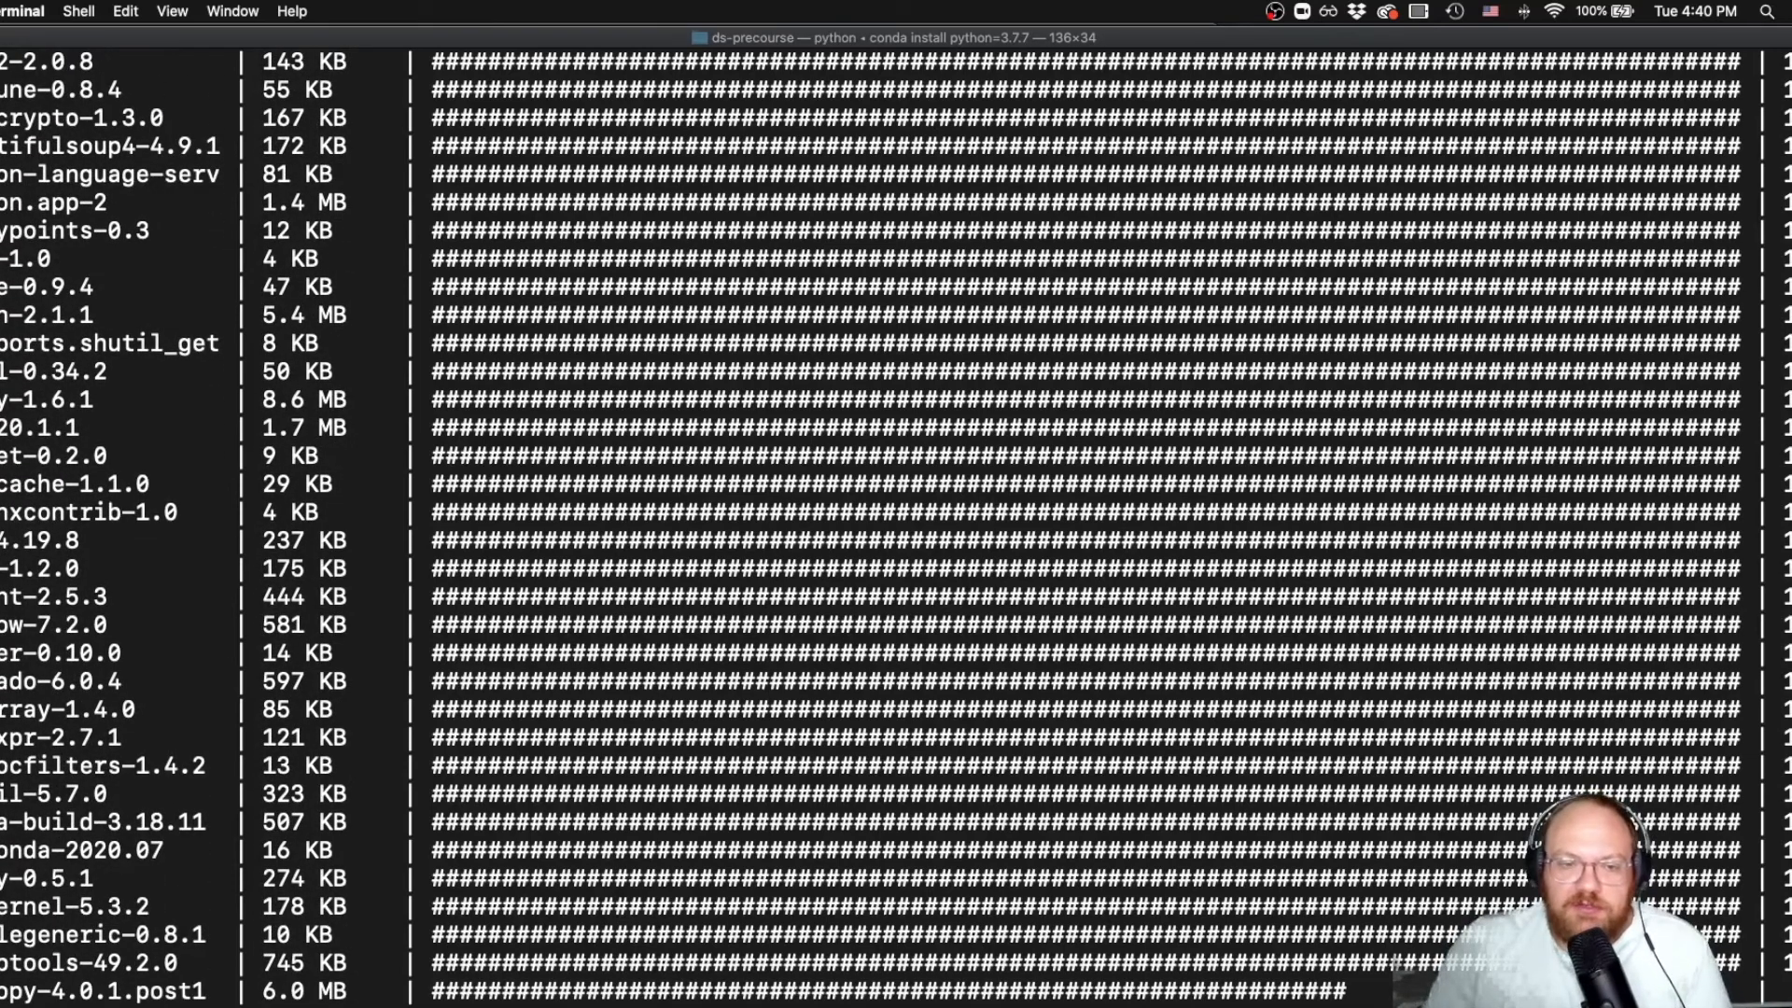
pyautogui.scroll(-3)
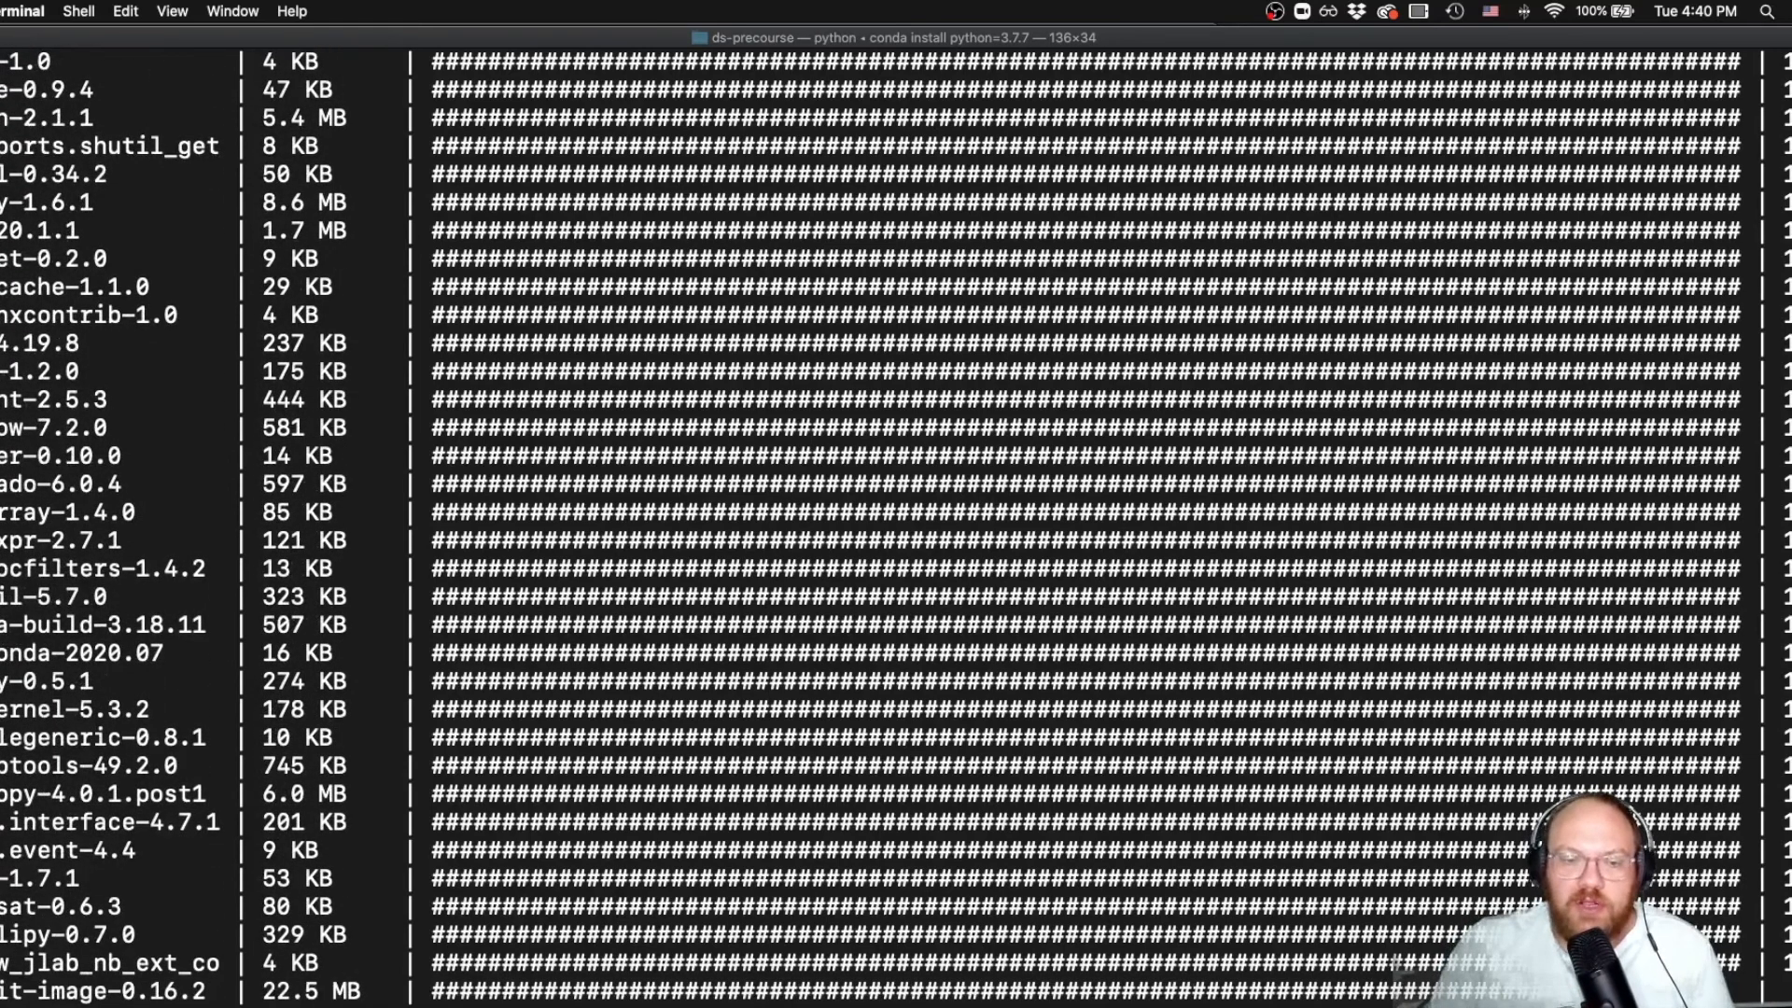
pyautogui.scroll(-3)
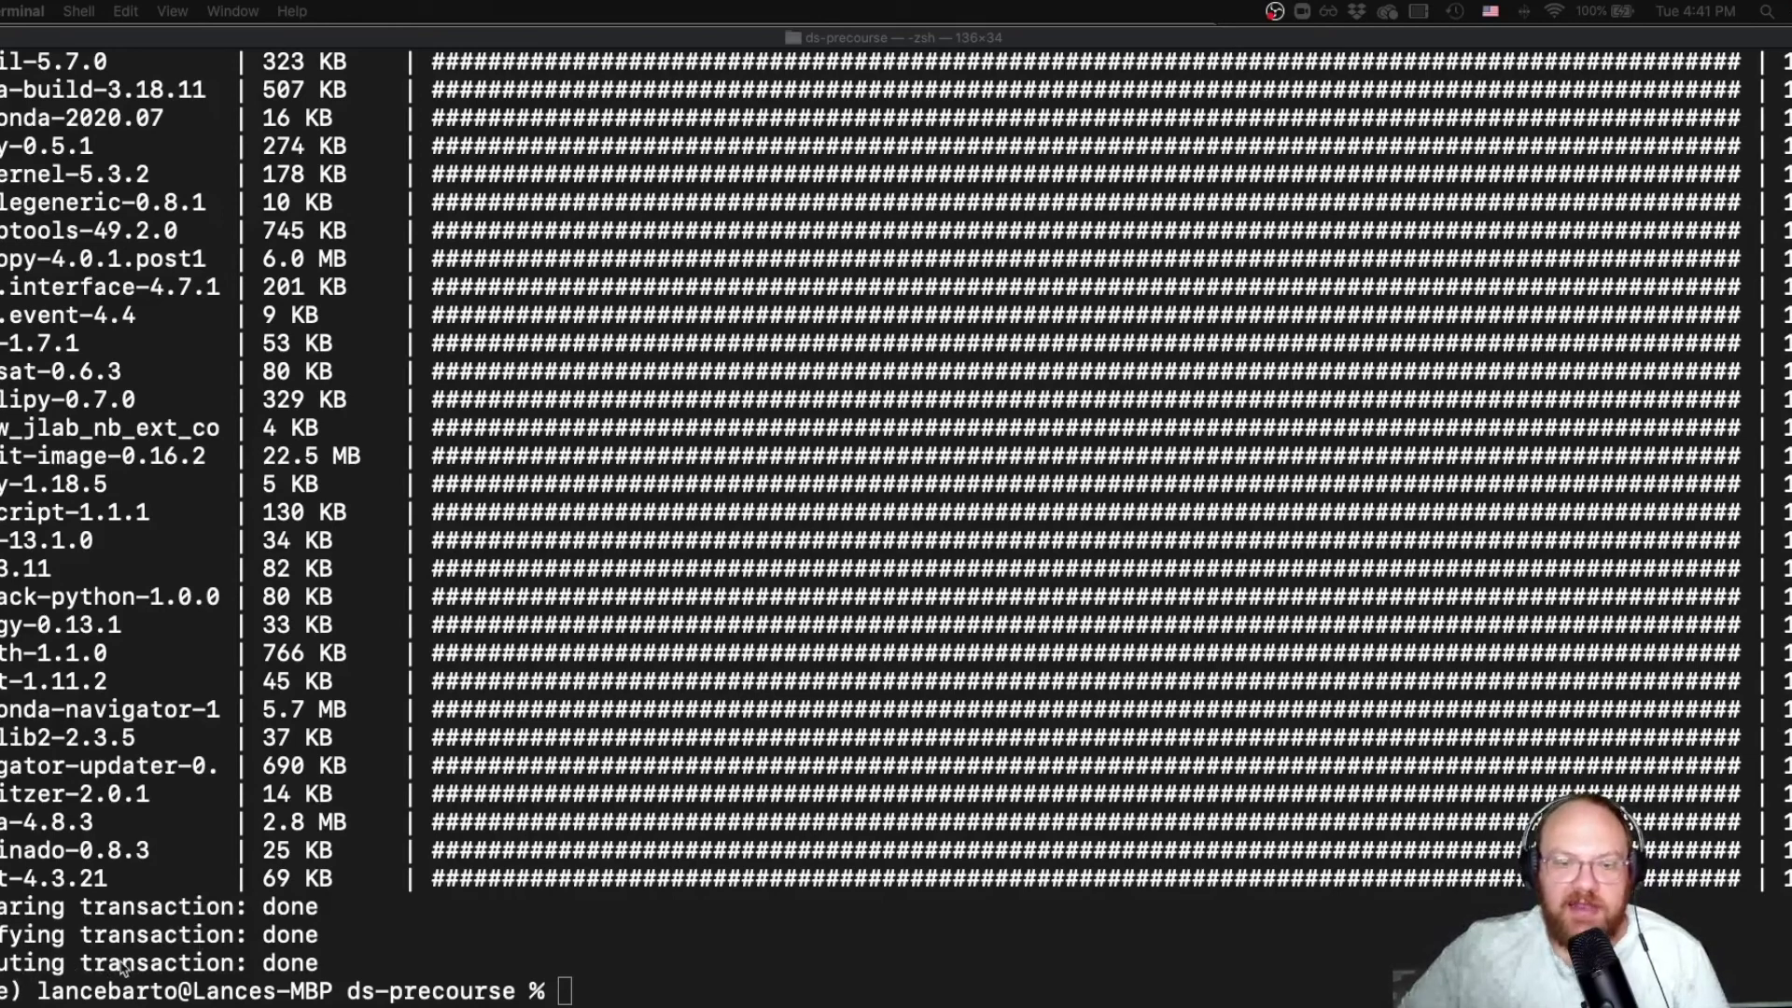
pyautogui.moveTo(298, 924)
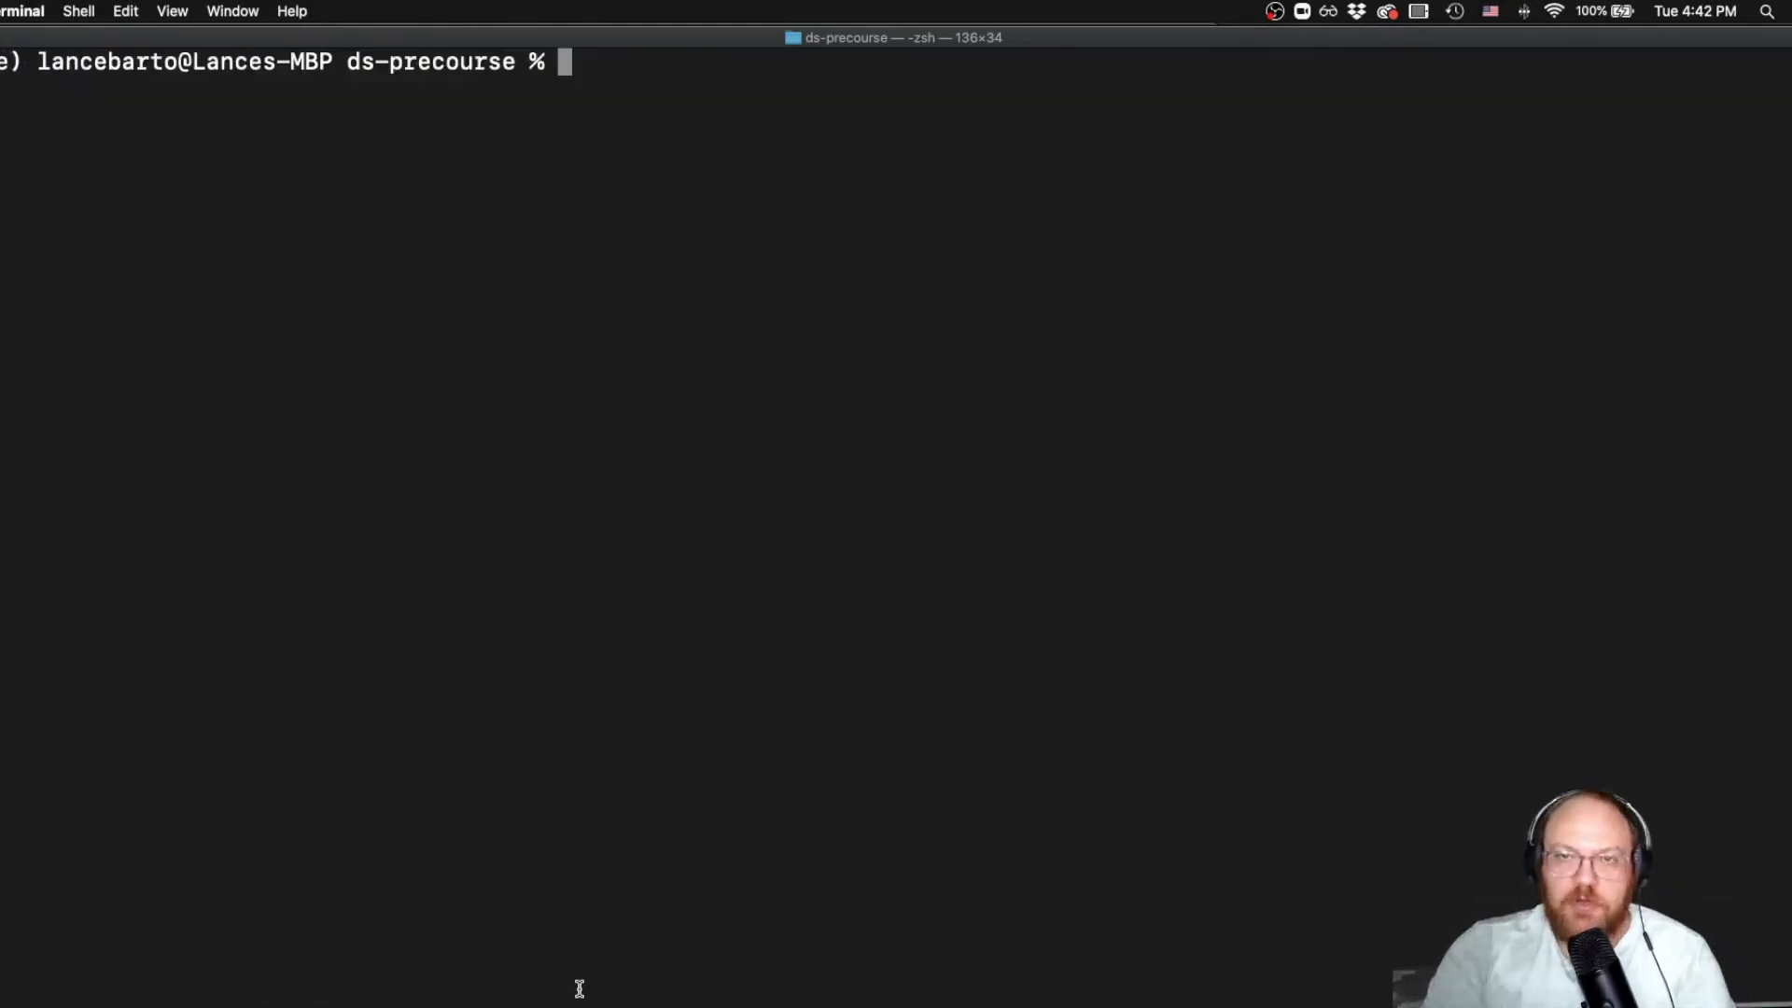
# Start python at the cleared prompt to check the installed version
pyautogui.write('python')
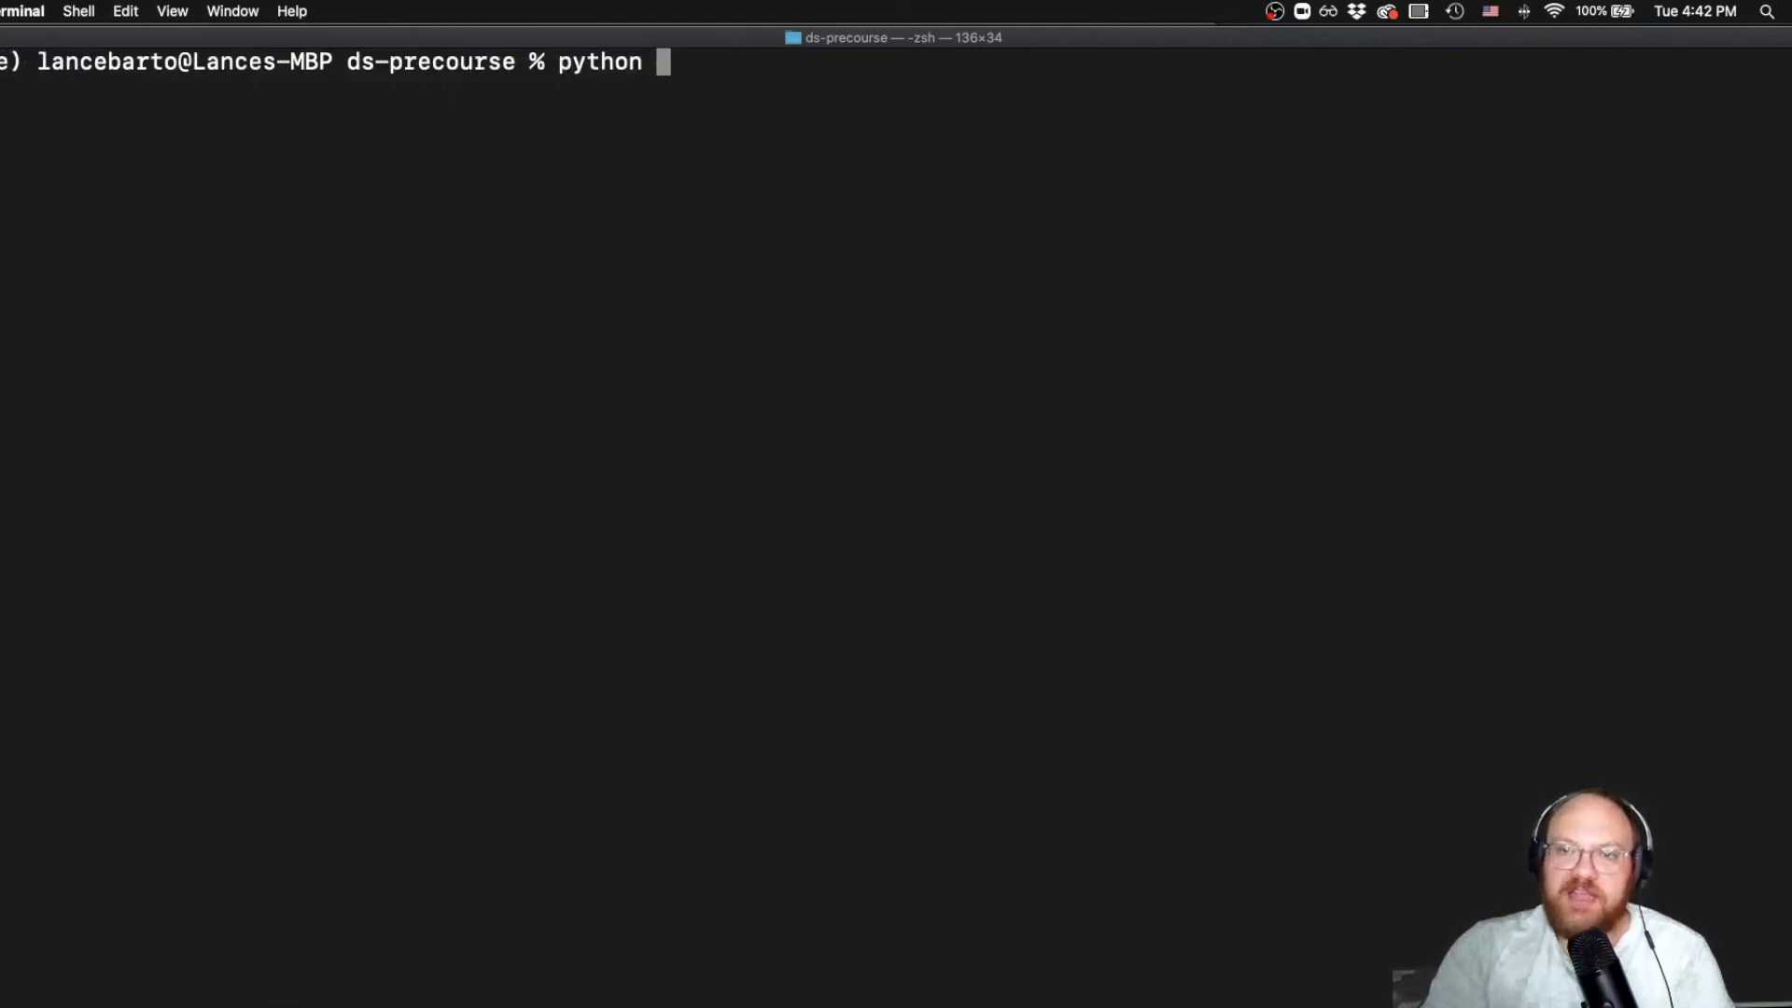